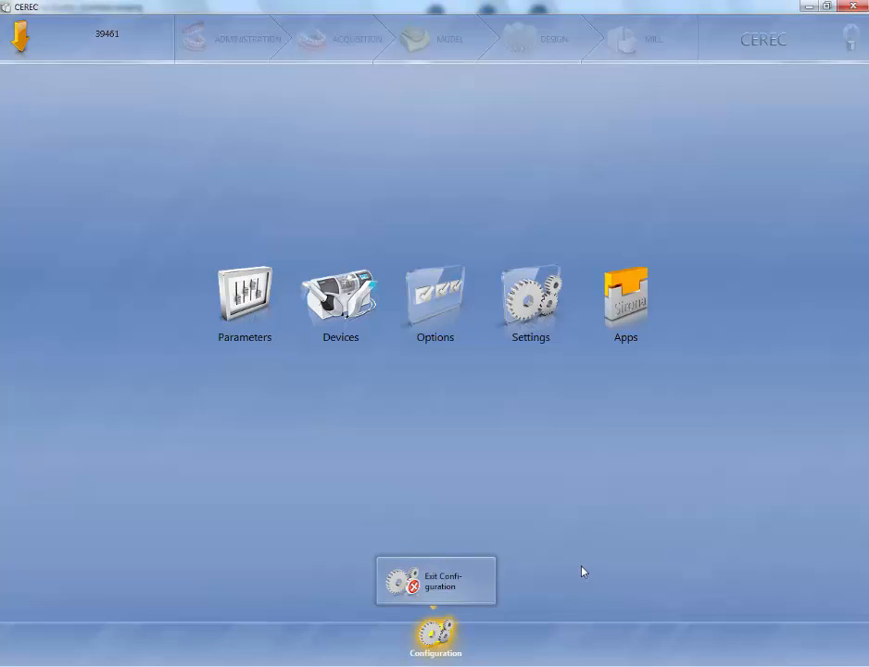
{"action": "mouse_move", "coordinate": [684, 453]}
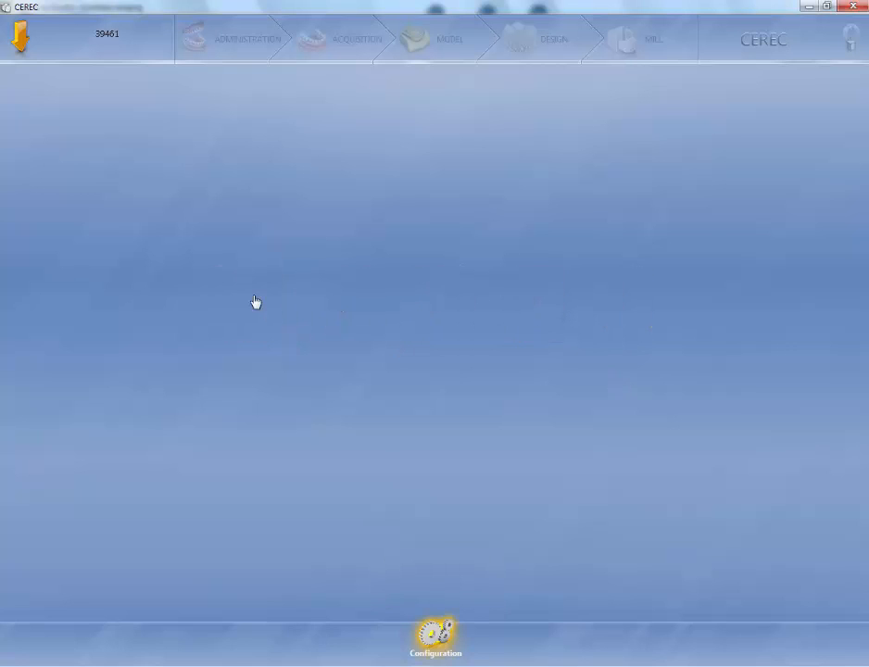
Open the Parameters section listing restoration types like Crown, Inlay/Onlay and Veneer
{"action": "left_click", "coordinate": [433, 634]}
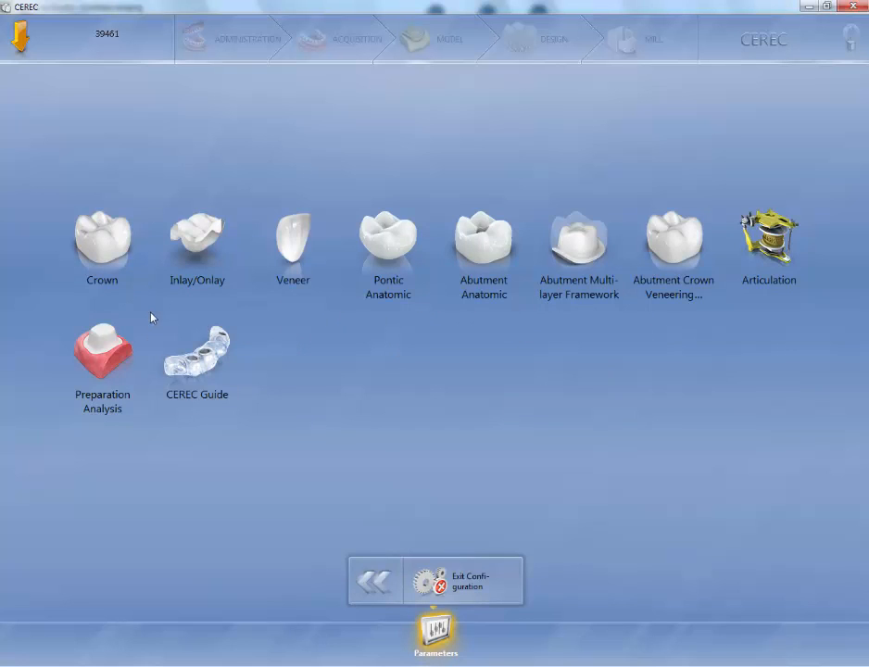
{"action": "mouse_move", "coordinate": [111, 241]}
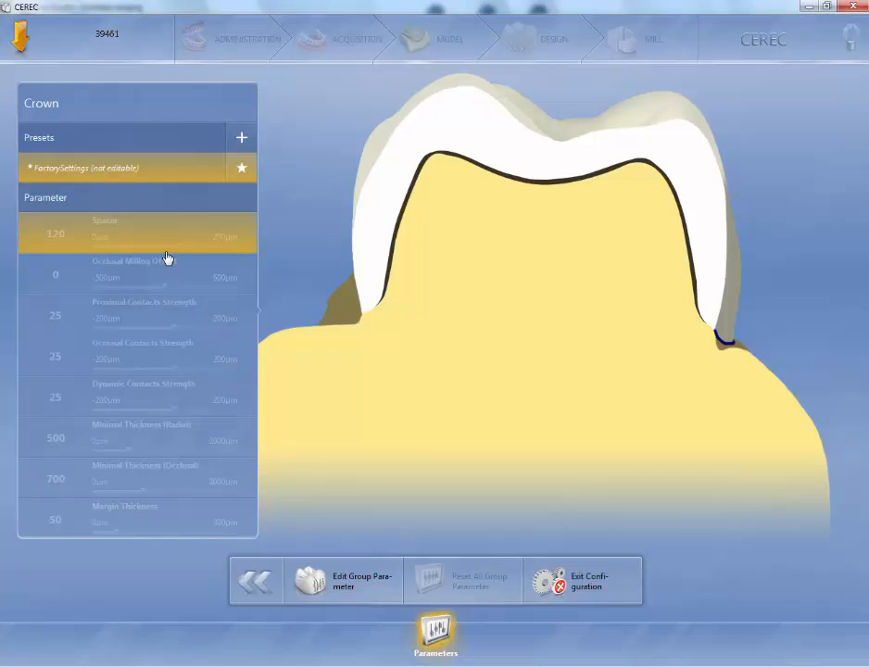
{"action": "mouse_move", "coordinate": [156, 152]}
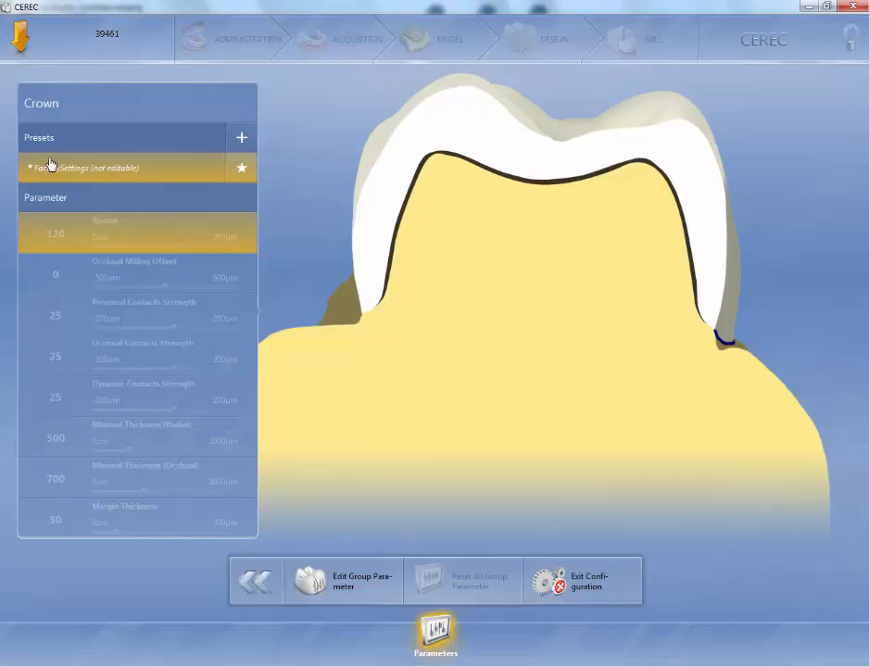
{"action": "mouse_move", "coordinate": [86, 172]}
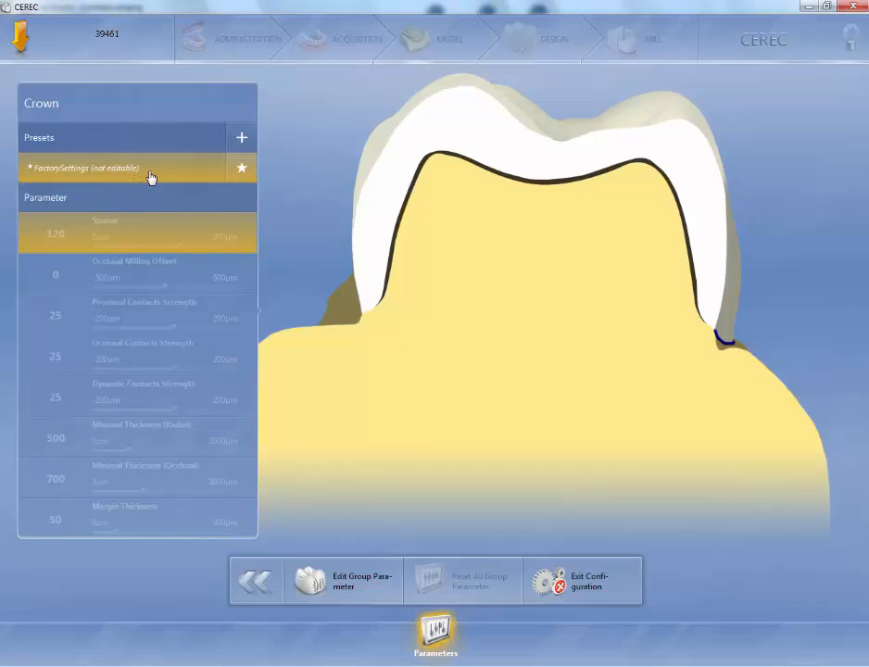
{"action": "mouse_move", "coordinate": [241, 137]}
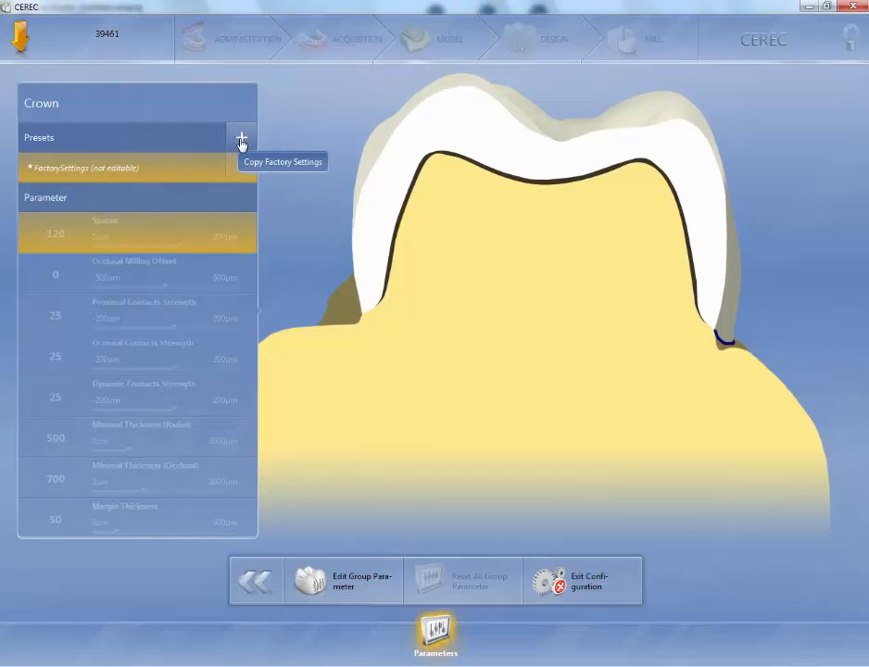
Copy the Crown factory settings into a new editable preset named 'DR FOX'
{"action": "left_click", "coordinate": [241, 137]}
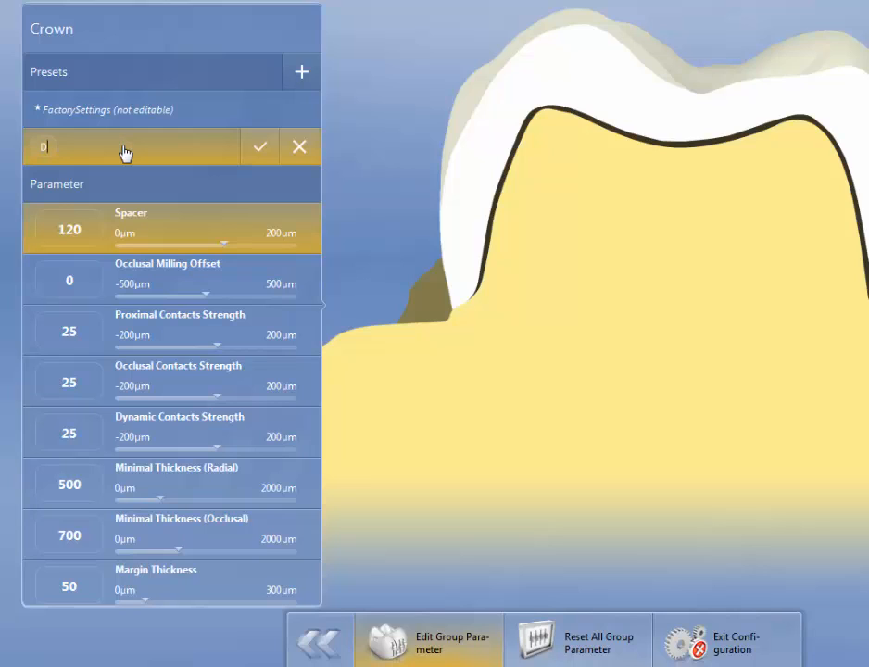
{"action": "type", "text": "DR F"}
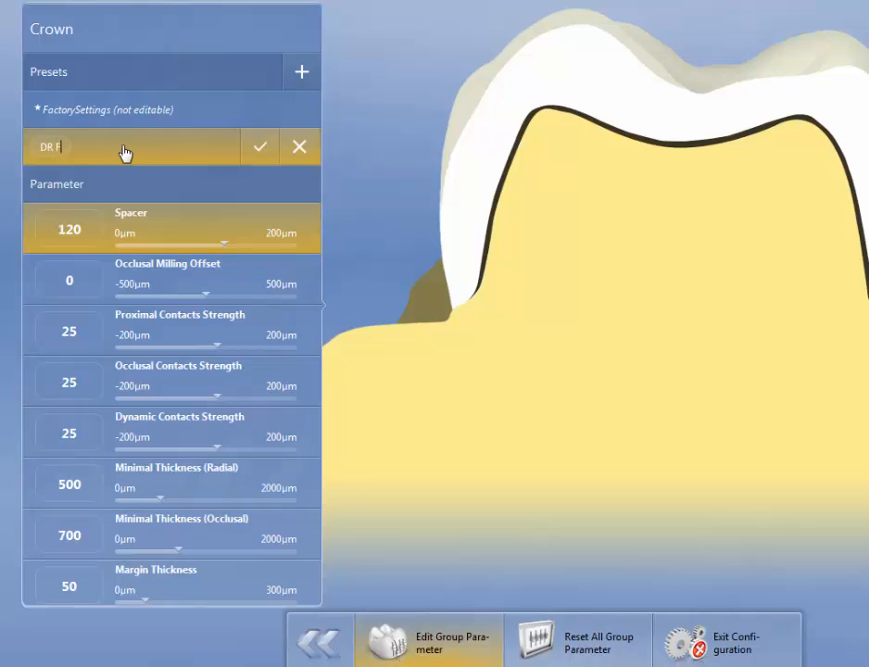
{"action": "type", "text": "OX"}
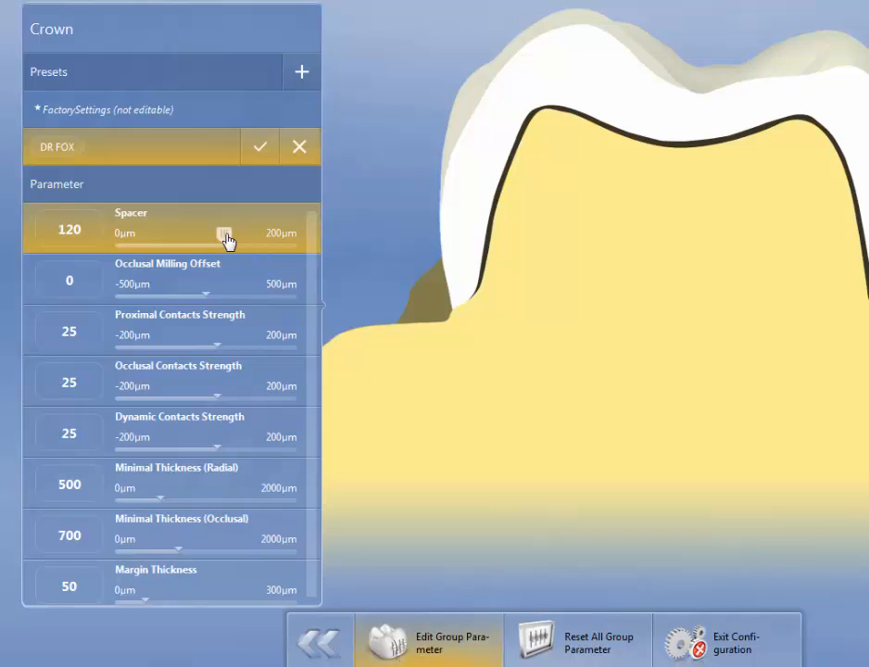
Set Spacer to 100 µm and leave Occlusal Milling Offset at 0 after previewing it
{"action": "left_click_drag", "start_coordinate": [223, 230], "coordinate": [157, 230]}
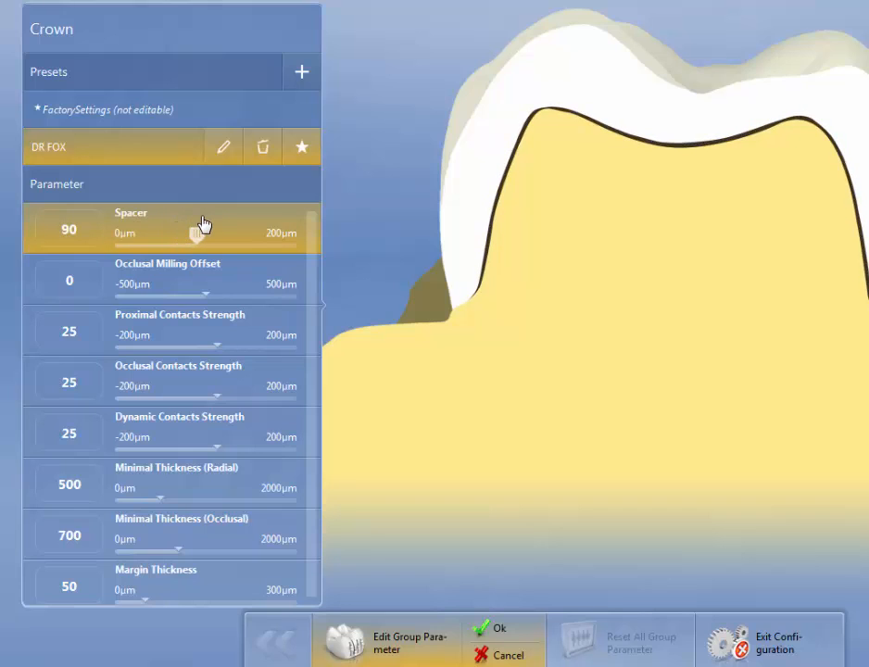
{"action": "left_click_drag", "start_coordinate": [194, 233], "coordinate": [208, 234]}
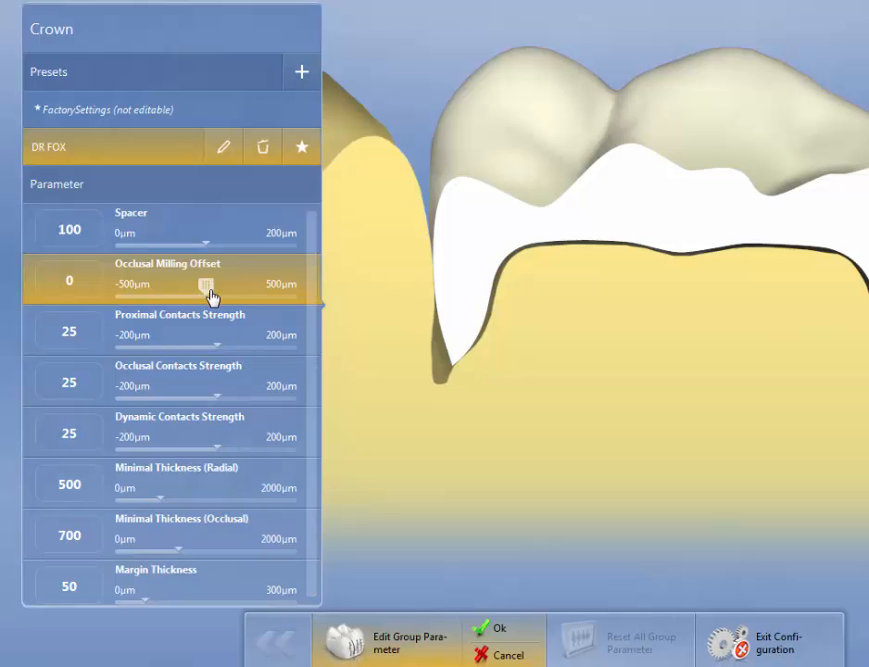
{"action": "left_click_drag", "start_coordinate": [206, 285], "coordinate": [144, 285]}
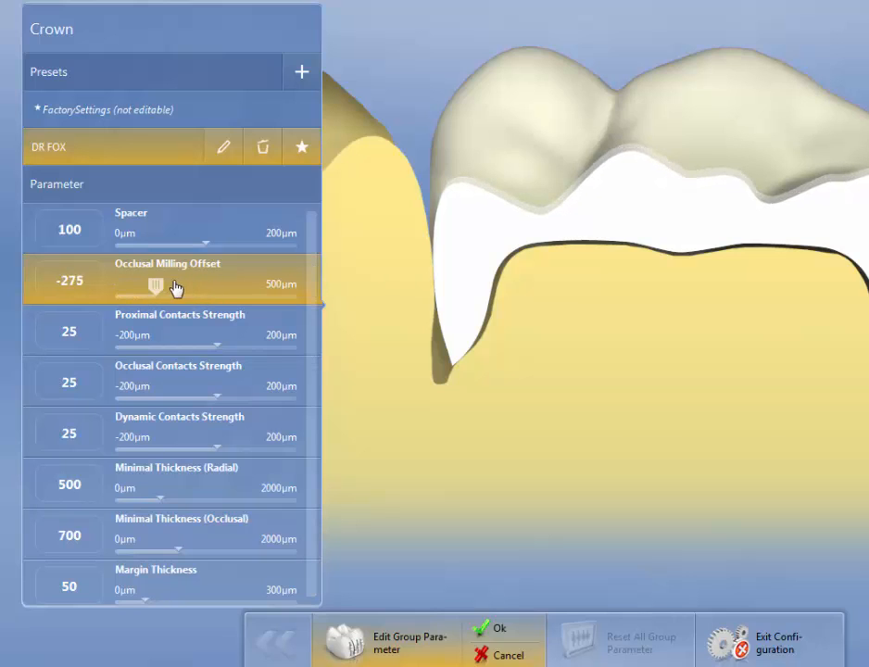
{"action": "left_click_drag", "start_coordinate": [156, 283], "coordinate": [186, 284]}
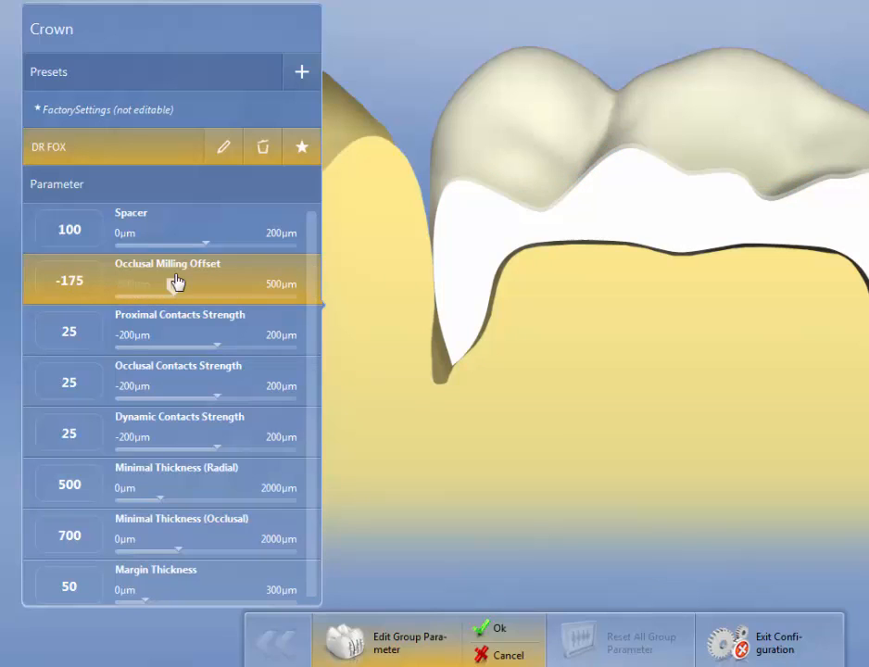
{"action": "left_click_drag", "start_coordinate": [176, 284], "coordinate": [211, 283]}
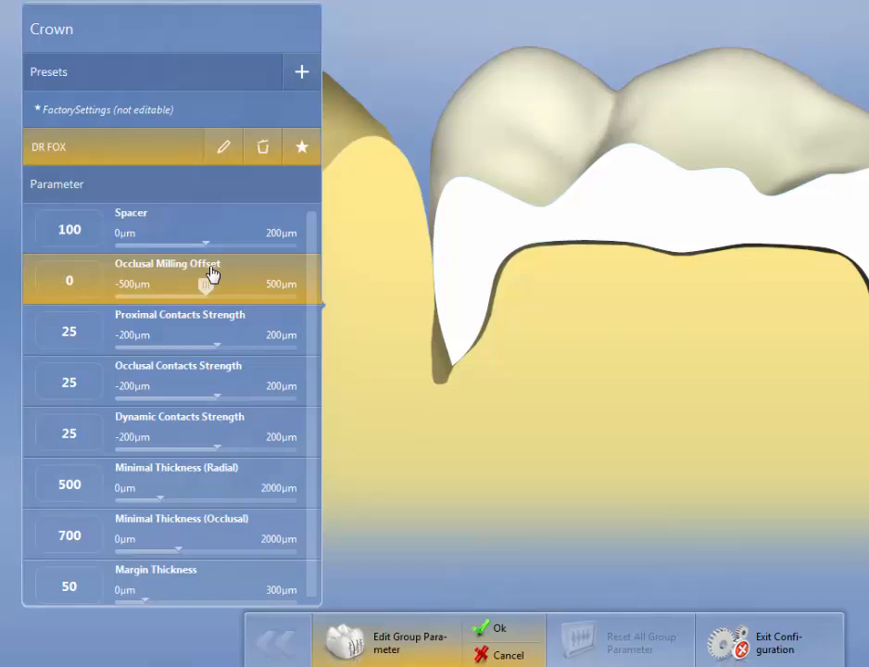
{"action": "mouse_move", "coordinate": [626, 252]}
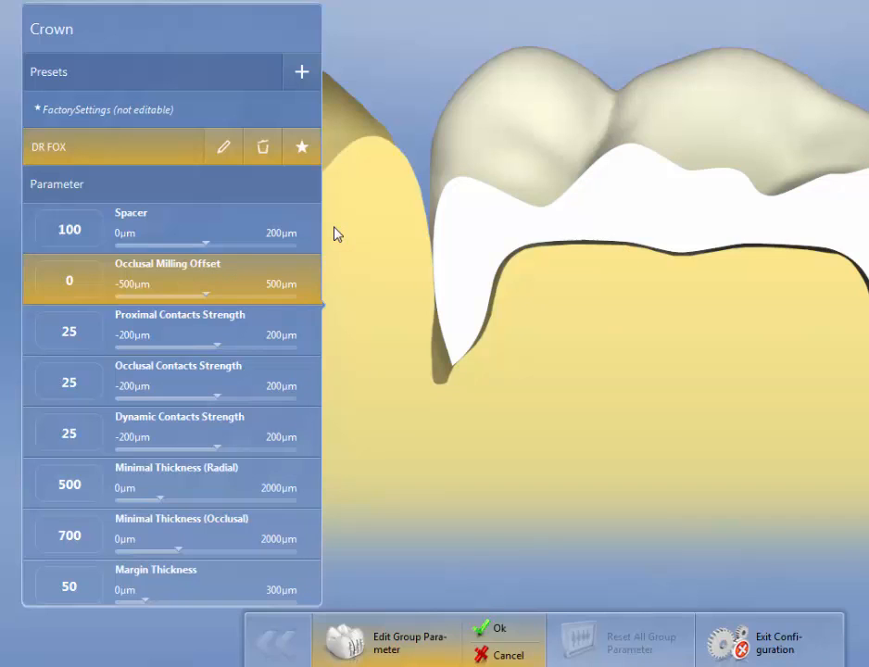
{"action": "mouse_move", "coordinate": [256, 278]}
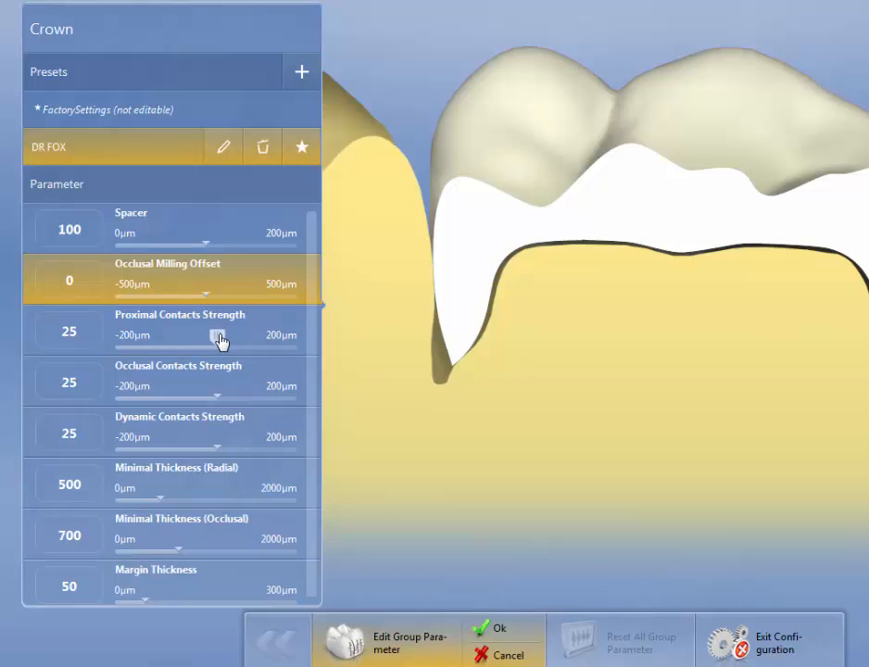
{"action": "mouse_move", "coordinate": [211, 354]}
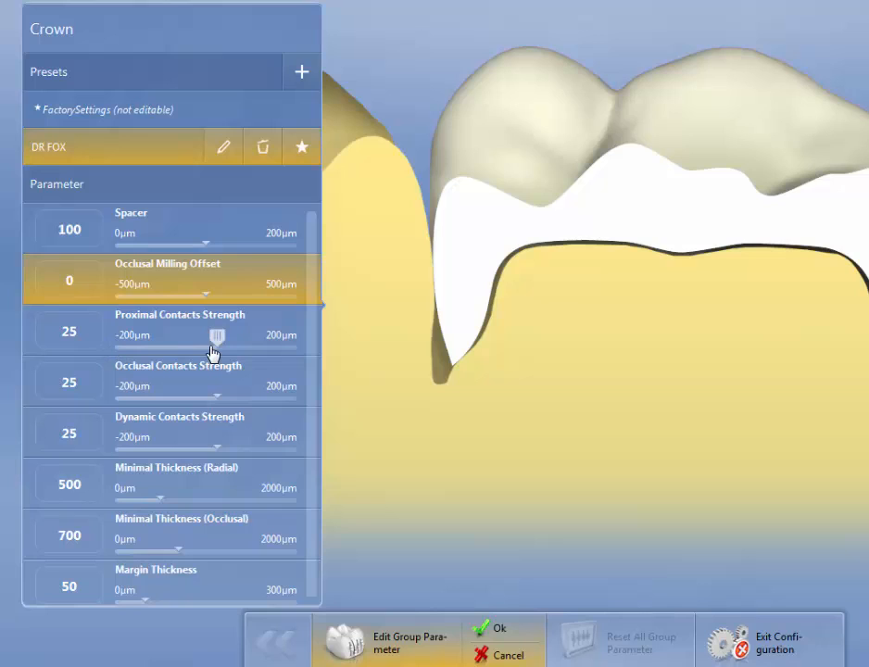
{"action": "mouse_move", "coordinate": [220, 345]}
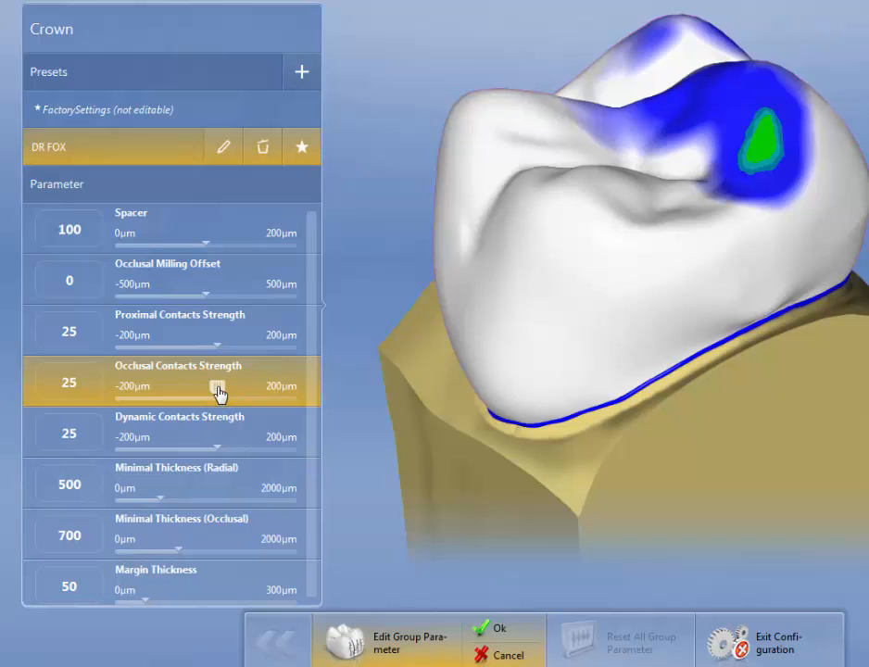
Set Occlusal Contacts Strength to -150 µm and Dynamic Contacts Strength to -100 µm
{"action": "left_click_drag", "start_coordinate": [219, 387], "coordinate": [194, 387]}
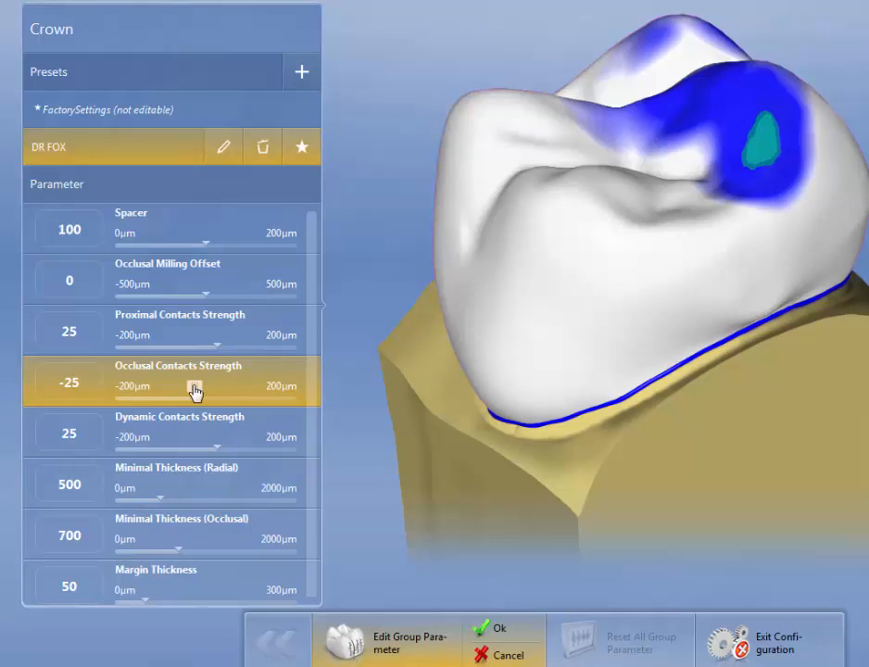
{"action": "left_click_drag", "start_coordinate": [194, 389], "coordinate": [148, 389]}
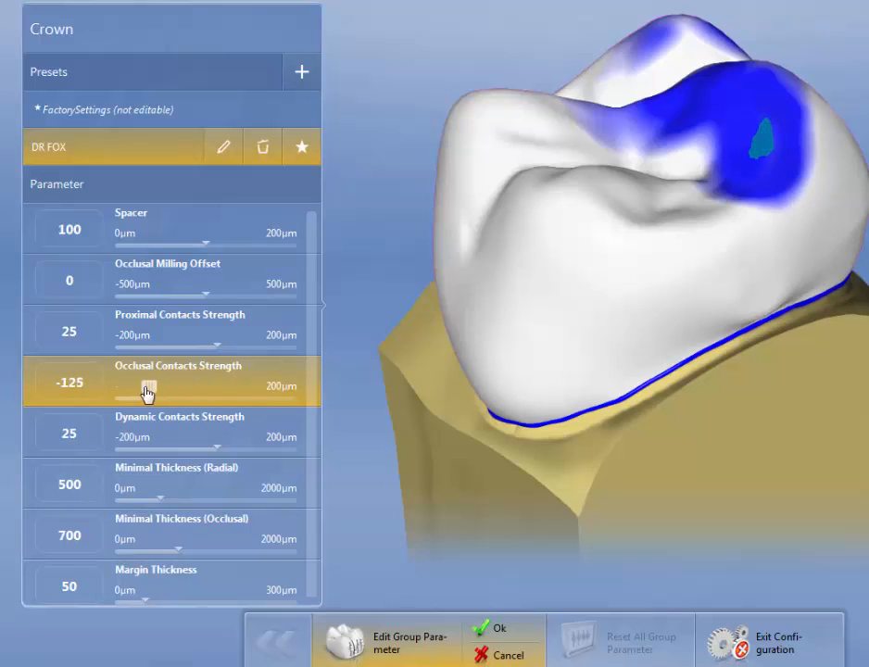
{"action": "left_click_drag", "start_coordinate": [148, 393], "coordinate": [134, 393]}
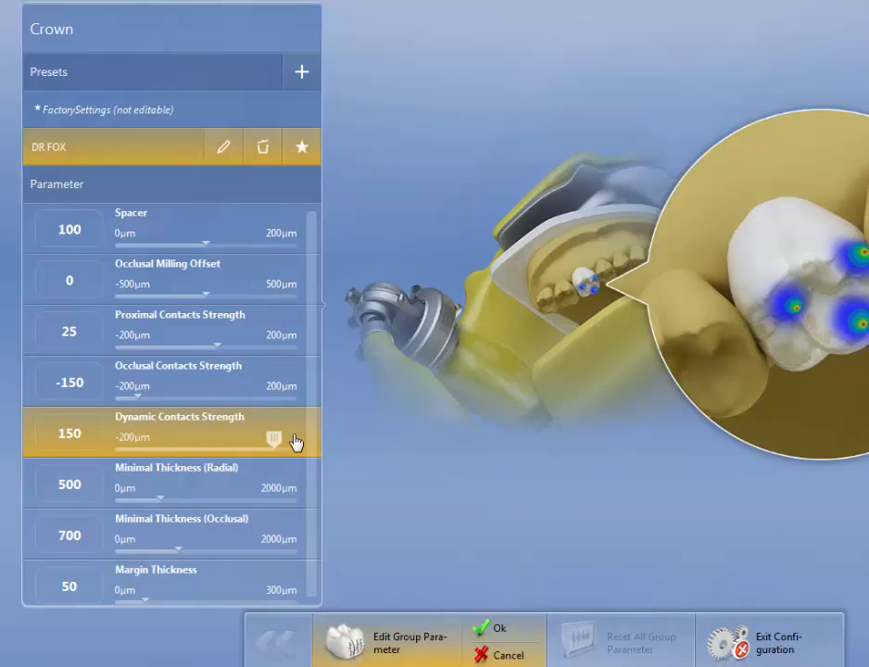
{"action": "left_click_drag", "start_coordinate": [274, 437], "coordinate": [174, 437]}
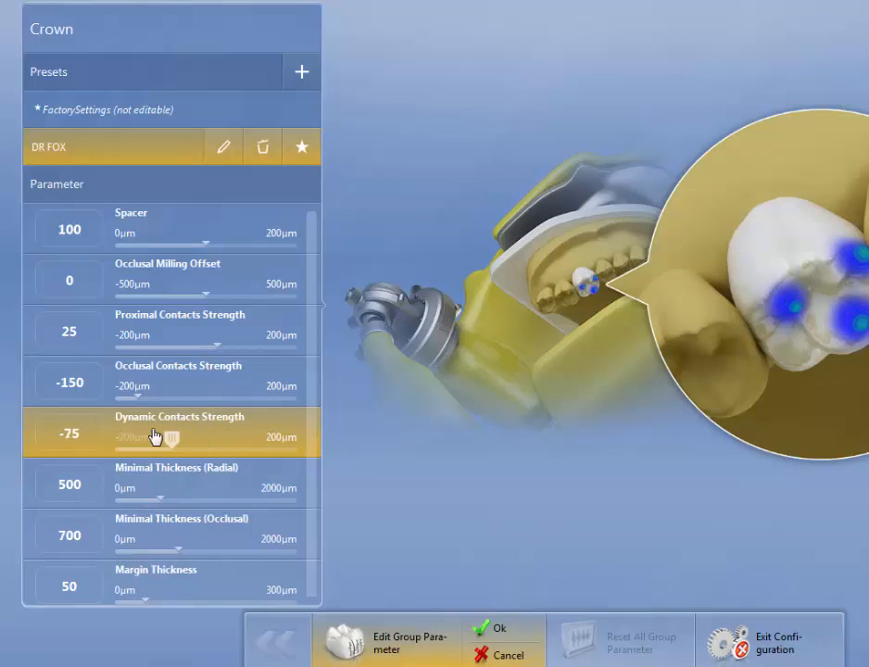
{"action": "left_click_drag", "start_coordinate": [152, 441], "coordinate": [186, 442]}
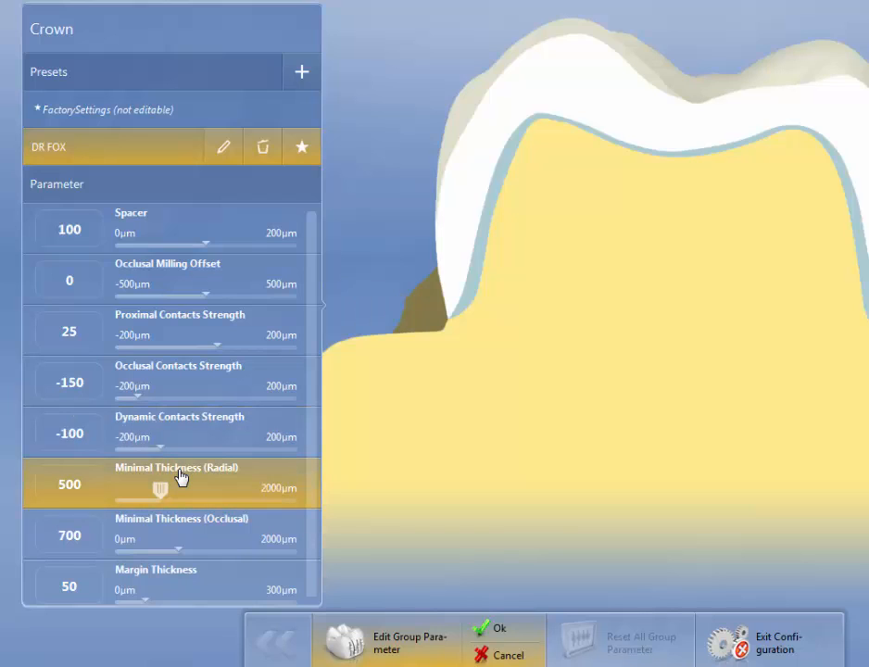
{"action": "mouse_move", "coordinate": [163, 493]}
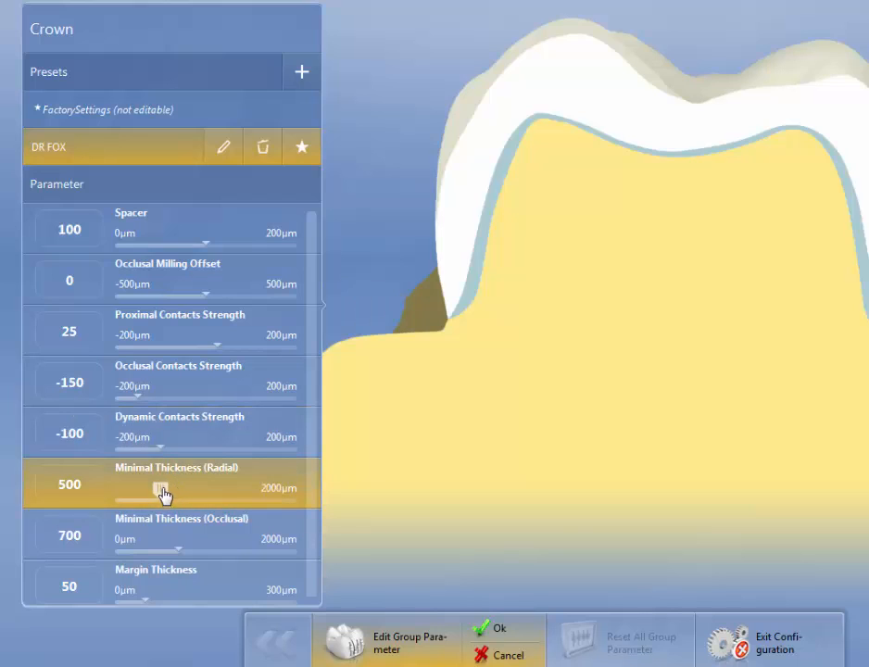
Set Minimal Thickness to 800 µm radial and 1500 µm occlusal
{"action": "left_click_drag", "start_coordinate": [139, 489], "coordinate": [181, 489]}
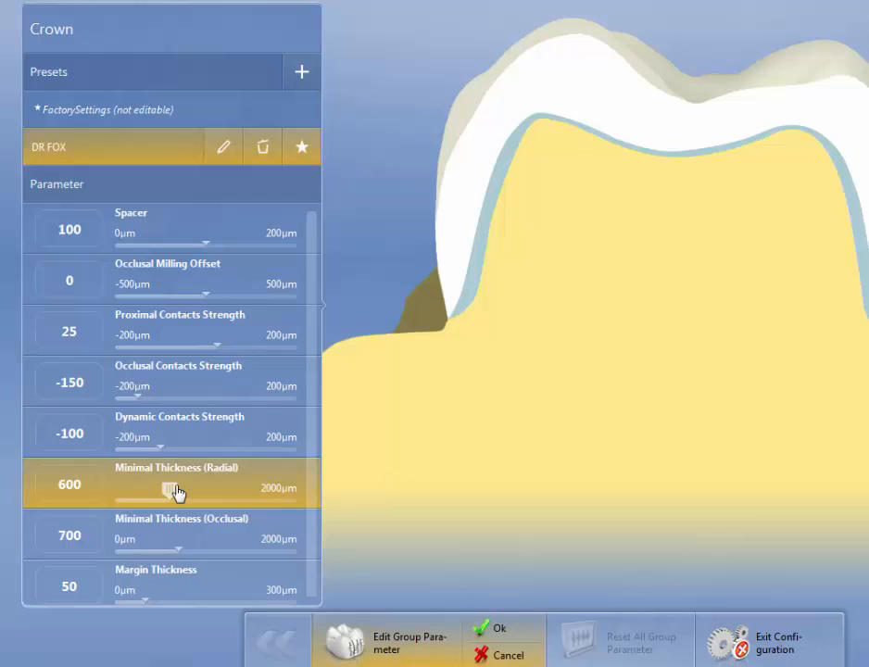
{"action": "left_click_drag", "start_coordinate": [170, 492], "coordinate": [189, 492]}
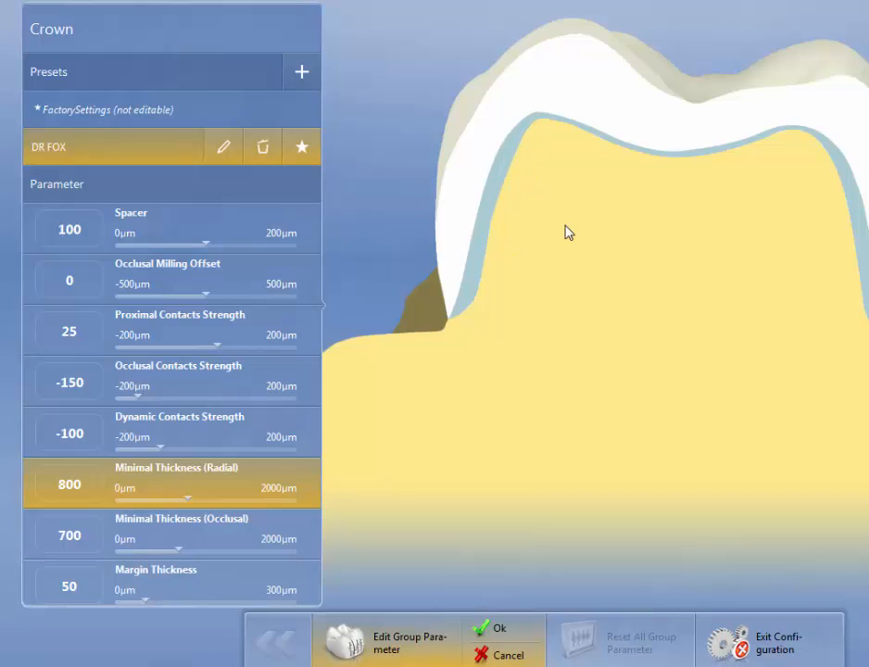
{"action": "mouse_move", "coordinate": [489, 234]}
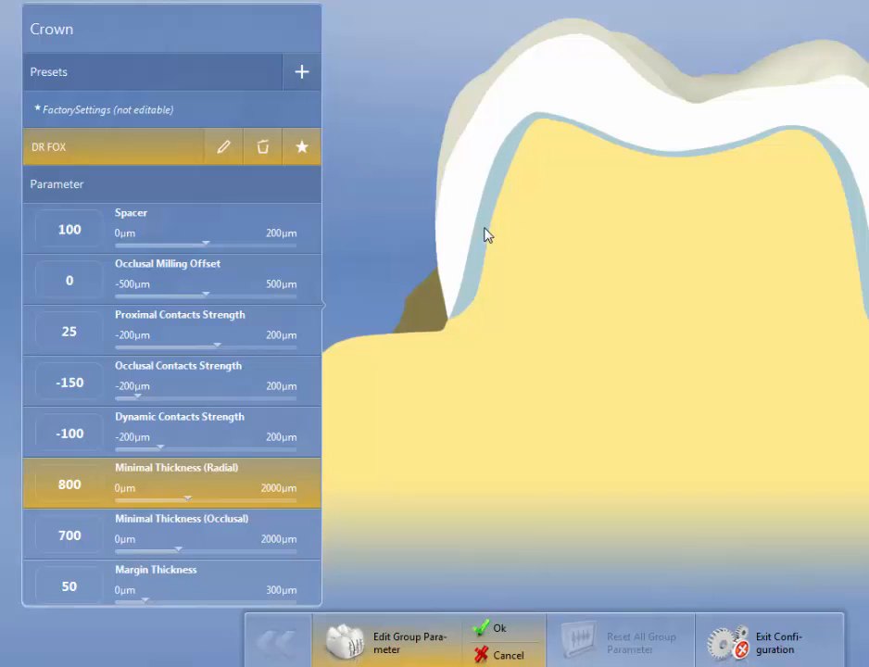
{"action": "mouse_move", "coordinate": [497, 171]}
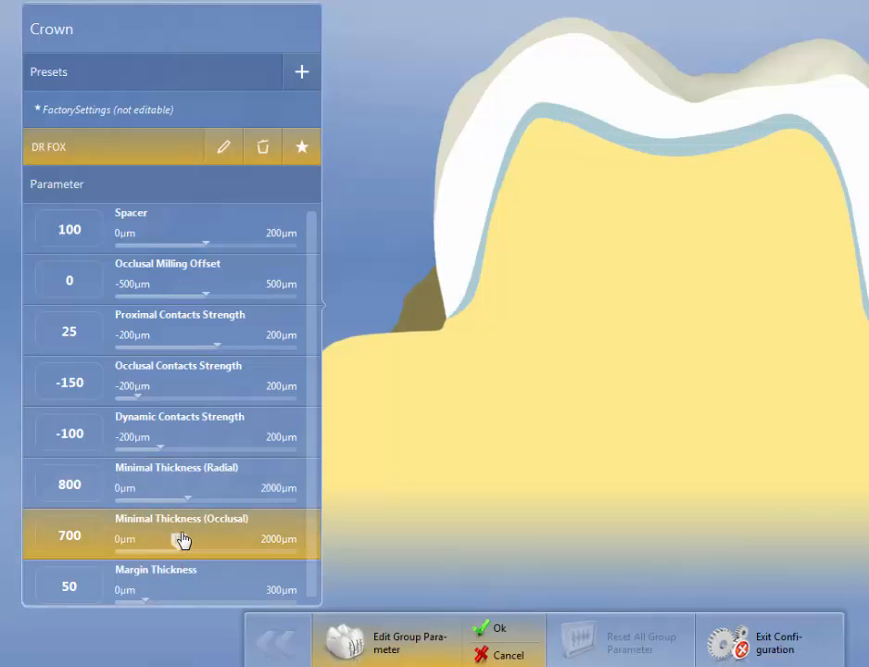
{"action": "left_click_drag", "start_coordinate": [181, 541], "coordinate": [238, 545]}
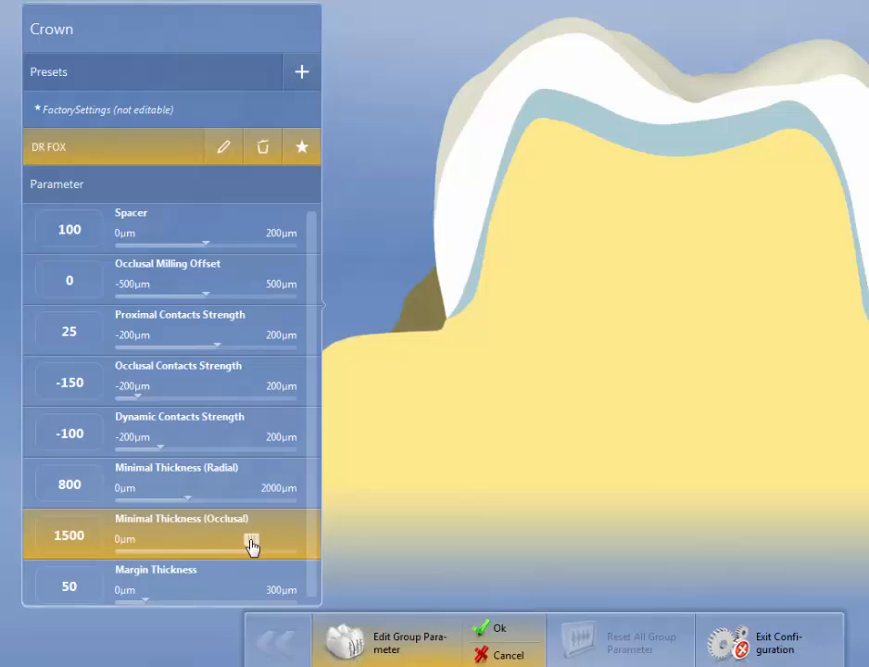
{"action": "mouse_move", "coordinate": [181, 436]}
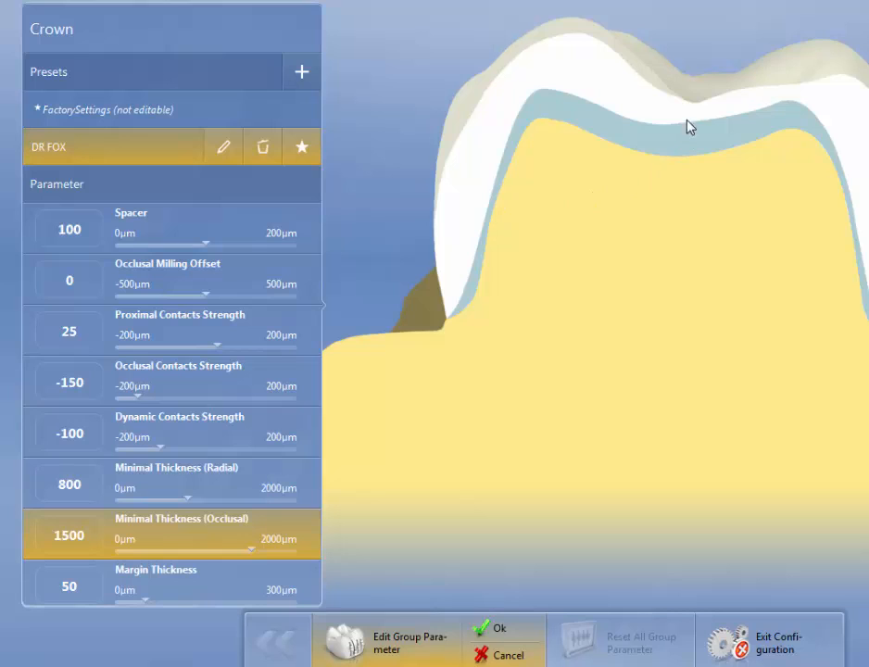
{"action": "mouse_move", "coordinate": [693, 159]}
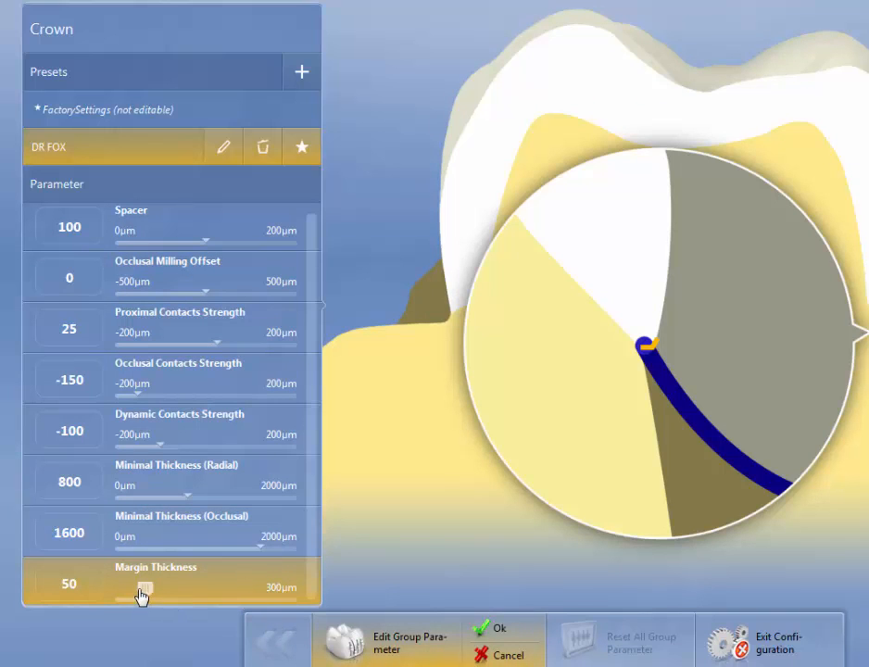
Set Margin Thickness to 70 µm, make DR FOX the default crown preset and confirm with Ok
{"action": "left_click_drag", "start_coordinate": [144, 593], "coordinate": [226, 588]}
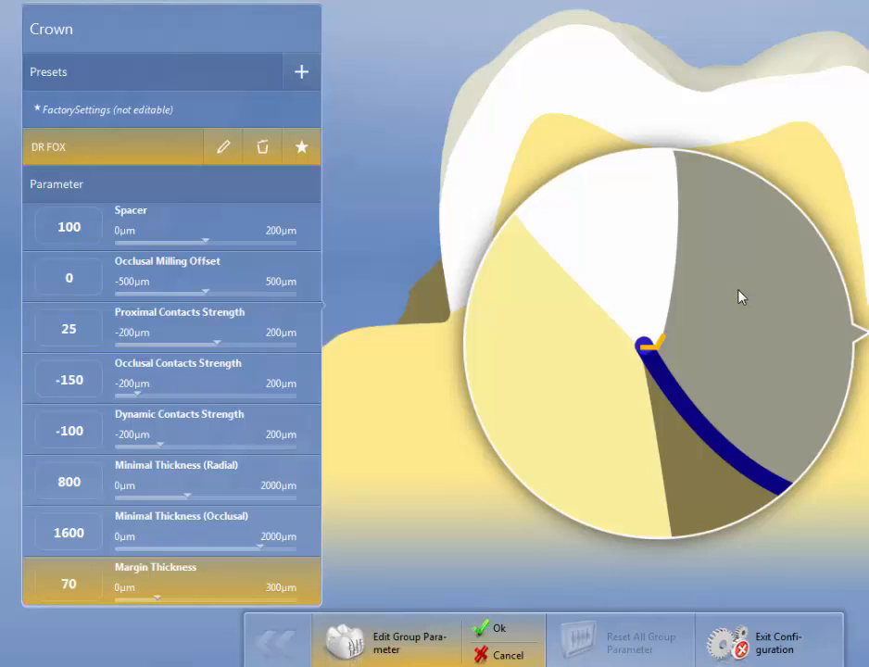
{"action": "mouse_move", "coordinate": [480, 604]}
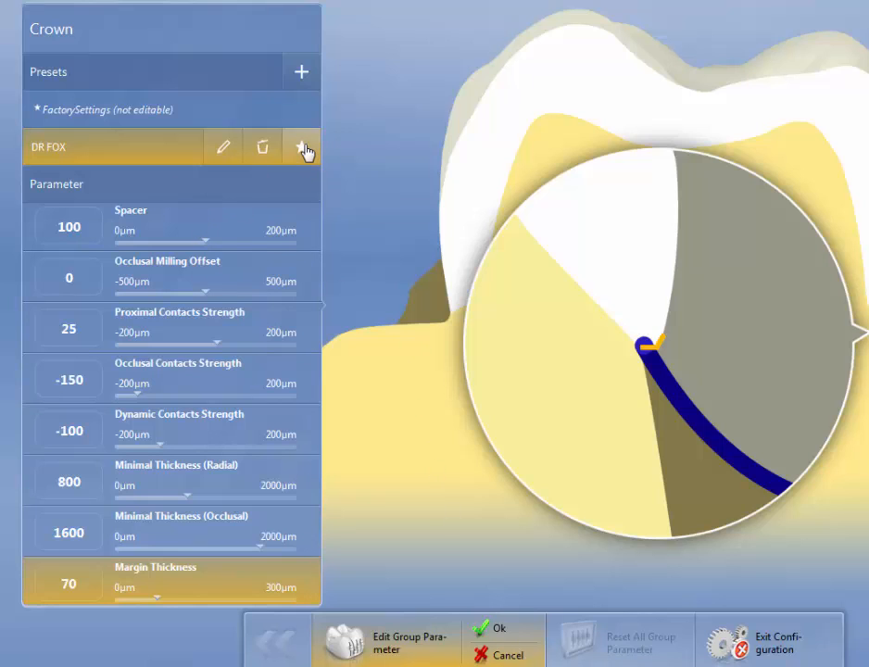
{"action": "left_click", "coordinate": [300, 147]}
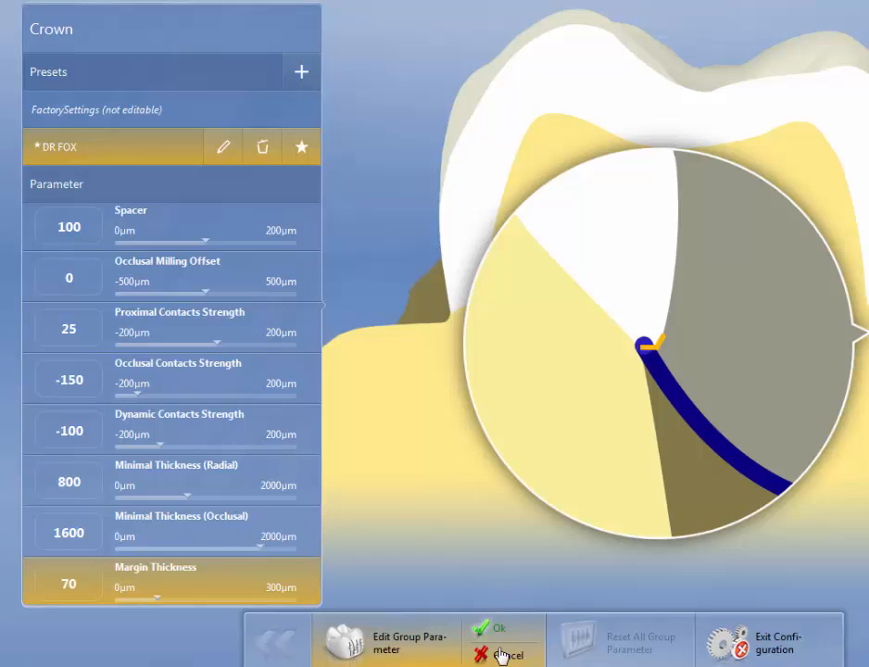
{"action": "left_click", "coordinate": [504, 652]}
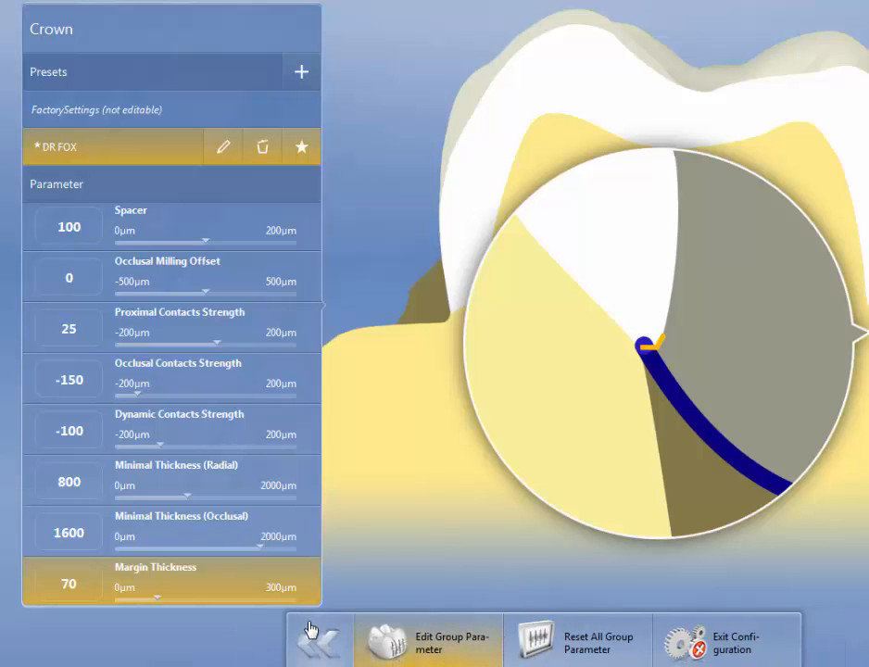
{"action": "left_click", "coordinate": [319, 641]}
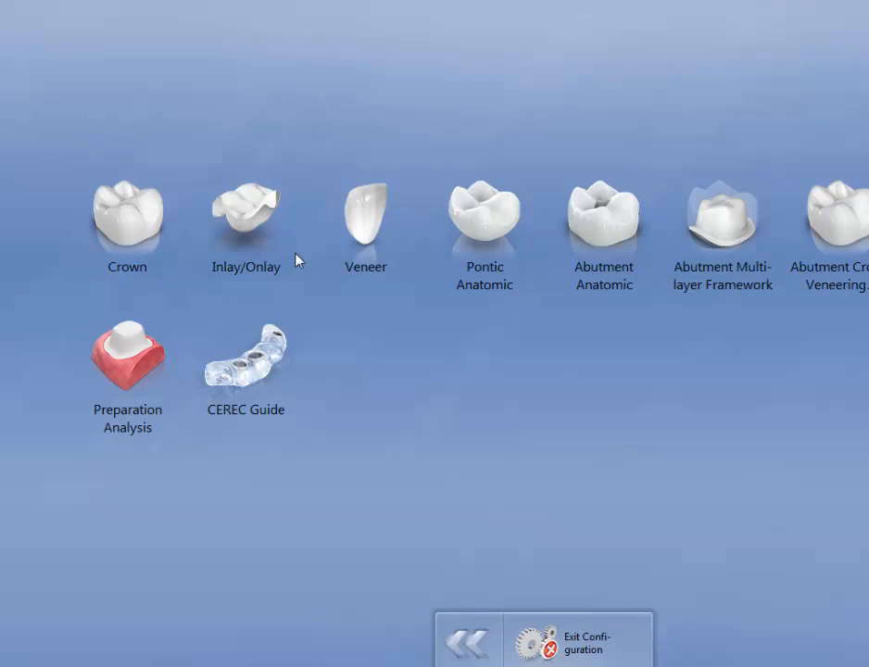
Add a new Inlay/Onlay preset named 'DR FOX' copied from factory settings
{"action": "left_click", "coordinate": [245, 219]}
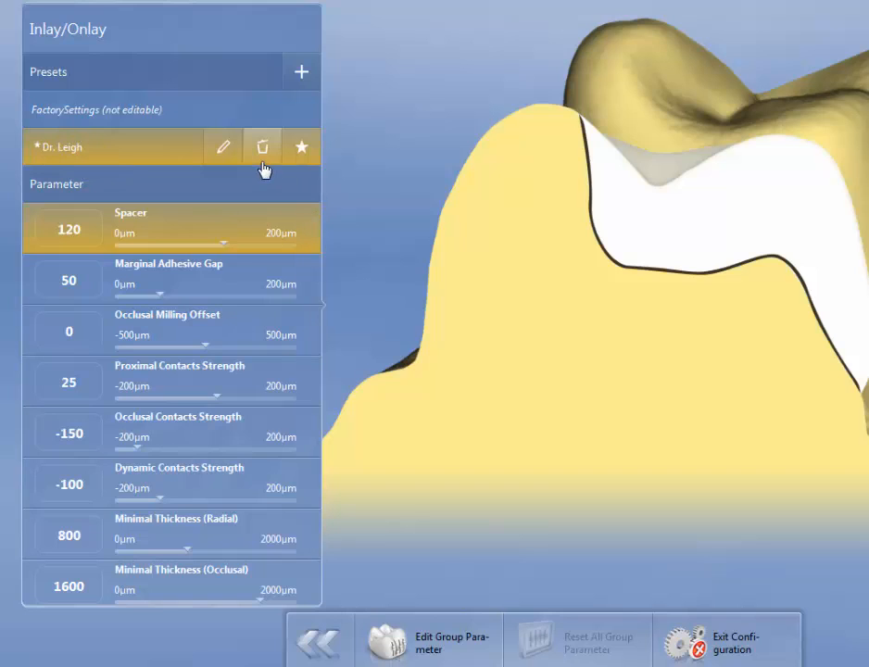
{"action": "left_click", "coordinate": [300, 72]}
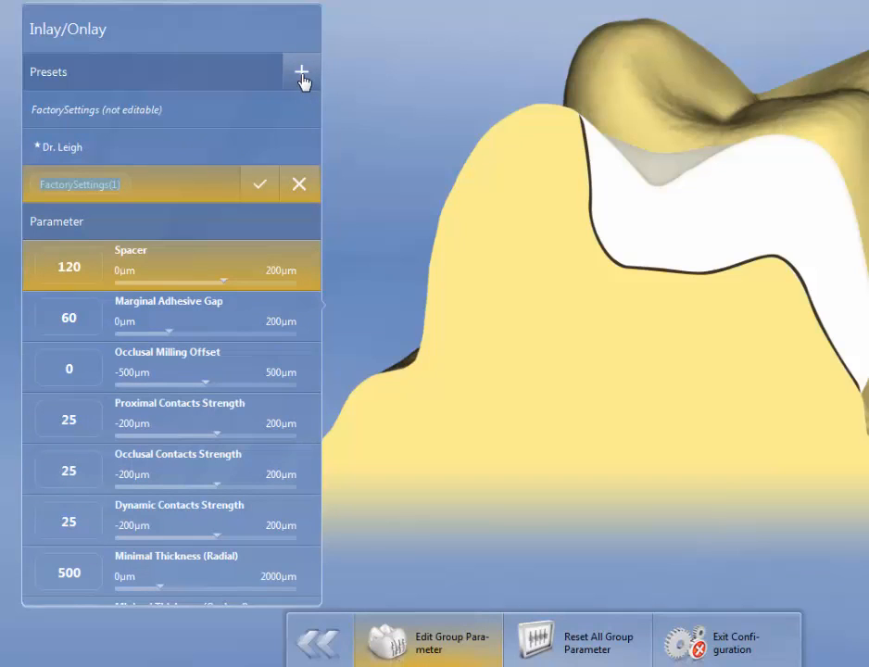
{"action": "mouse_move", "coordinate": [252, 122]}
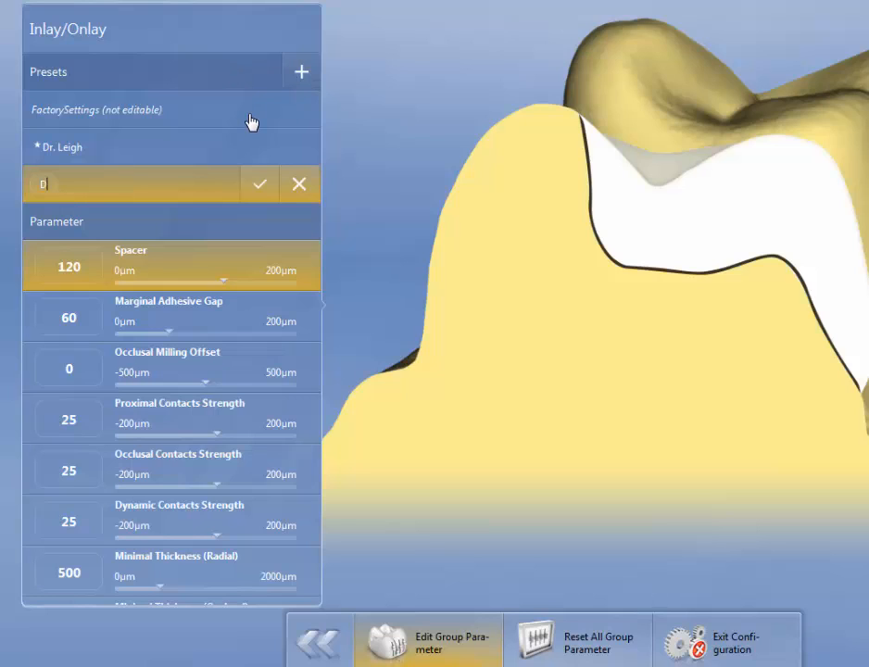
{"action": "type", "text": "DR FOX(1"}
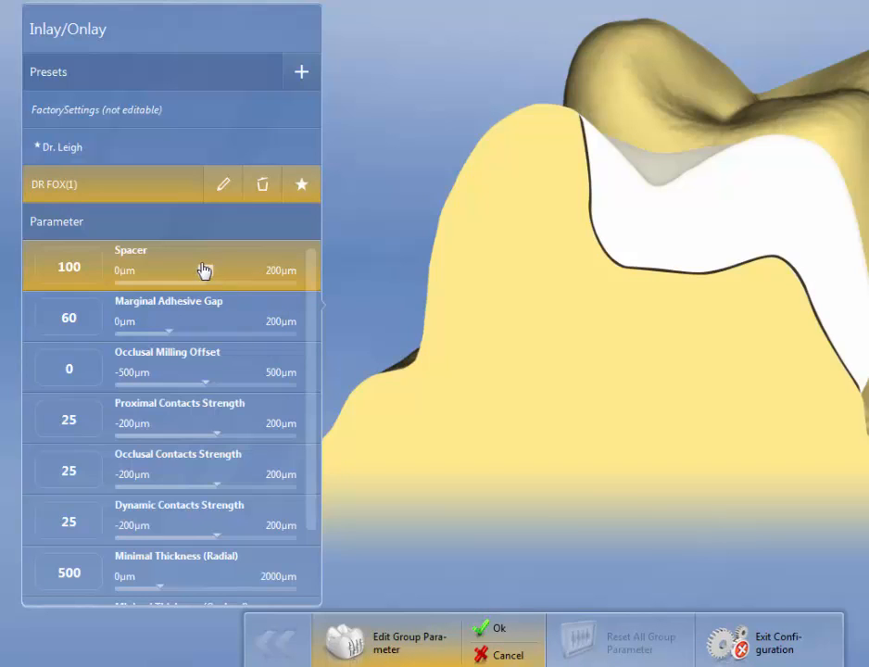
{"action": "mouse_move", "coordinate": [171, 326]}
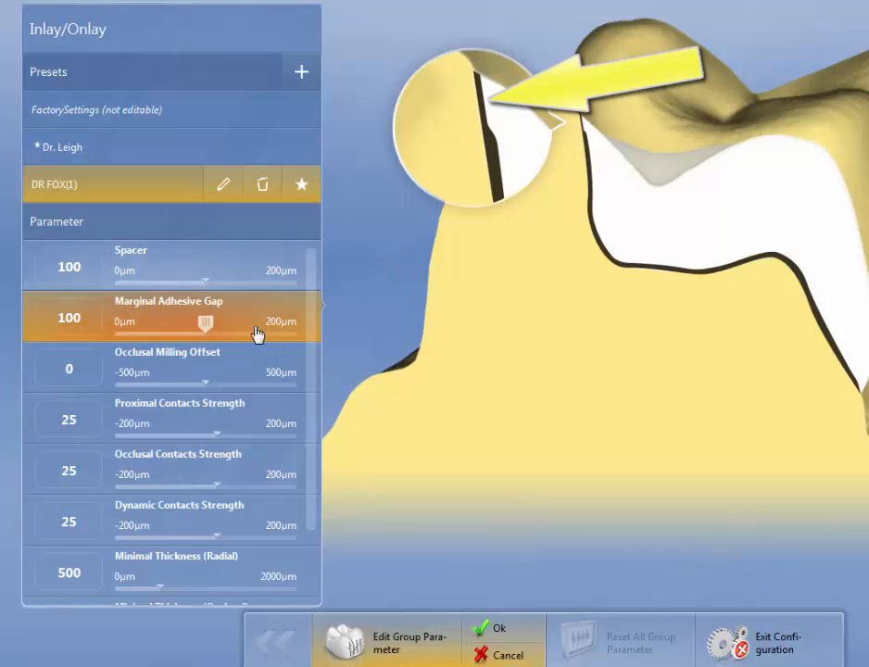
Lower the Marginal Adhesive Gap to 40 µm, keeping Spacer at 100 µm
{"action": "left_click_drag", "start_coordinate": [201, 322], "coordinate": [185, 322]}
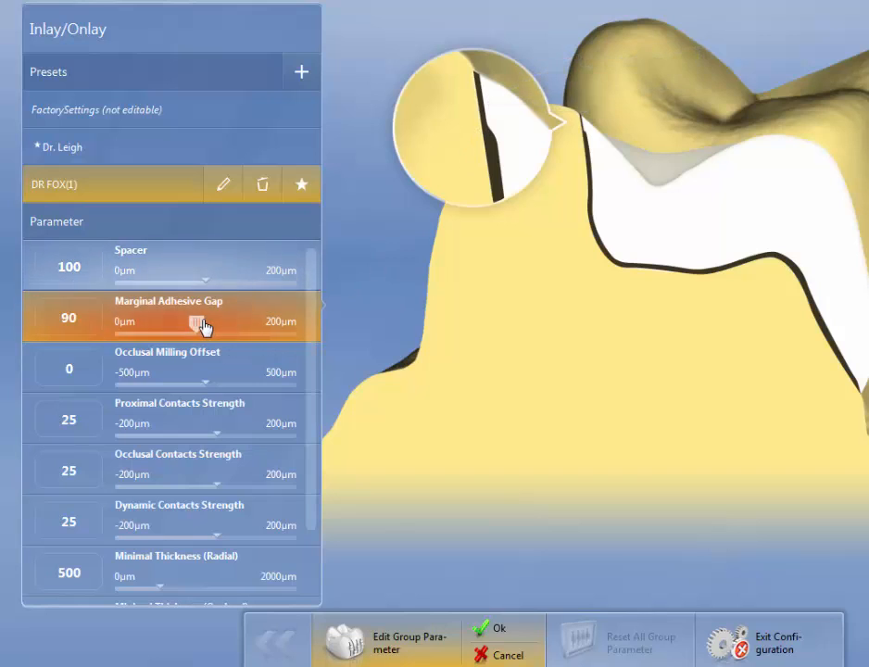
{"action": "left_click_drag", "start_coordinate": [204, 323], "coordinate": [186, 322]}
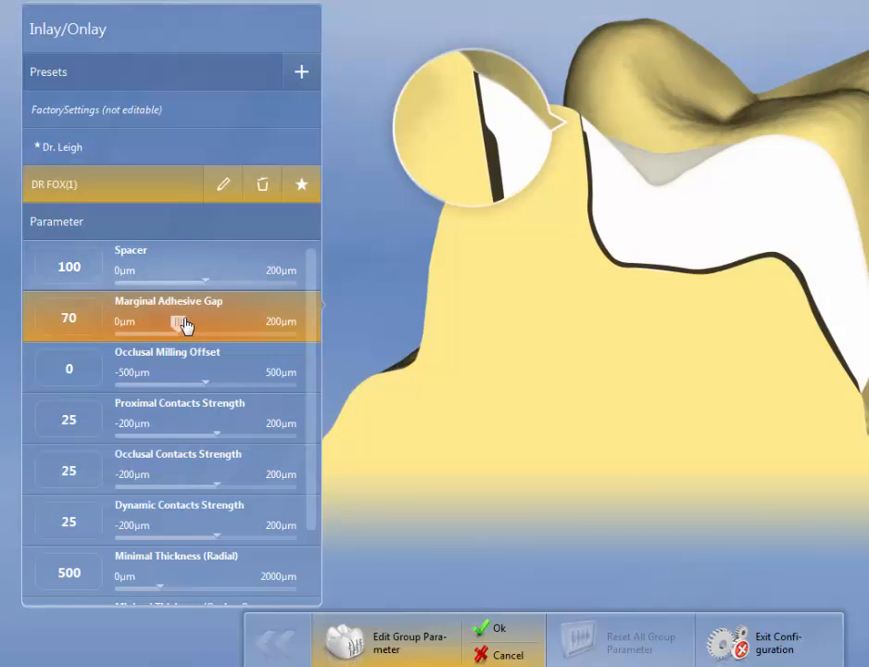
{"action": "left_click_drag", "start_coordinate": [182, 324], "coordinate": [176, 324]}
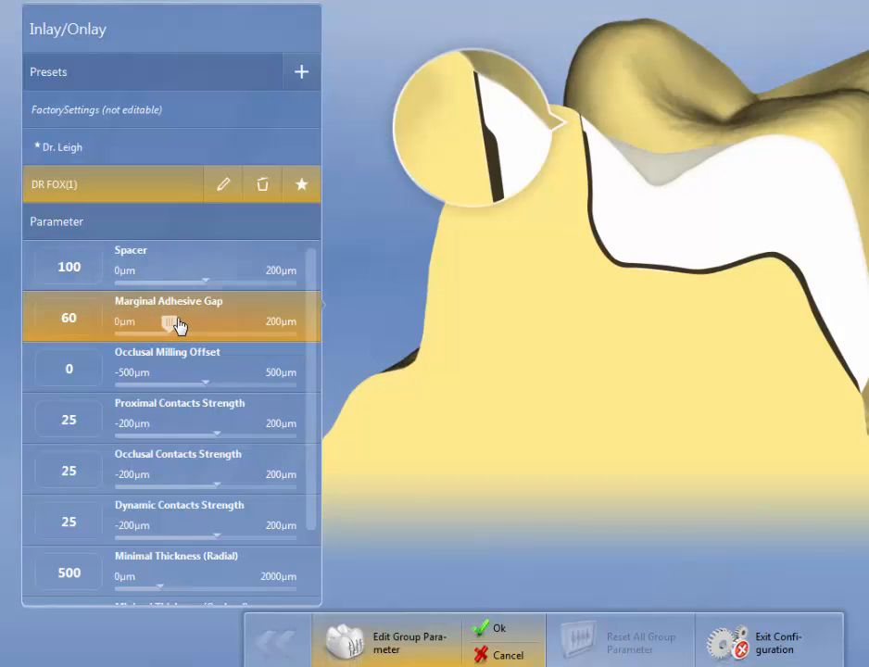
{"action": "left_click_drag", "start_coordinate": [181, 322], "coordinate": [158, 323]}
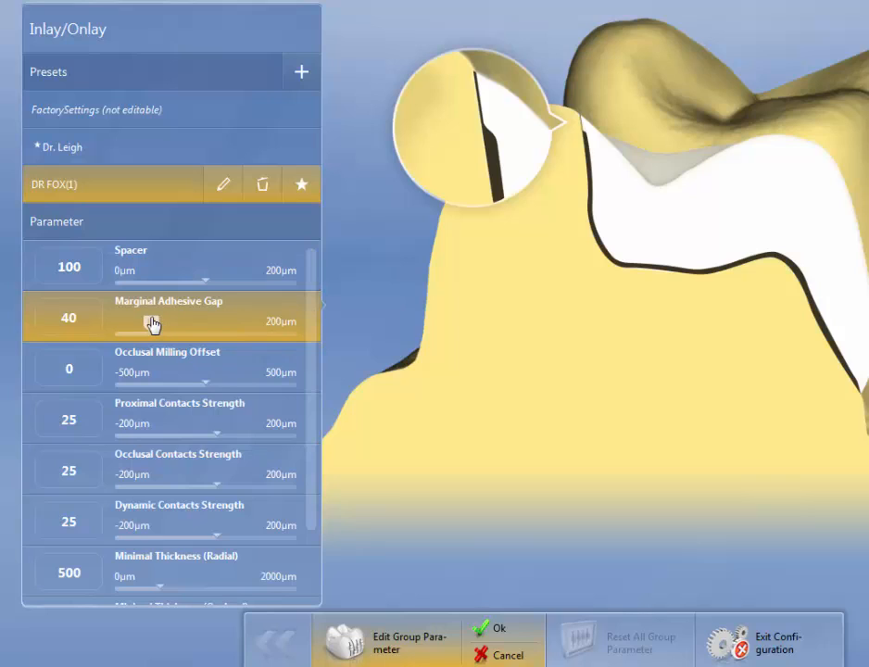
{"action": "left_click_drag", "start_coordinate": [152, 325], "coordinate": [171, 330]}
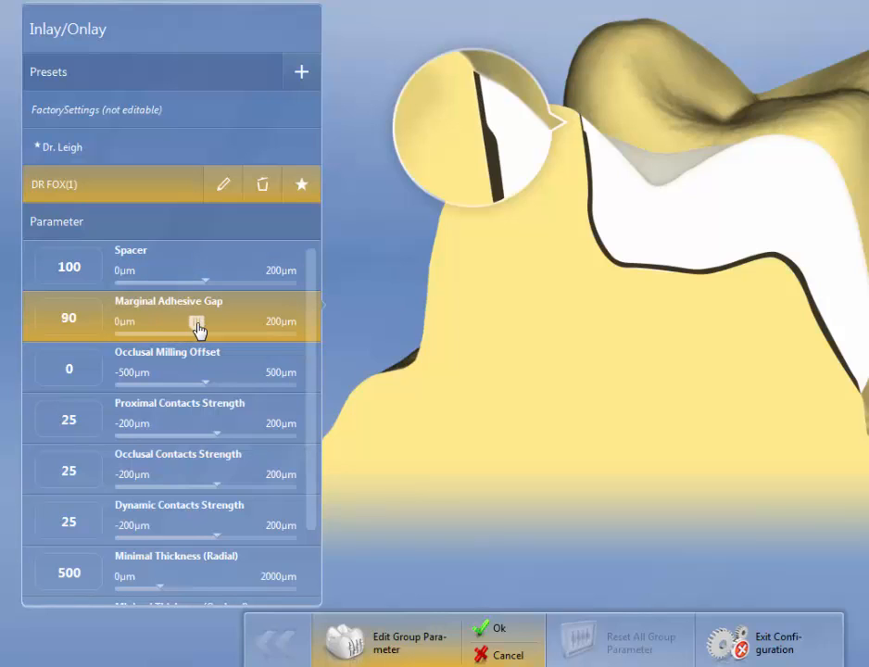
{"action": "left_click_drag", "start_coordinate": [198, 322], "coordinate": [169, 322]}
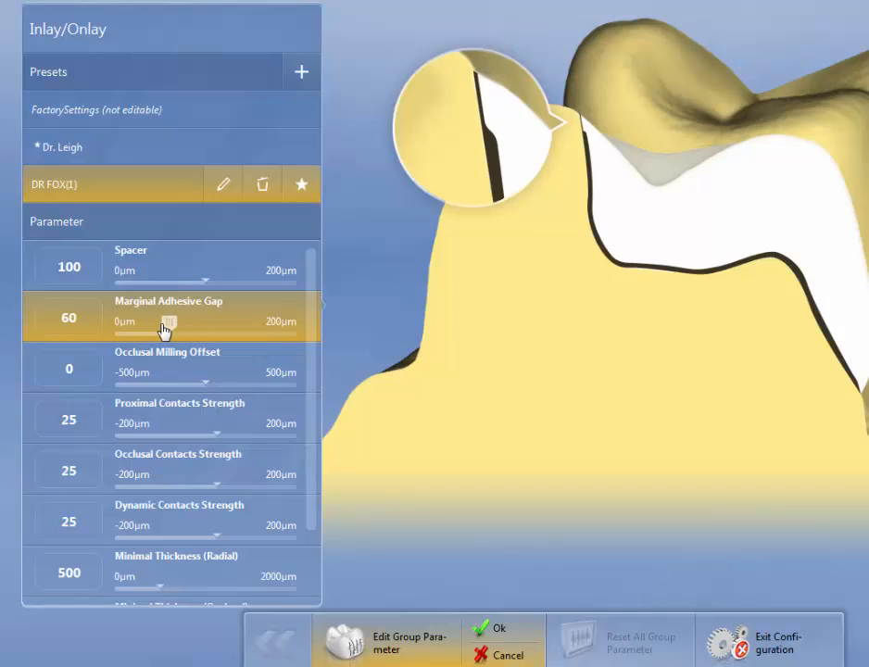
{"action": "left_click_drag", "start_coordinate": [170, 323], "coordinate": [152, 322]}
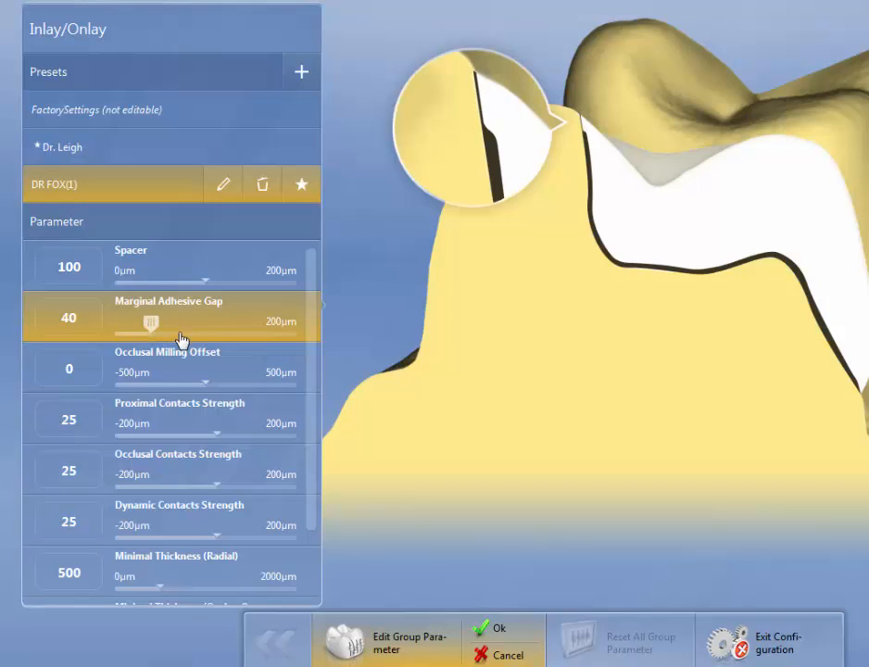
{"action": "mouse_move", "coordinate": [192, 338]}
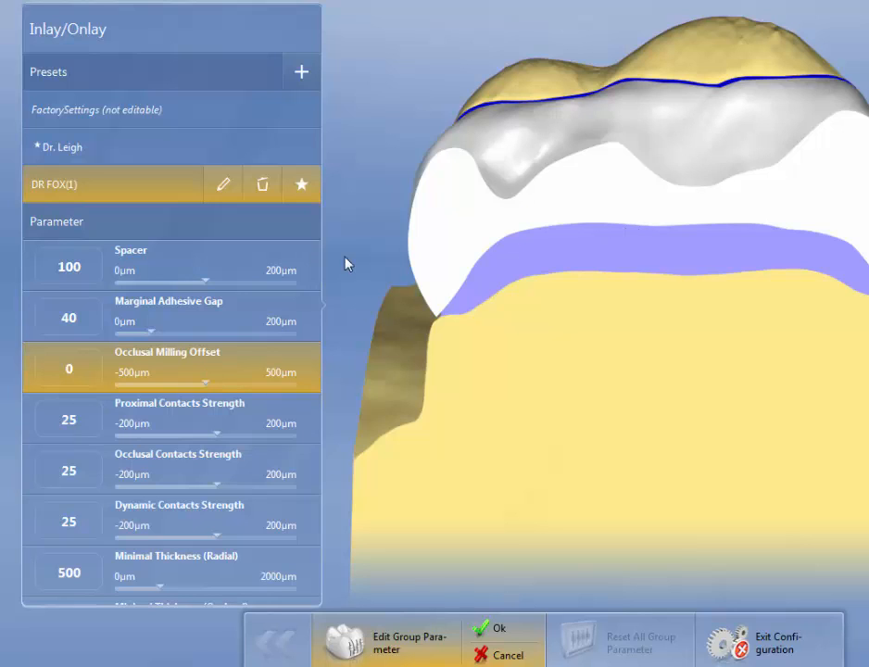
Preview the Occlusal Milling Offset up to 350 µm and return it to 0
{"action": "left_click_drag", "start_coordinate": [204, 379], "coordinate": [268, 380]}
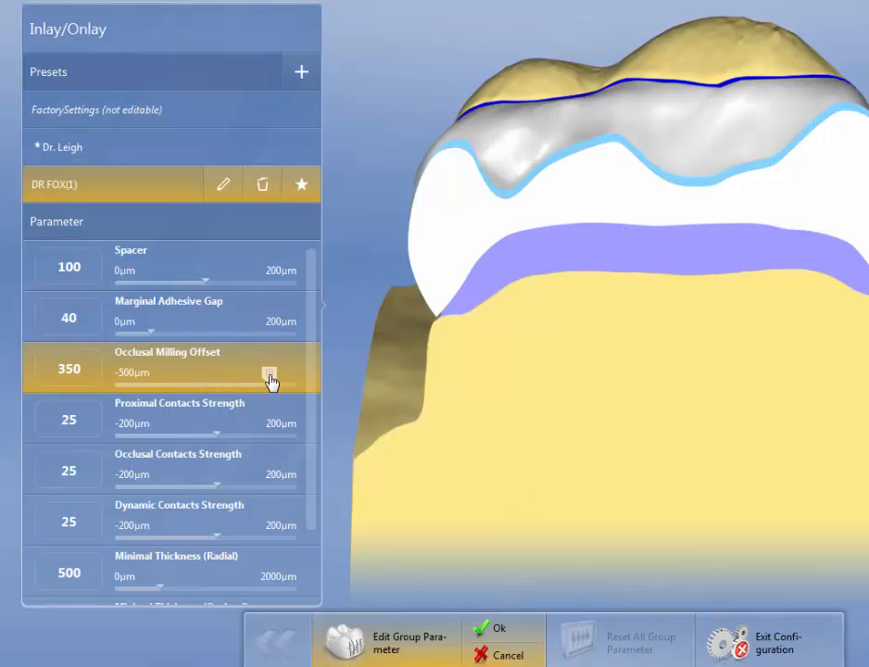
{"action": "left_click_drag", "start_coordinate": [270, 382], "coordinate": [237, 371]}
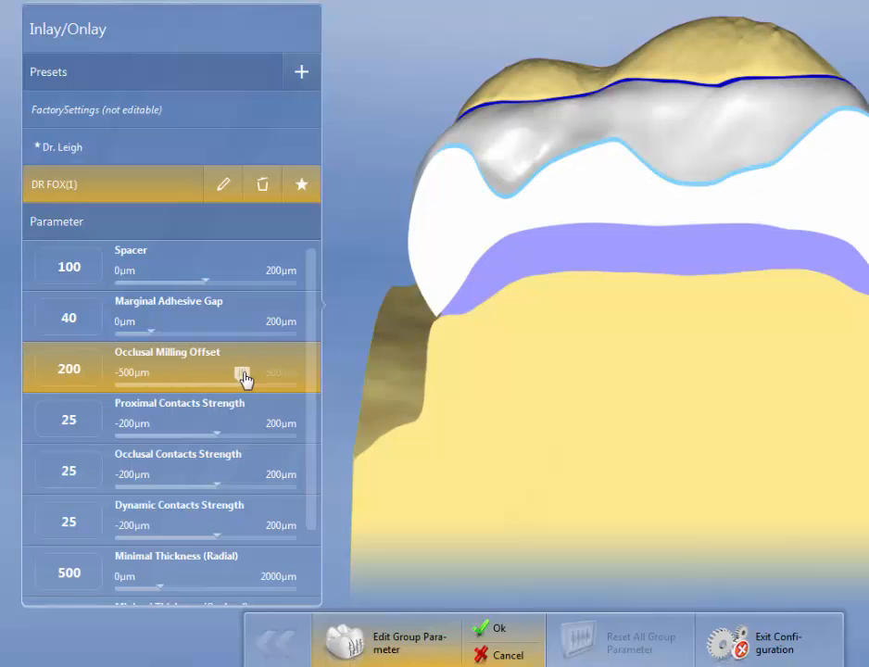
{"action": "left_click_drag", "start_coordinate": [244, 374], "coordinate": [206, 375]}
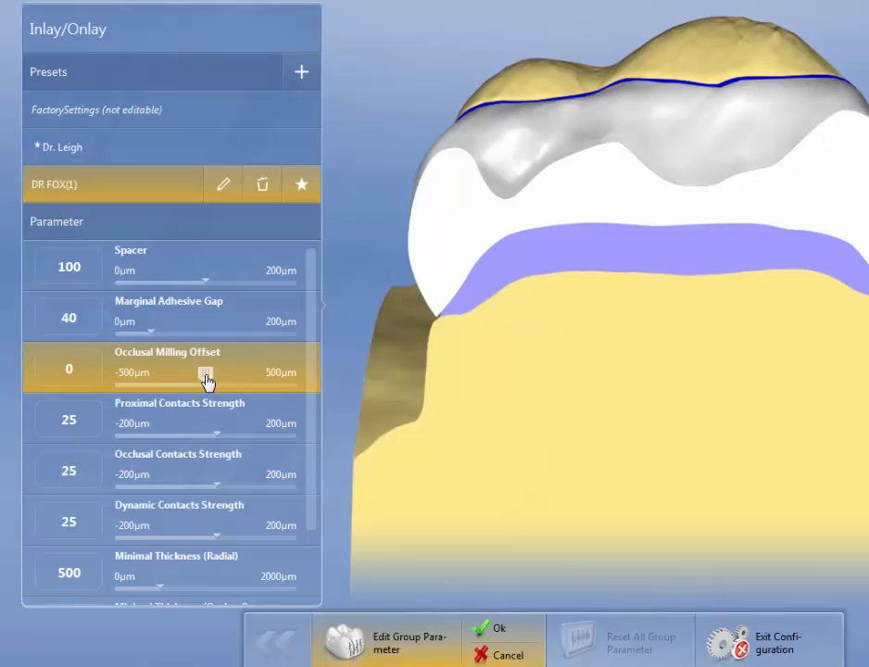
{"action": "mouse_move", "coordinate": [196, 411]}
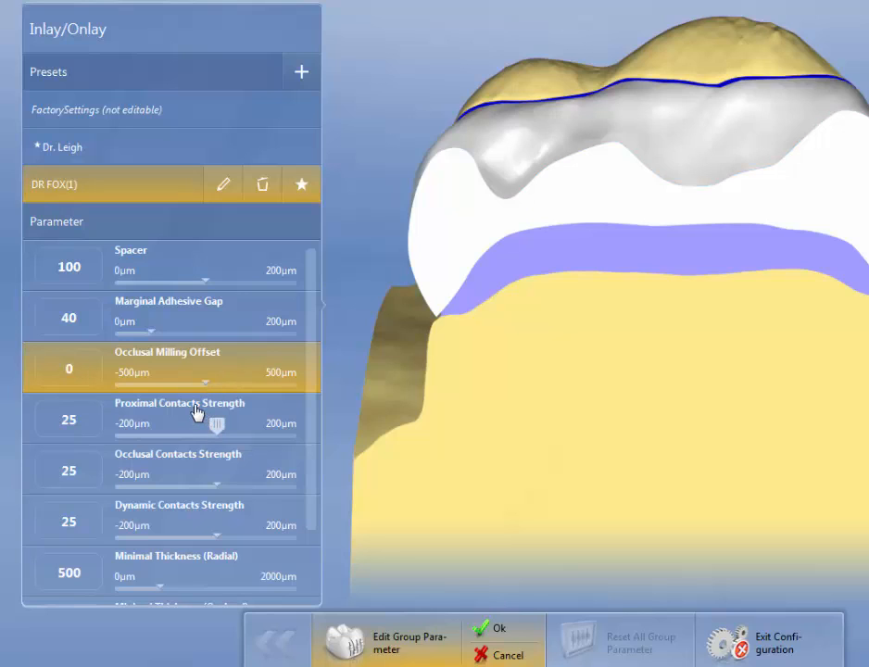
{"action": "mouse_move", "coordinate": [215, 489]}
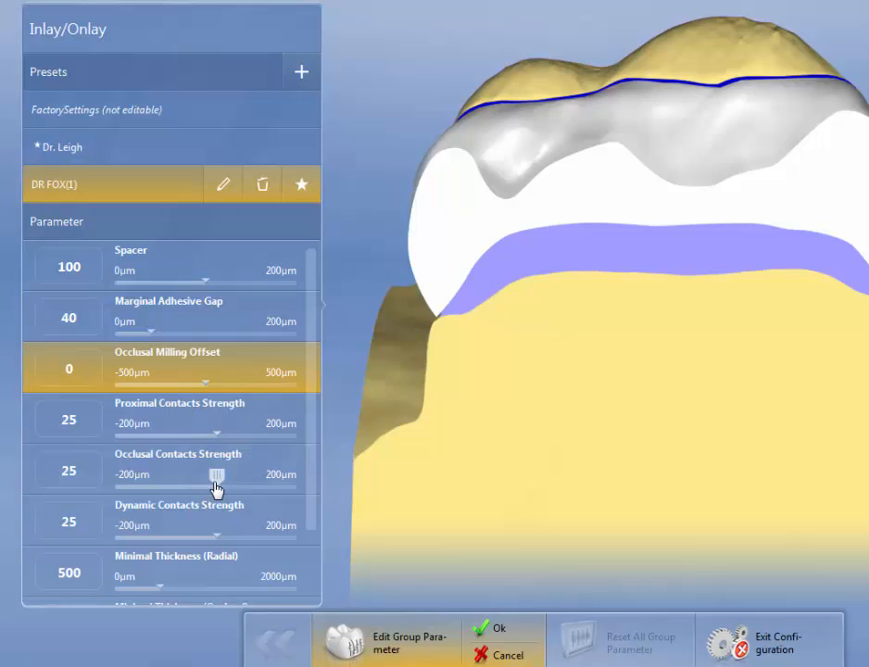
Set Occlusal Contacts Strength to -150 µm and Dynamic Contacts Strength to -100 µm
{"action": "left_click_drag", "start_coordinate": [204, 474], "coordinate": [176, 474]}
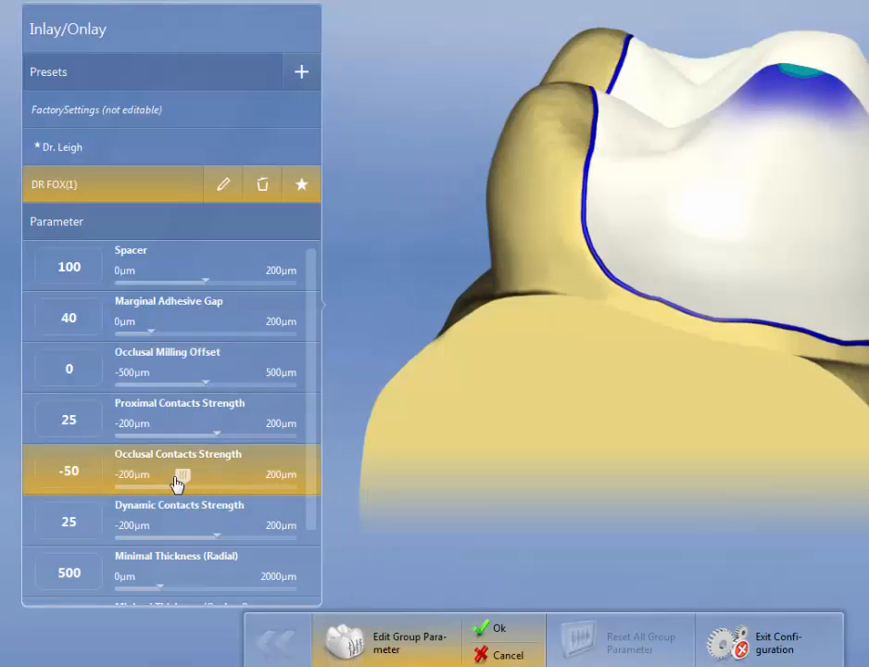
{"action": "left_click_drag", "start_coordinate": [181, 474], "coordinate": [160, 475]}
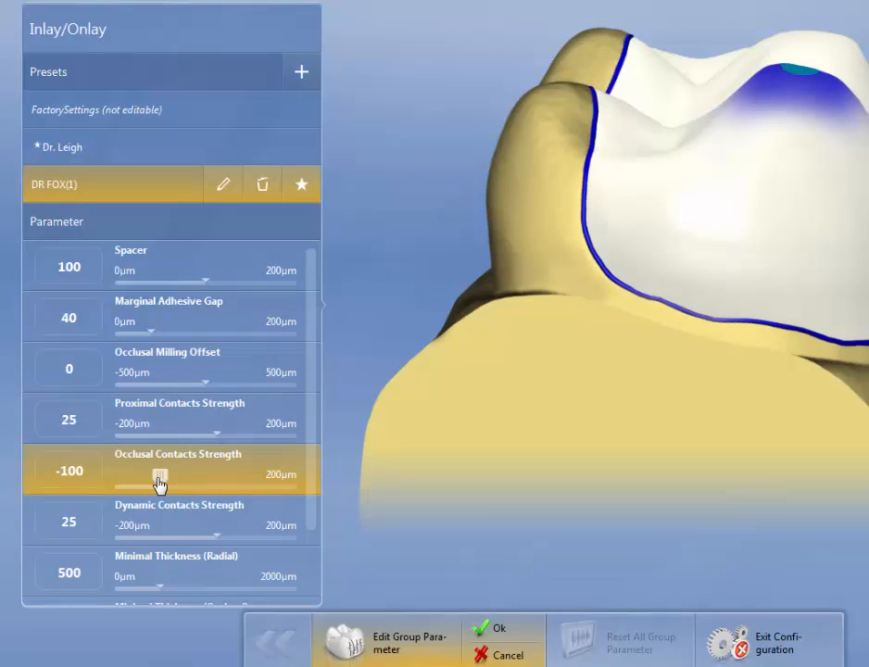
{"action": "left_click_drag", "start_coordinate": [160, 474], "coordinate": [133, 475]}
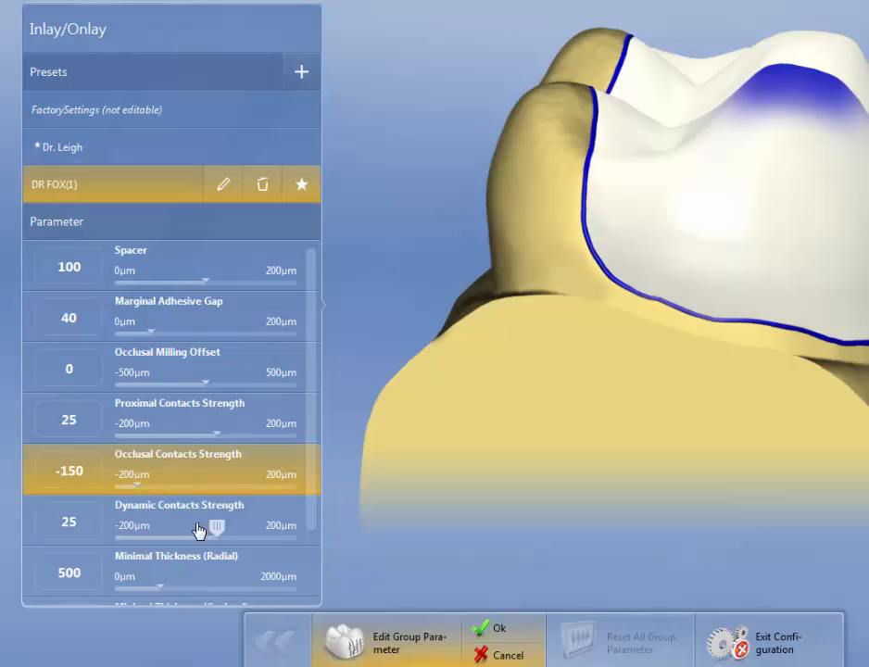
{"action": "mouse_move", "coordinate": [220, 534]}
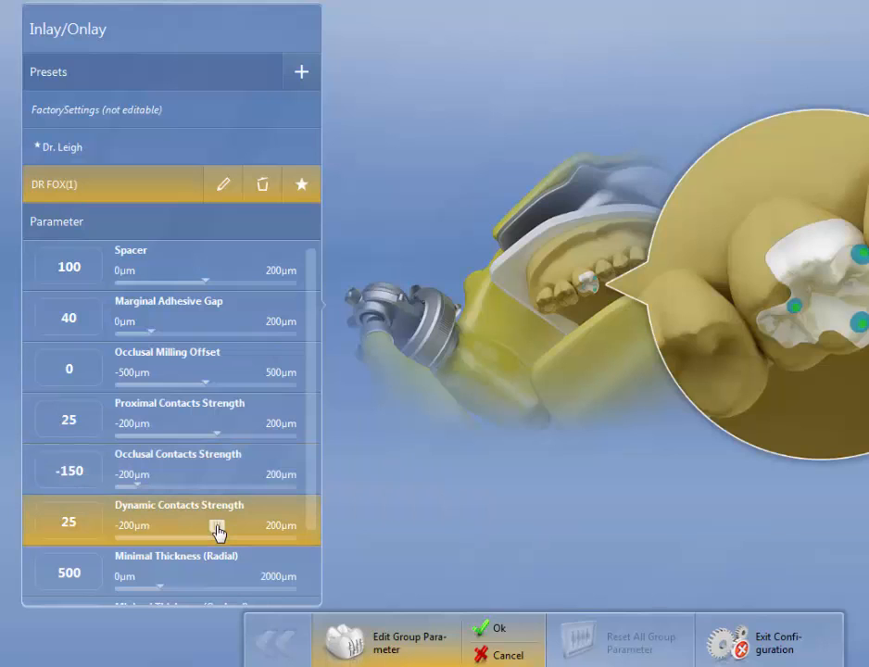
{"action": "left_click_drag", "start_coordinate": [219, 533], "coordinate": [160, 526]}
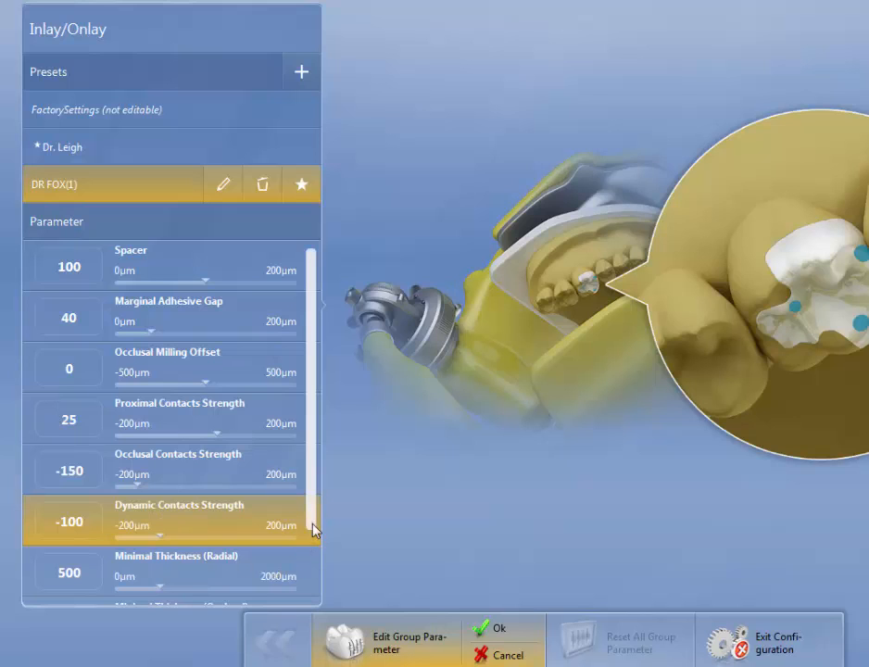
Raise Minimal Thickness (Occlusal) to 1600 µm, keeping radial at 800 µm
{"action": "scroll", "scroll_direction": "down", "scroll_amount": 3}
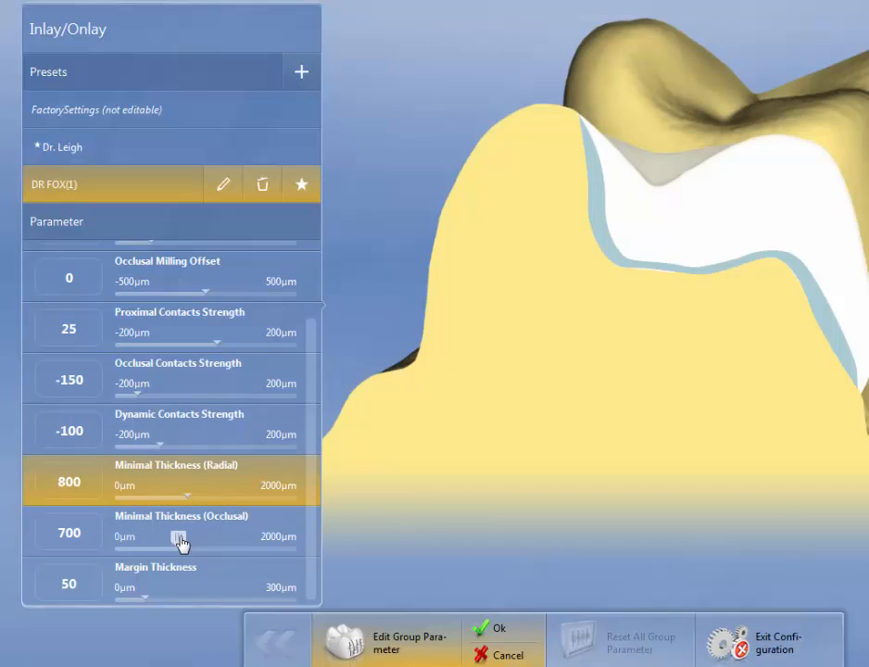
{"action": "left_click_drag", "start_coordinate": [182, 537], "coordinate": [214, 538]}
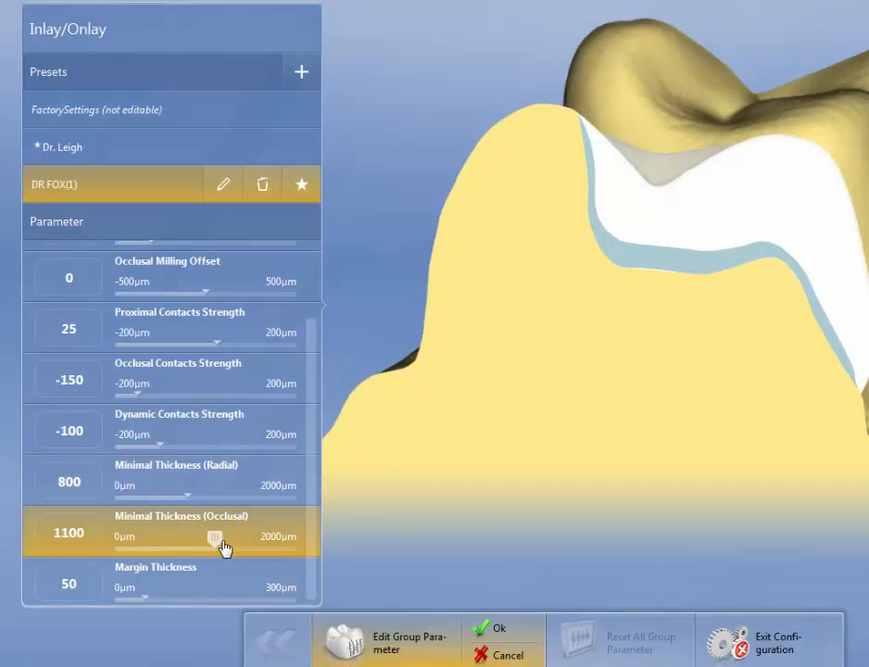
{"action": "left_click_drag", "start_coordinate": [215, 536], "coordinate": [259, 535]}
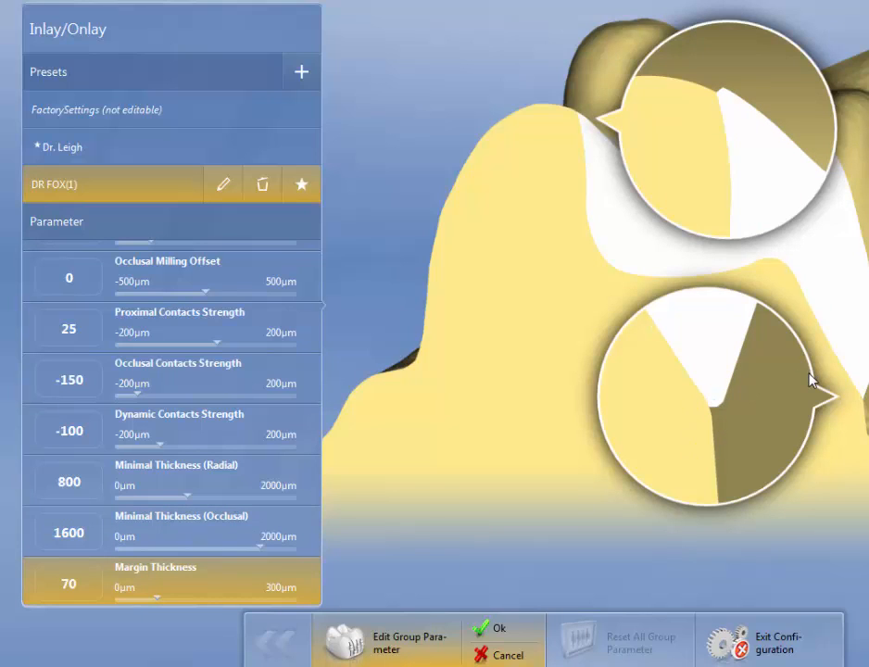
{"action": "mouse_move", "coordinate": [585, 152]}
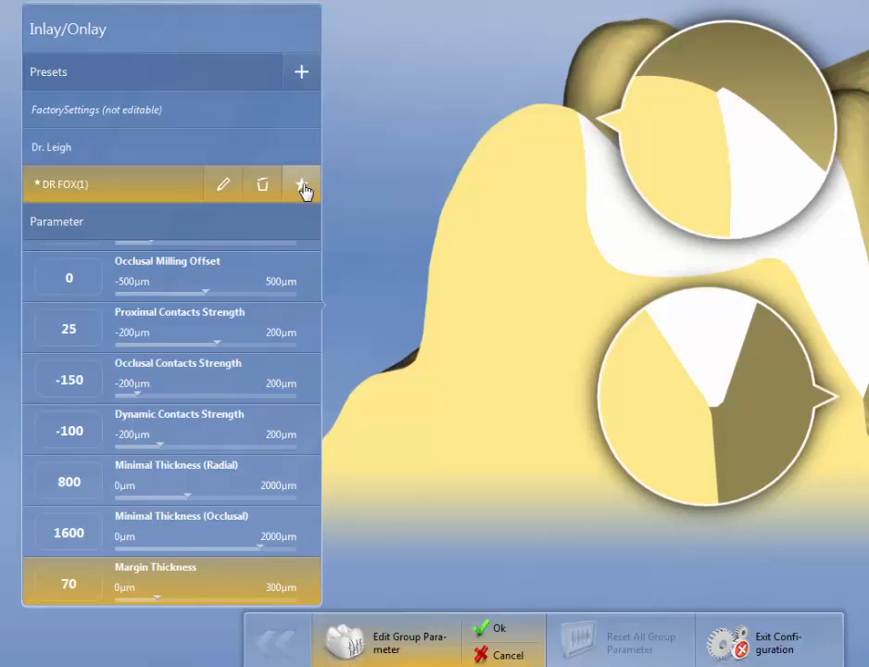
Star DR FOX(1) as the default Inlay/Onlay preset
{"action": "left_click", "coordinate": [300, 183]}
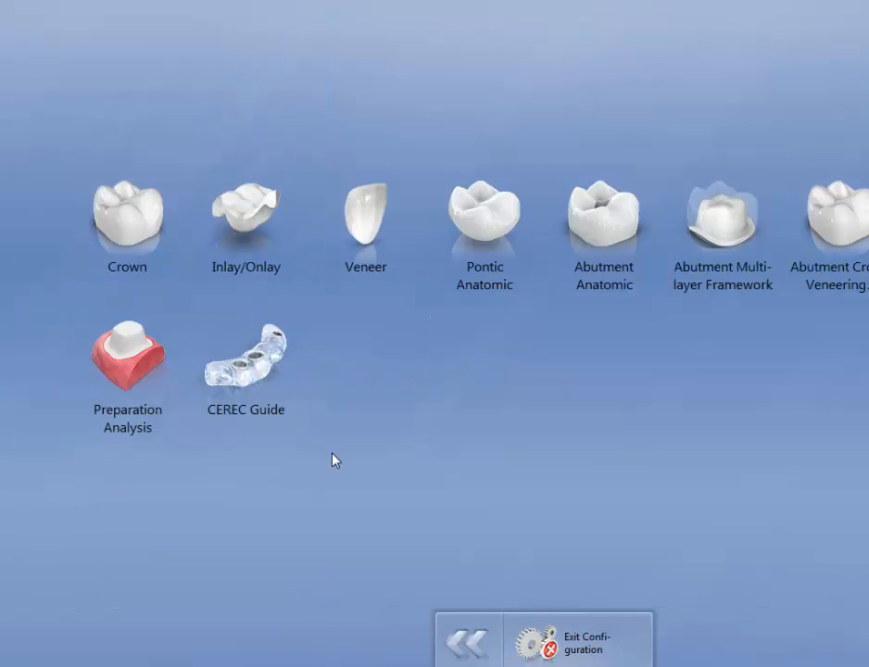
Create a Veneer preset 'DR FOX' from factory settings and lower its spacer to 70 µm
{"action": "left_click", "coordinate": [365, 211]}
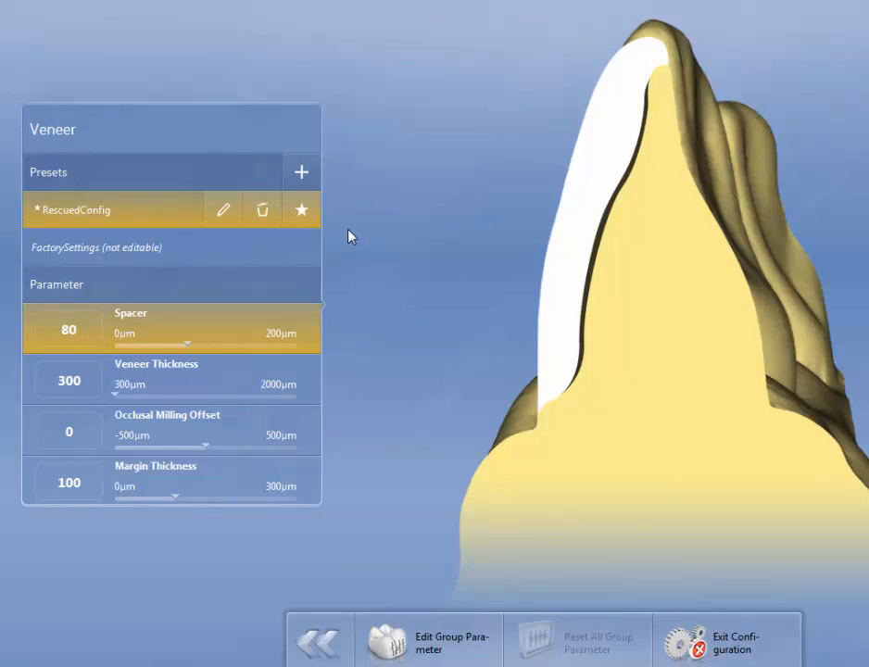
{"action": "mouse_move", "coordinate": [300, 170]}
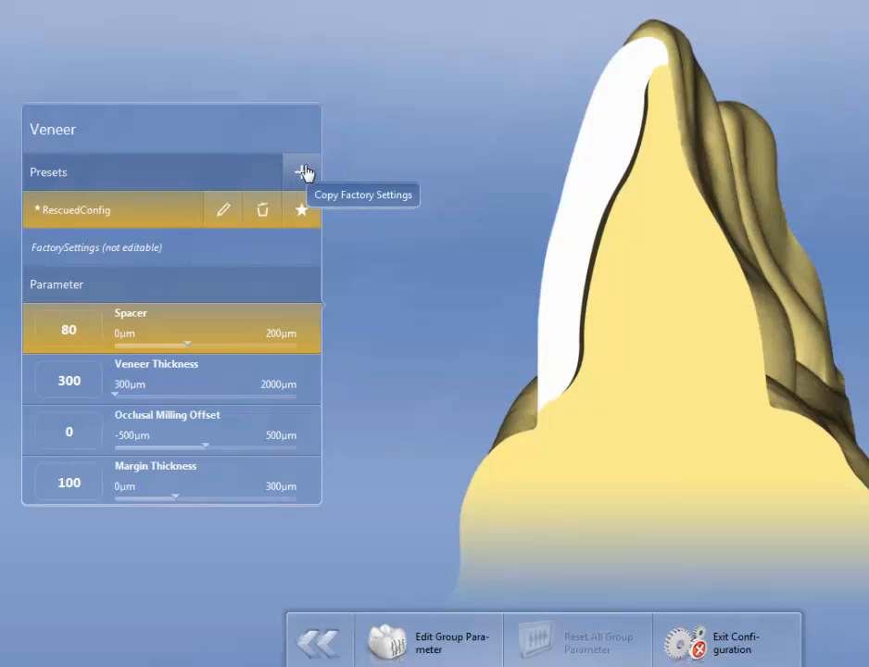
{"action": "left_click", "coordinate": [301, 173]}
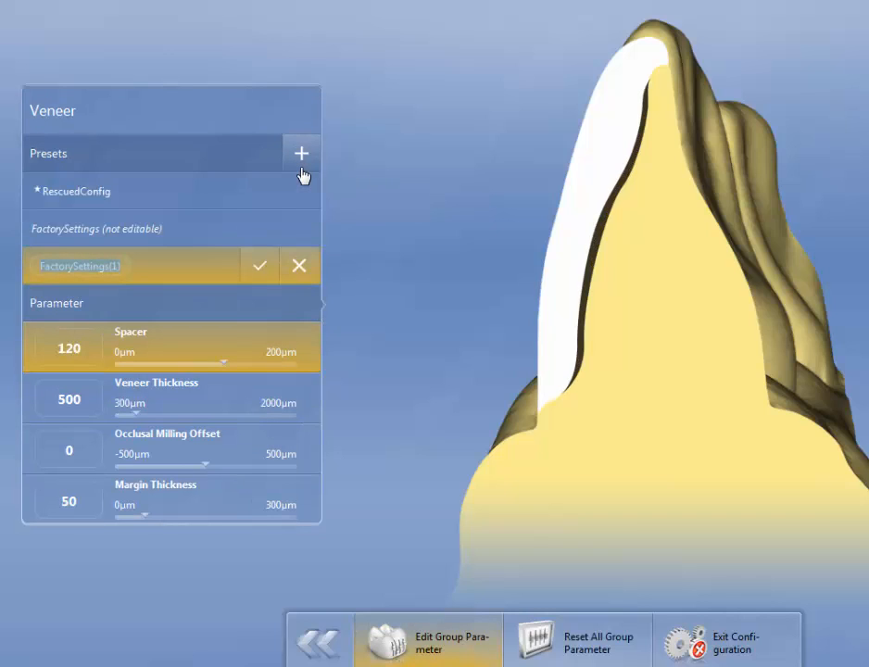
{"action": "type", "text": "DR"}
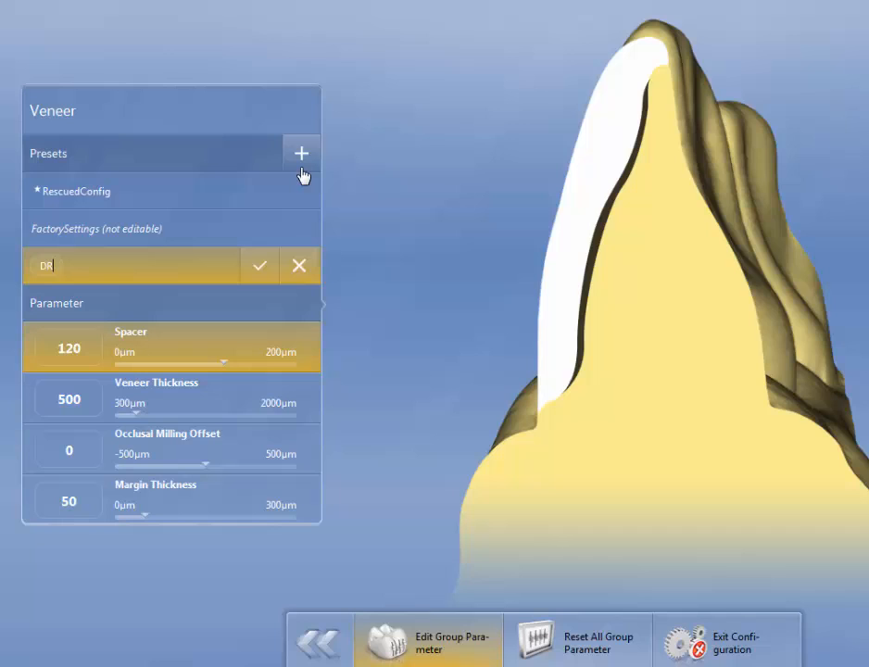
{"action": "type", "text": "FOX"}
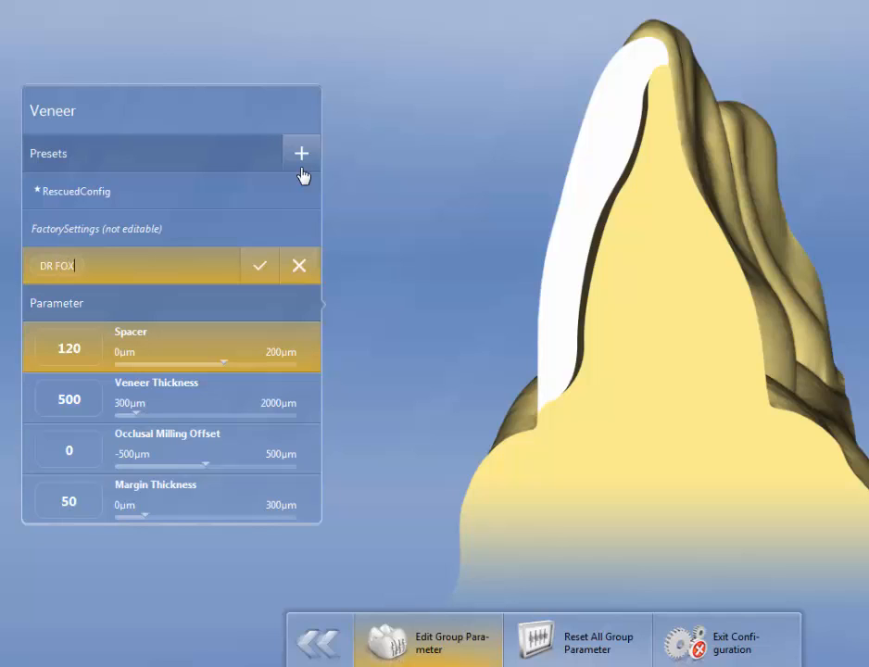
{"action": "mouse_move", "coordinate": [224, 360]}
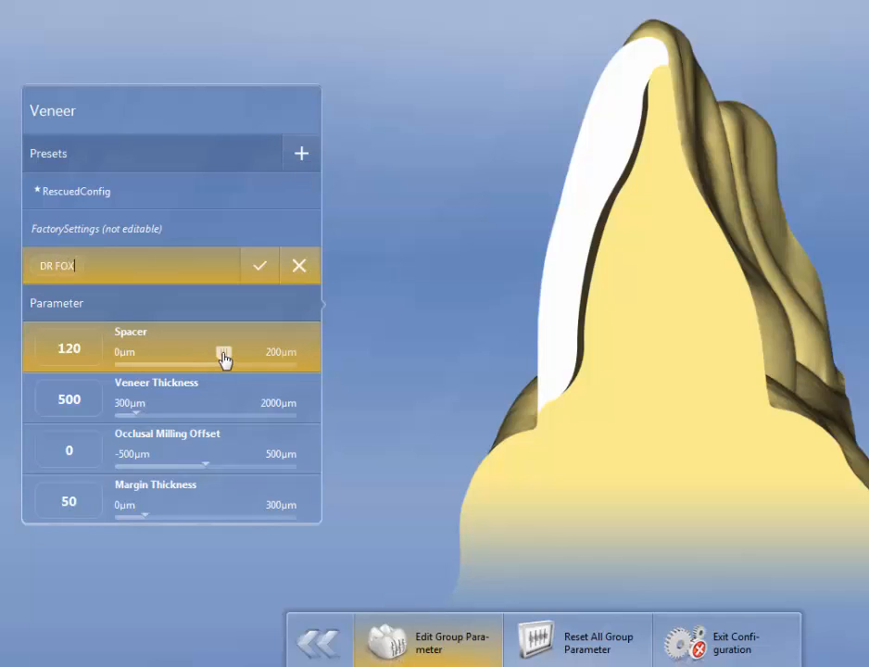
{"action": "left_click_drag", "start_coordinate": [224, 360], "coordinate": [181, 356]}
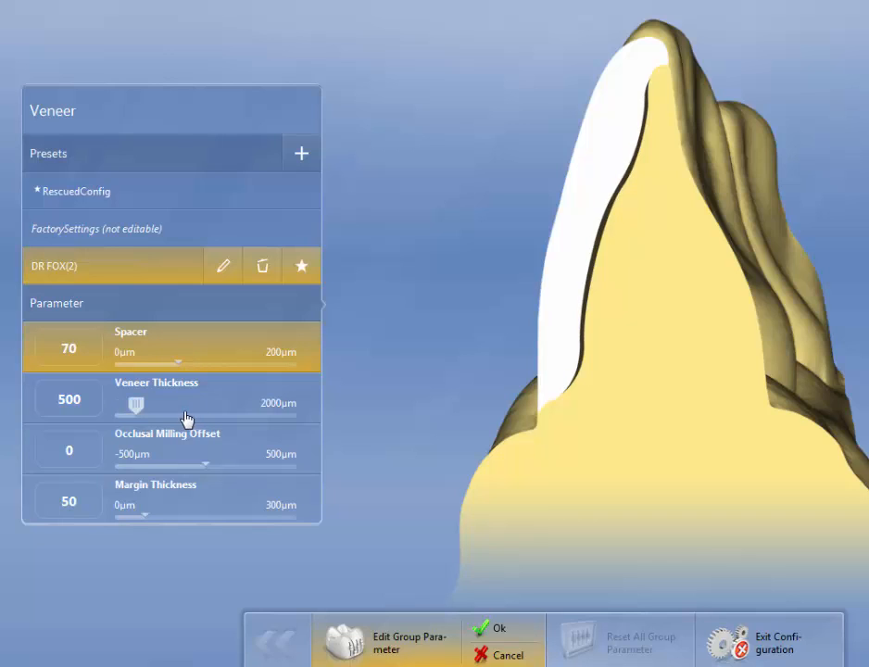
Set veneer thickness 300 µm and margin thickness 100 µm, make DR FOX(2) default, and save
{"action": "left_click_drag", "start_coordinate": [137, 404], "coordinate": [115, 407]}
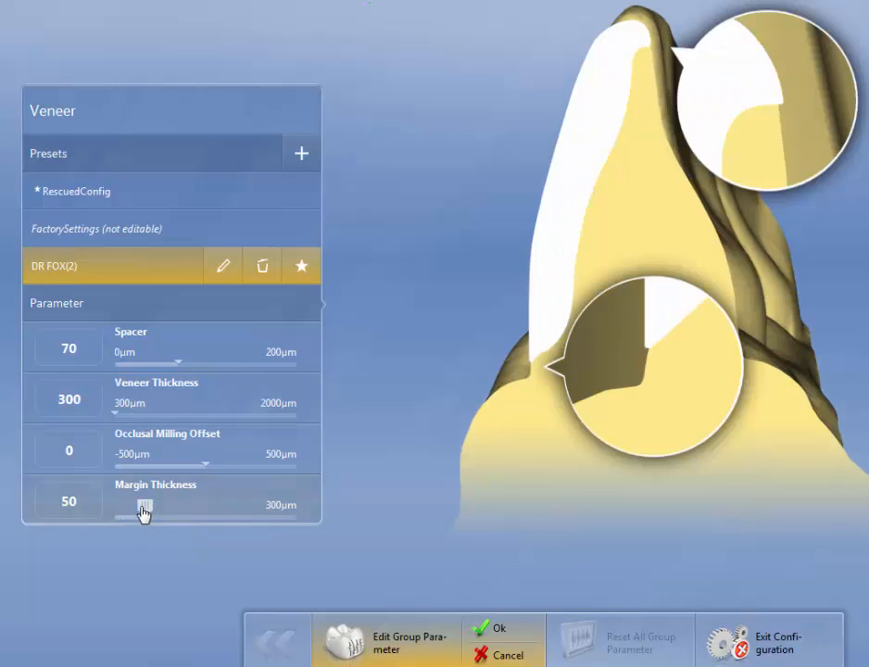
{"action": "left_click_drag", "start_coordinate": [144, 507], "coordinate": [174, 508]}
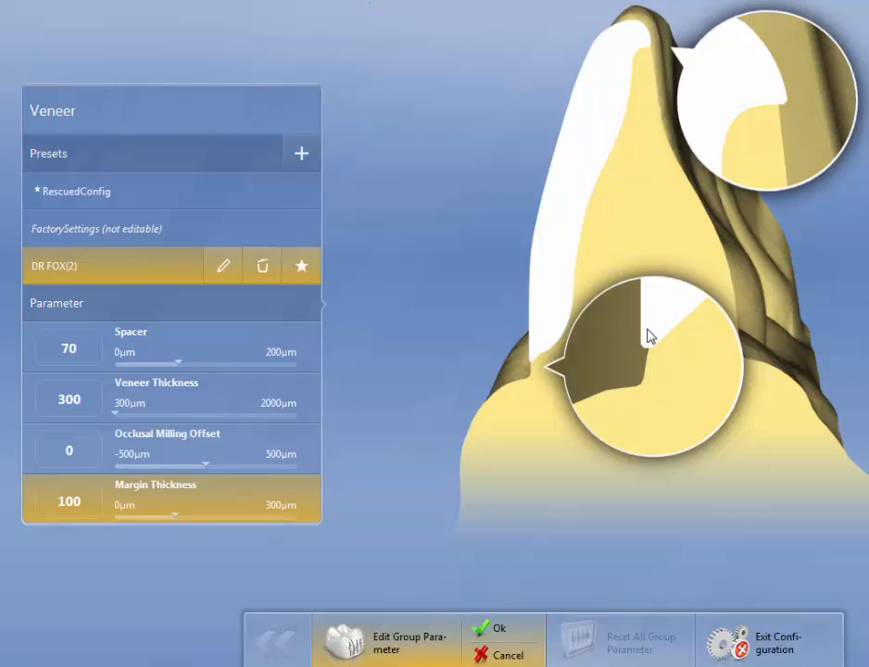
{"action": "mouse_move", "coordinate": [637, 311]}
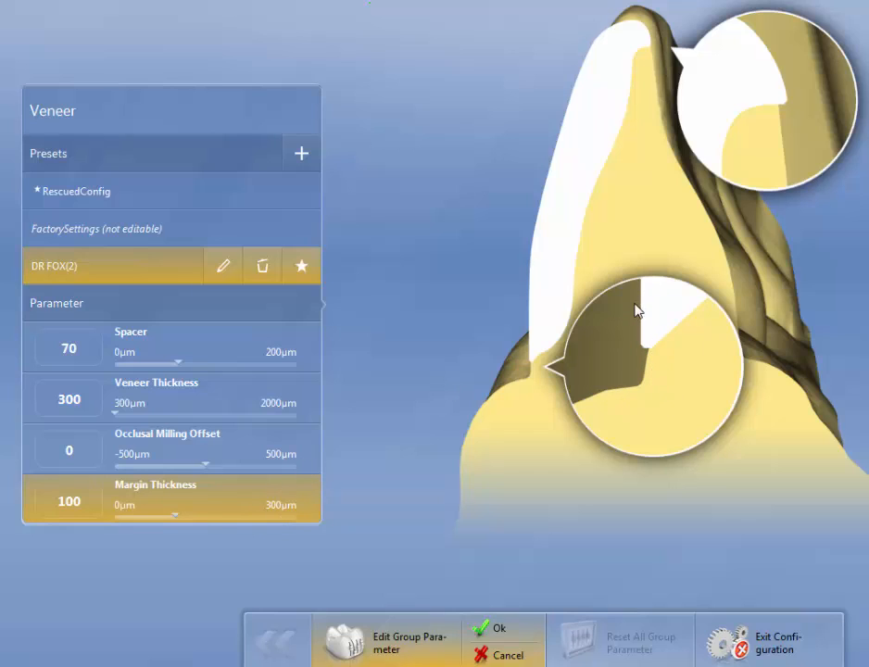
{"action": "mouse_move", "coordinate": [643, 318]}
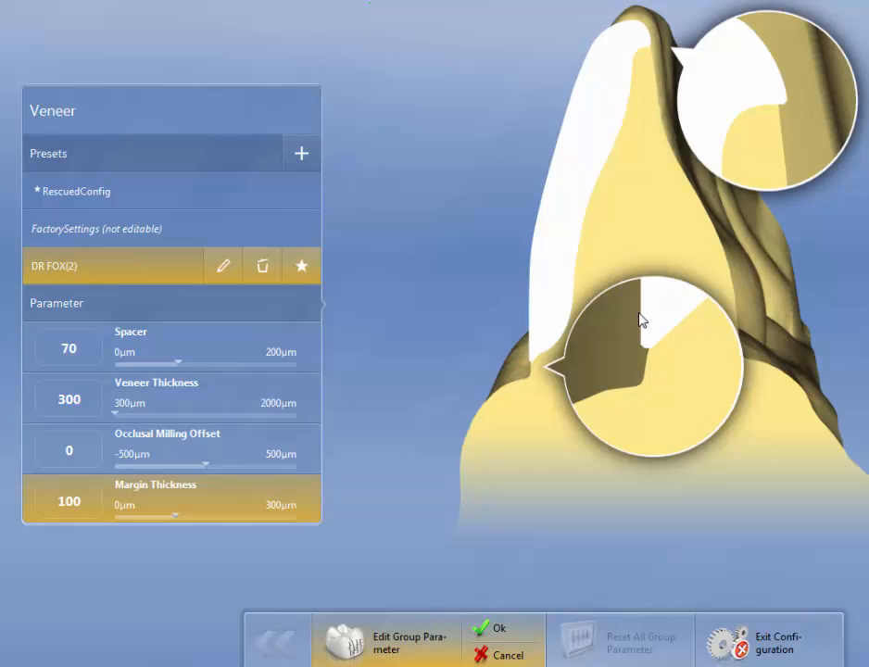
{"action": "mouse_move", "coordinate": [404, 556]}
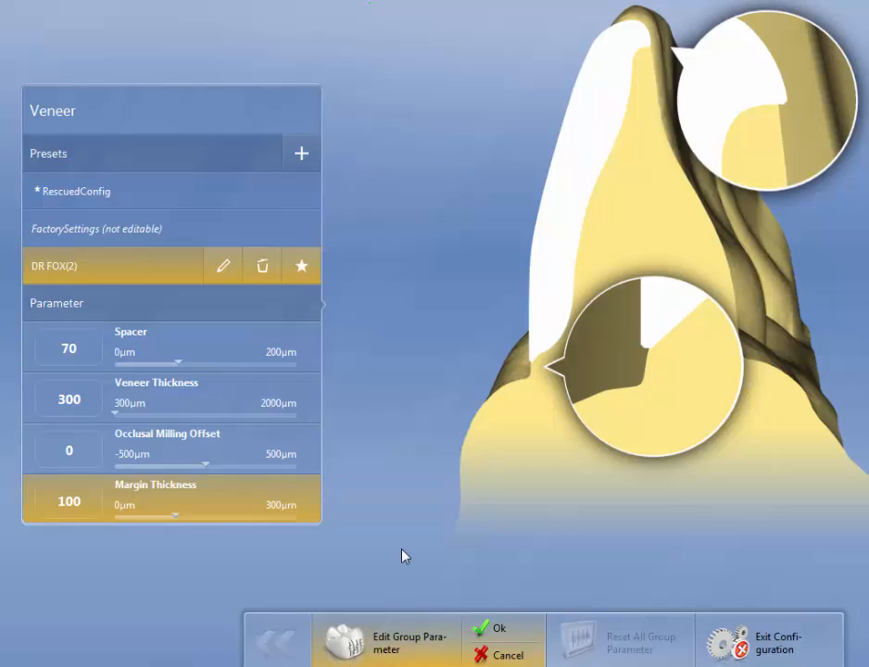
{"action": "left_click", "coordinate": [300, 266]}
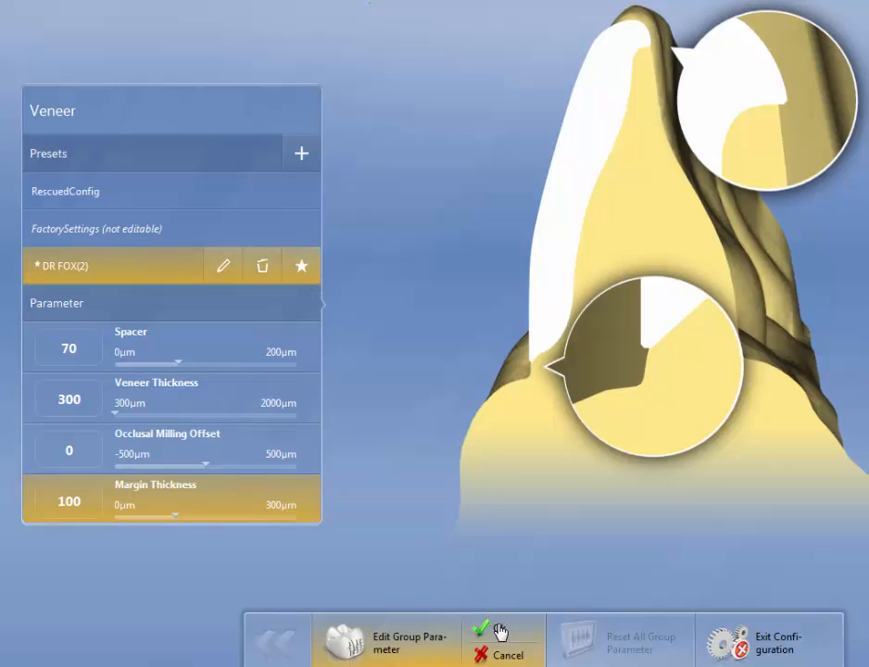
{"action": "left_click", "coordinate": [482, 630]}
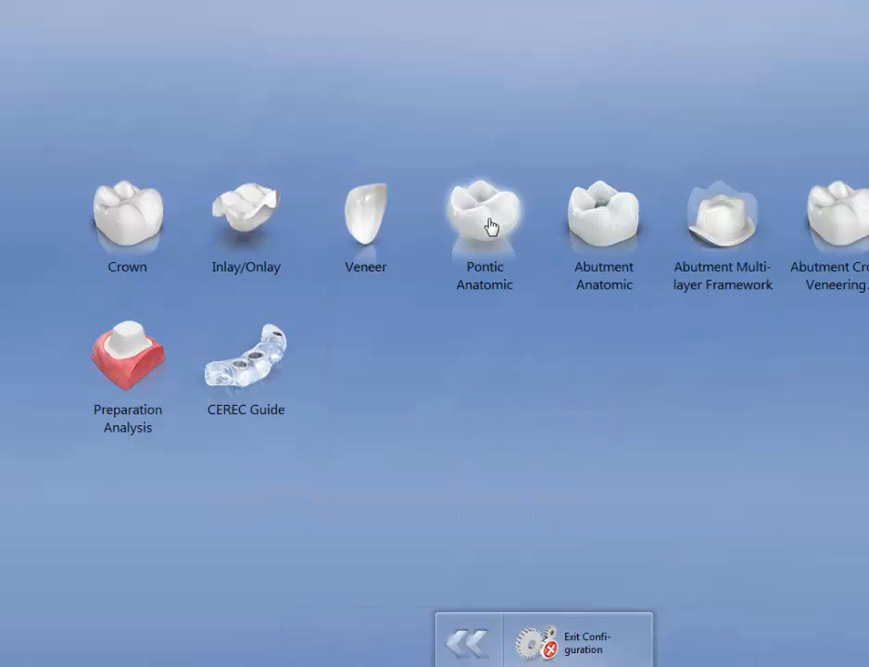
Create a Pontic Anatomic preset 'DR FOX' copied from the factory settings
{"action": "left_click", "coordinate": [484, 219]}
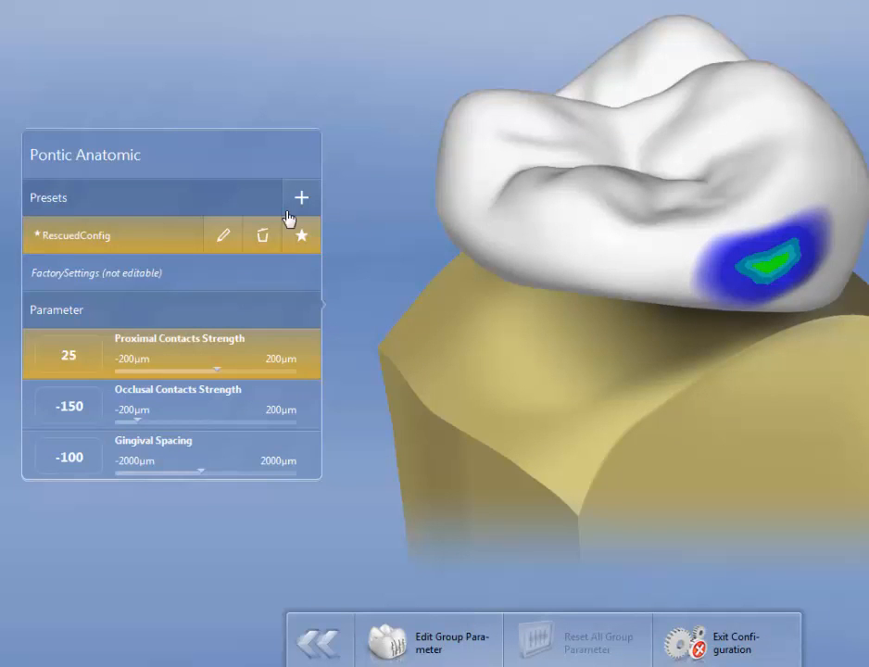
{"action": "left_click", "coordinate": [301, 178]}
{"action": "type", "text": "DR"}
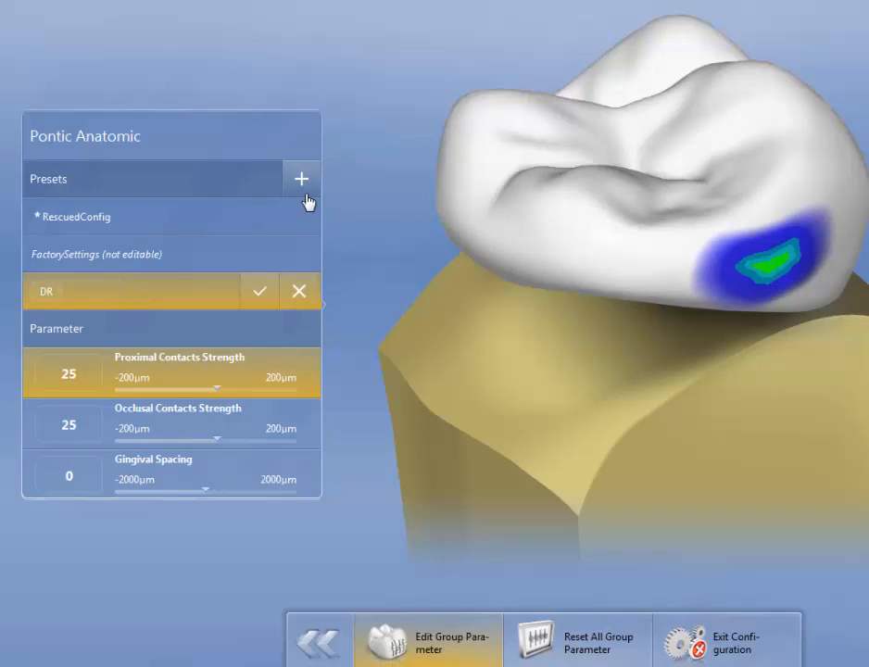
{"action": "type", "text": "FOX(3"}
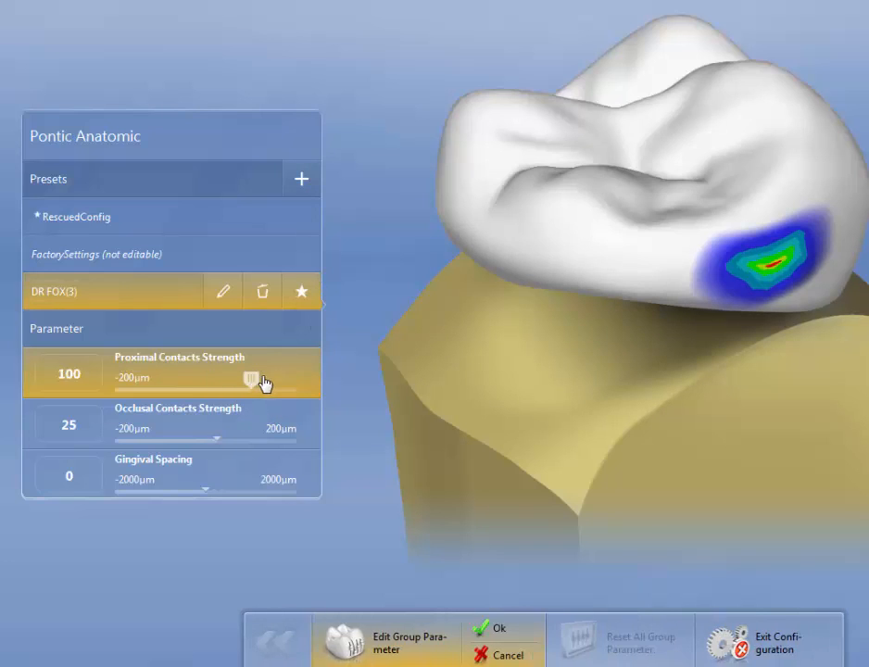
Raise proximal contacts strength to 200 µm and lower occlusal contacts strength to -150 µm
{"action": "left_click_drag", "start_coordinate": [250, 376], "coordinate": [311, 376]}
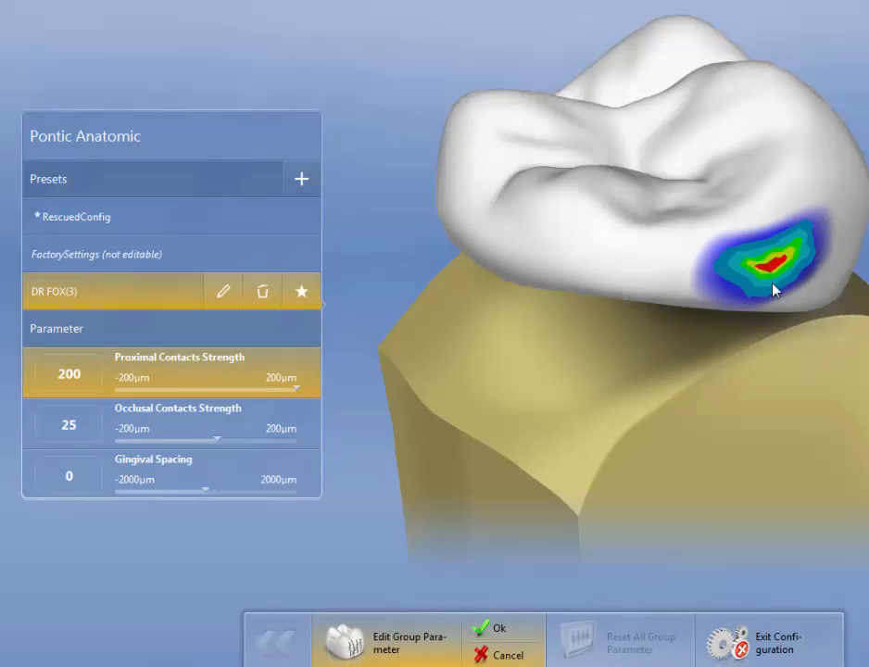
{"action": "mouse_move", "coordinate": [538, 326]}
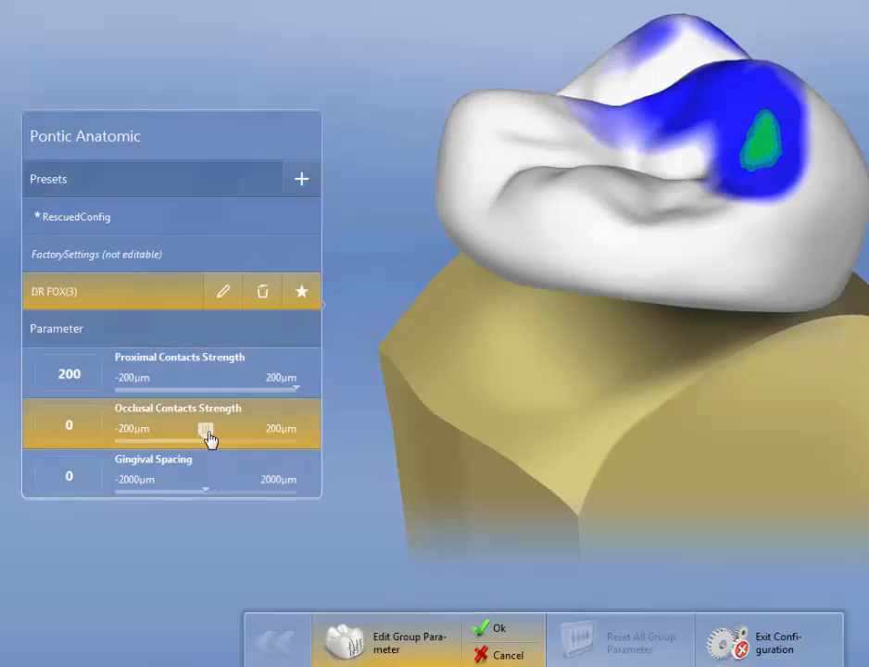
{"action": "left_click_drag", "start_coordinate": [205, 428], "coordinate": [148, 428]}
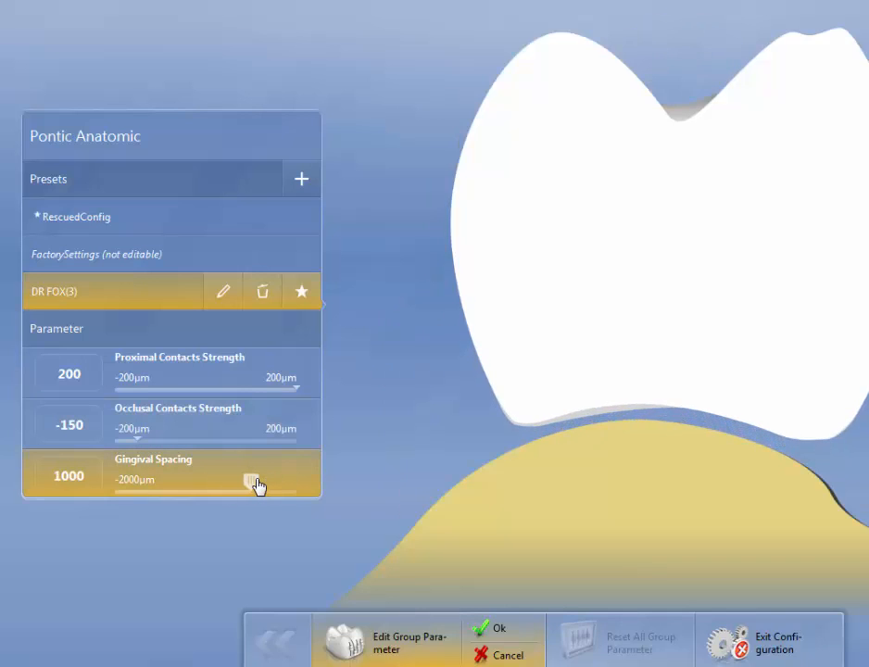
Adjust the pontic gingival spacing, settling it at 100 µm
{"action": "left_click_drag", "start_coordinate": [258, 483], "coordinate": [130, 484]}
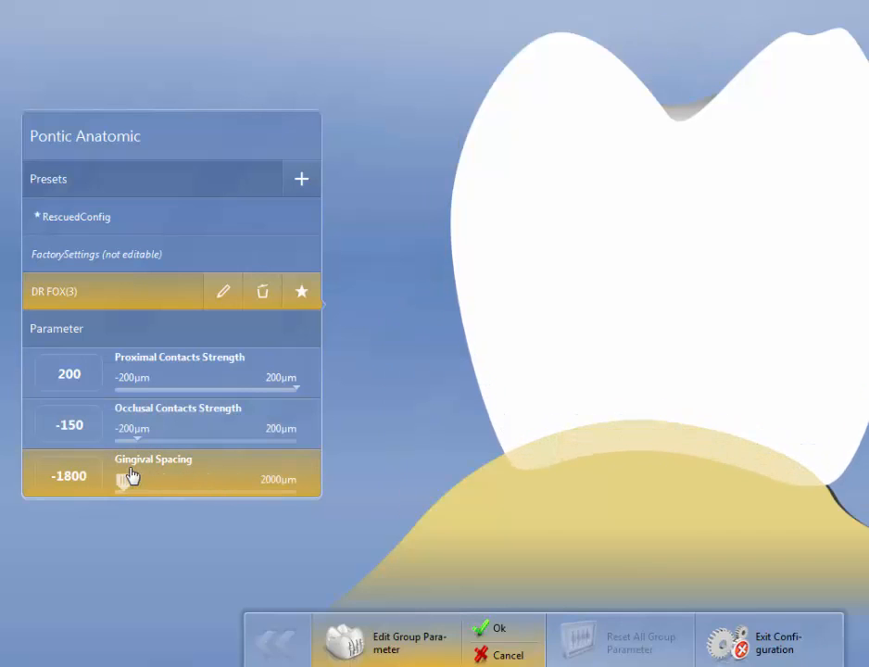
{"action": "left_click_drag", "start_coordinate": [139, 478], "coordinate": [230, 478]}
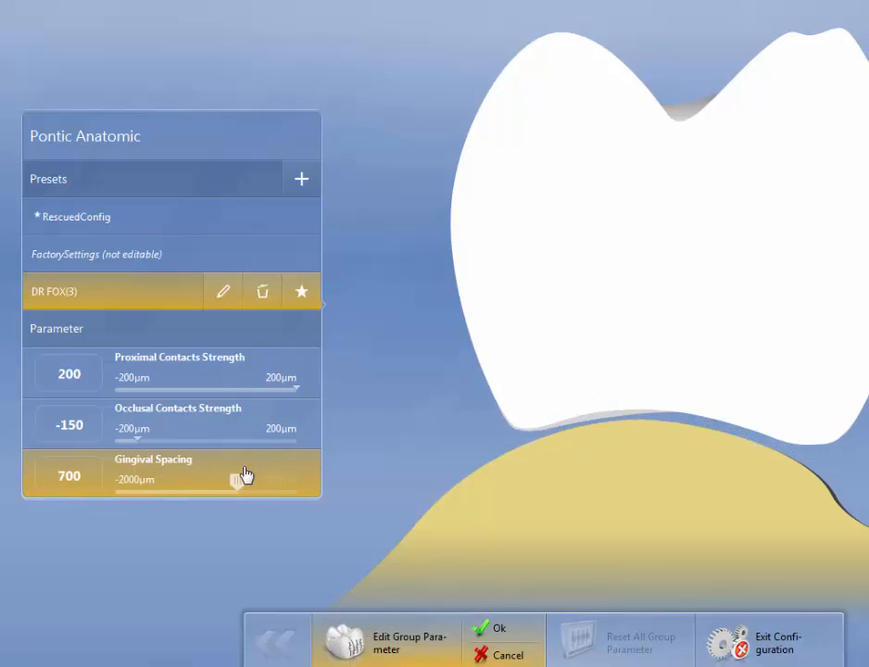
{"action": "left_click_drag", "start_coordinate": [231, 480], "coordinate": [186, 480]}
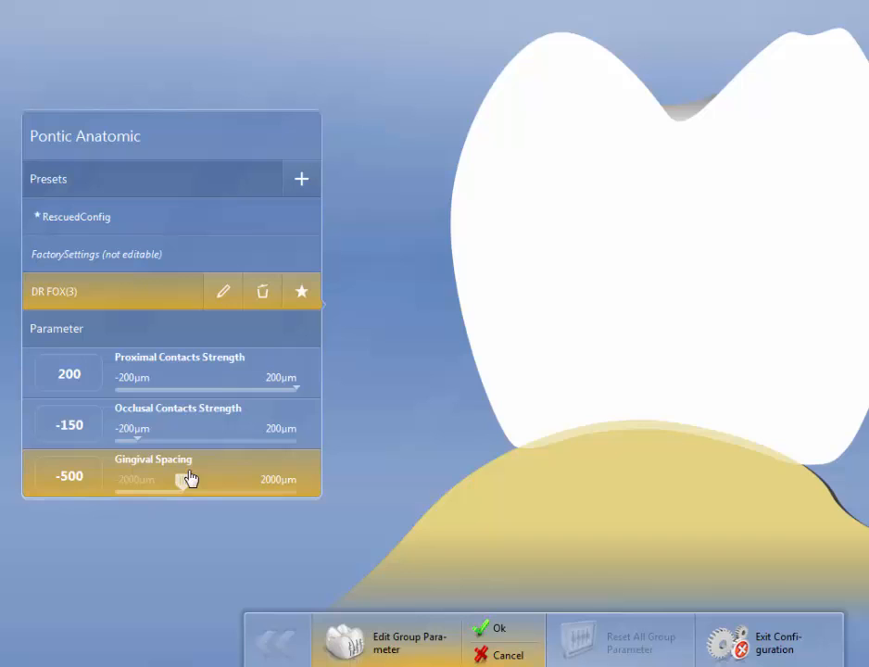
{"action": "left_click_drag", "start_coordinate": [182, 478], "coordinate": [208, 478]}
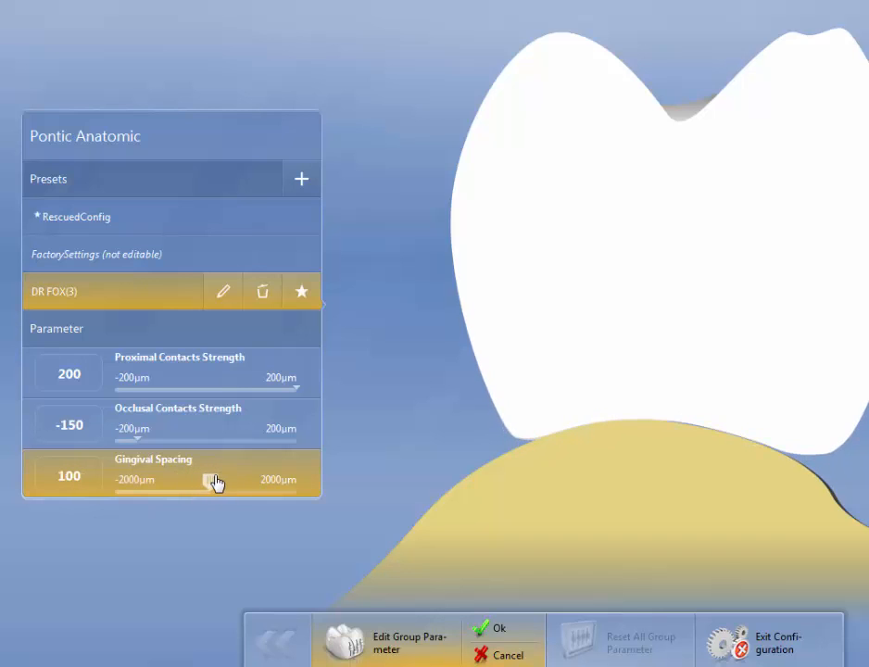
{"action": "mouse_move", "coordinate": [645, 456]}
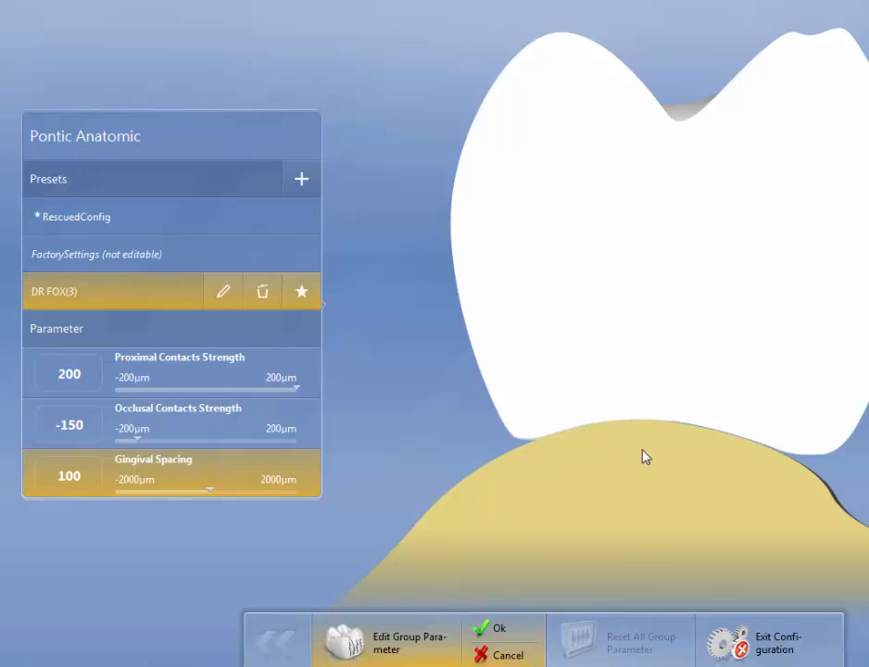
{"action": "mouse_move", "coordinate": [491, 435]}
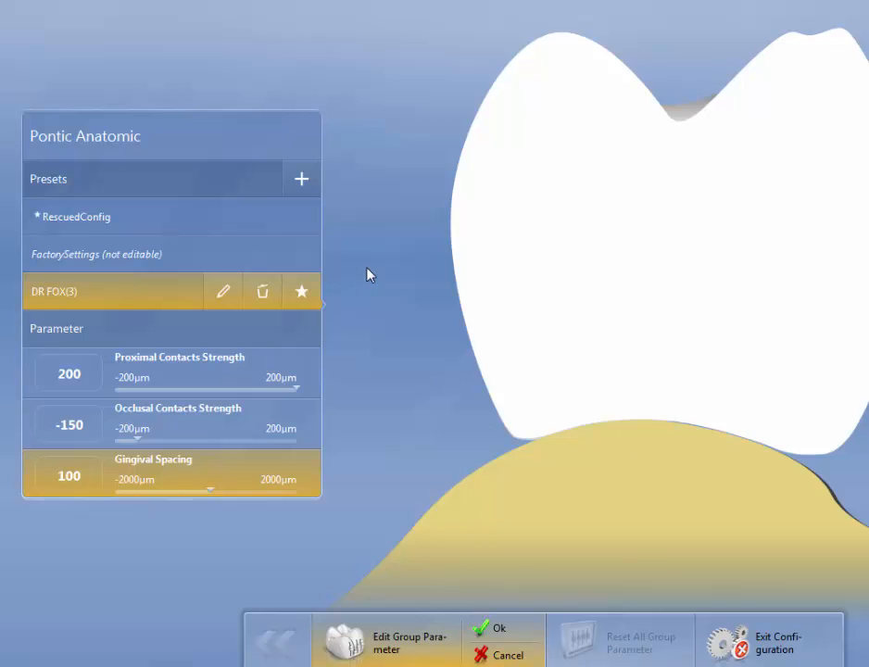
{"action": "mouse_move", "coordinate": [304, 296]}
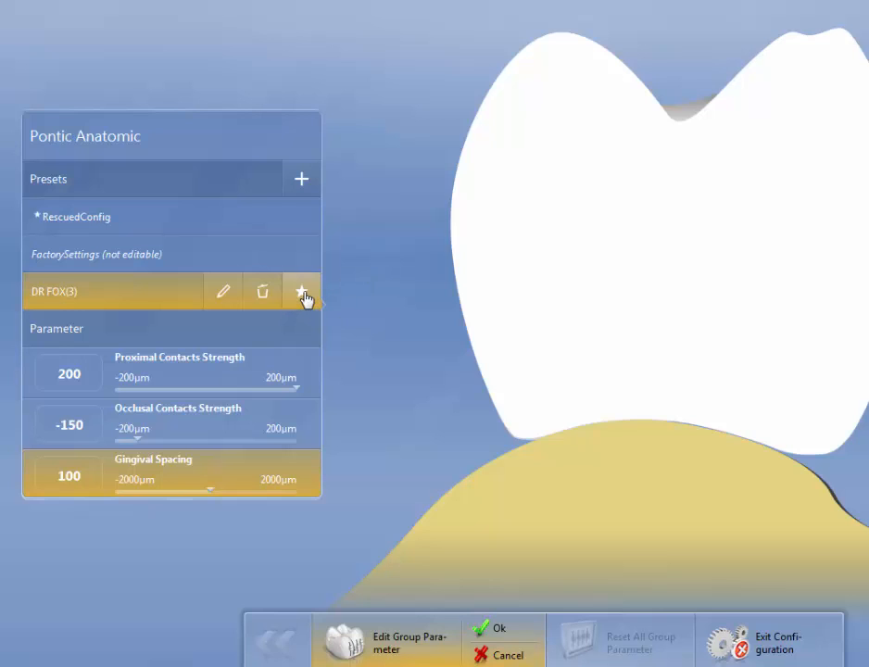
Make DR FOX(3) the default Pontic Anatomic preset and save
{"action": "left_click", "coordinate": [300, 291]}
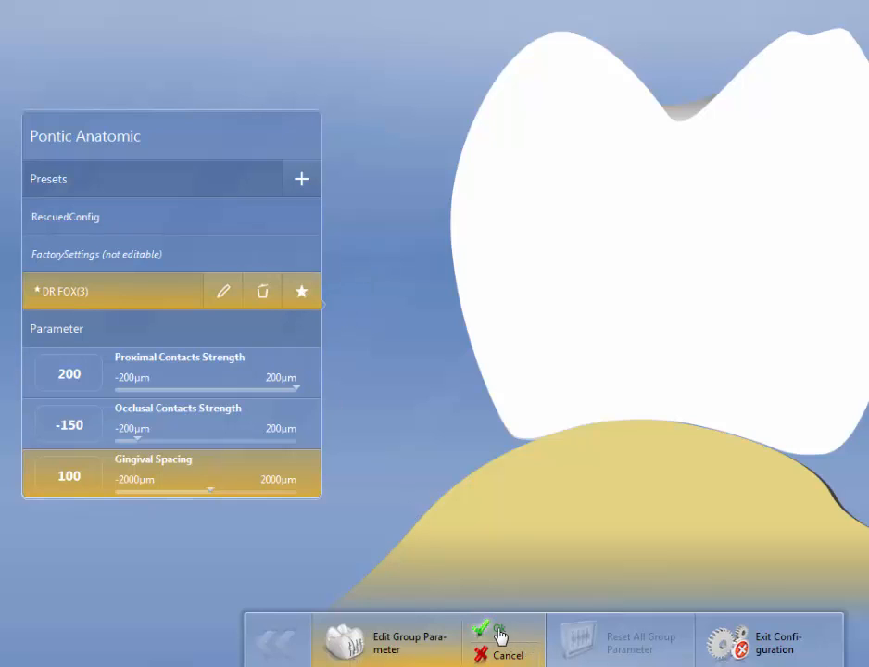
{"action": "left_click", "coordinate": [484, 639]}
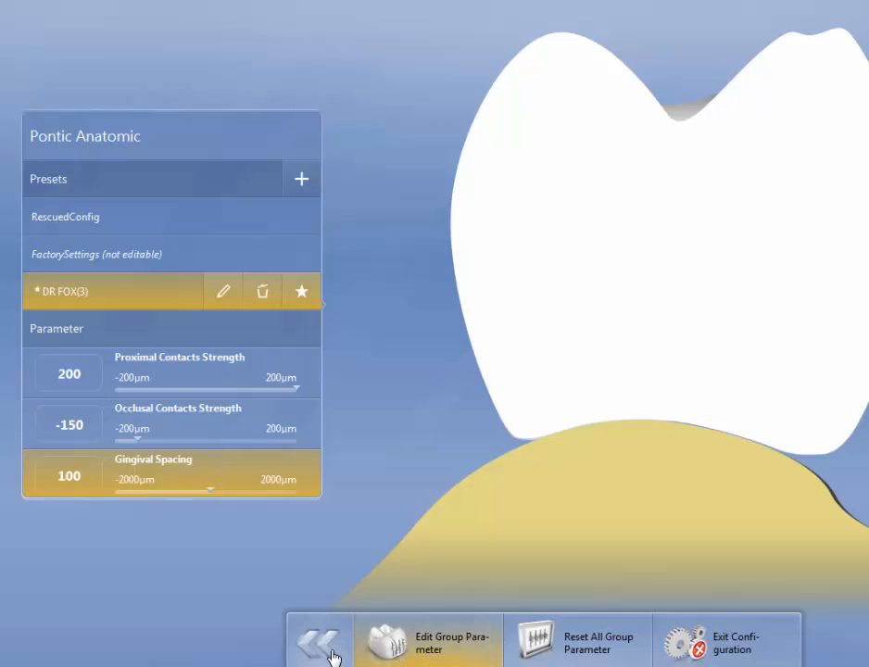
Create an Abutment Anatomic preset named 'DR FOX' with Occlusal Milling Offset 300 µm
{"action": "left_click", "coordinate": [319, 642]}
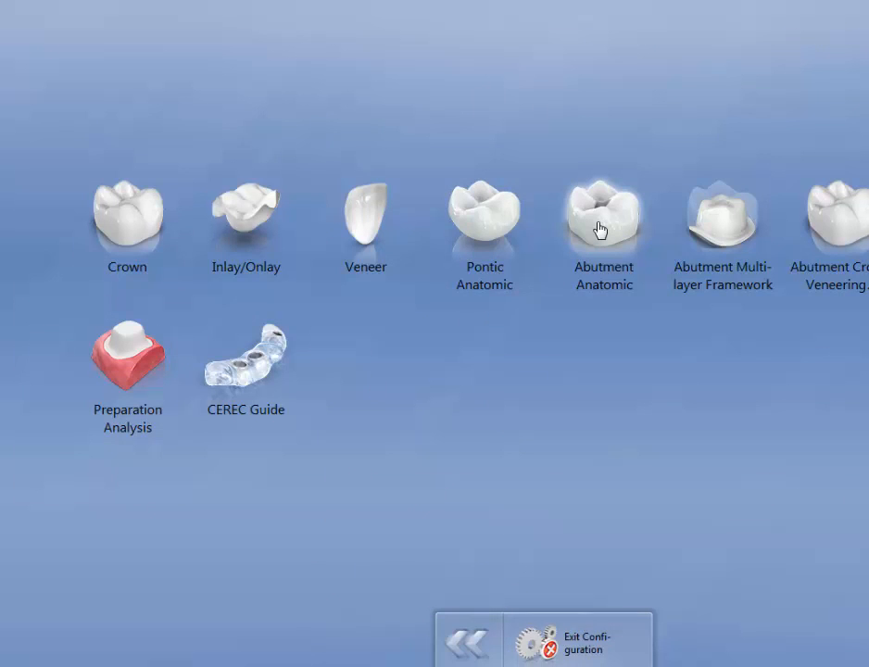
{"action": "left_click", "coordinate": [604, 213]}
{"action": "type", "text": "DR"}
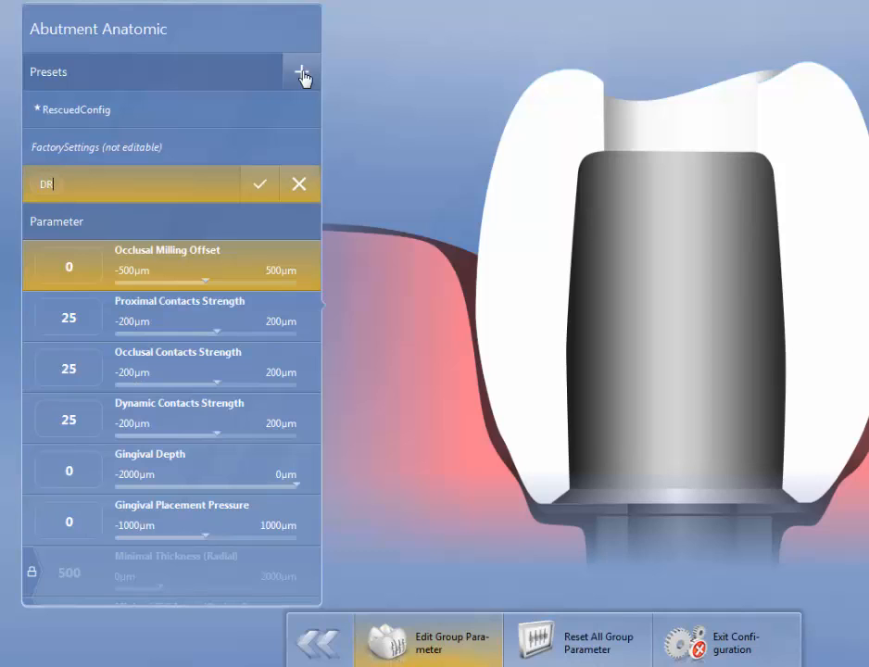
{"action": "type", "text": "FOX"}
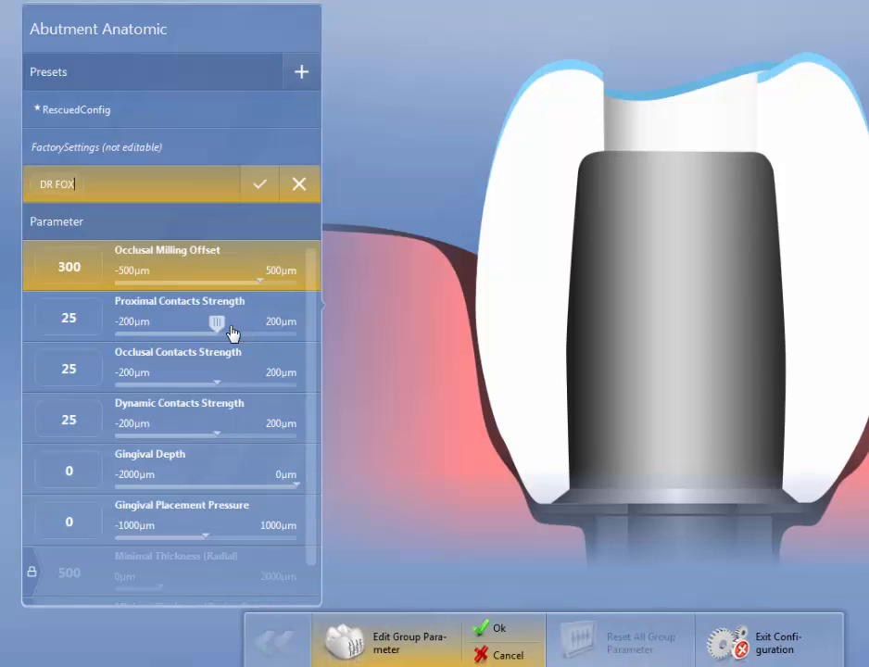
{"action": "mouse_move", "coordinate": [248, 347]}
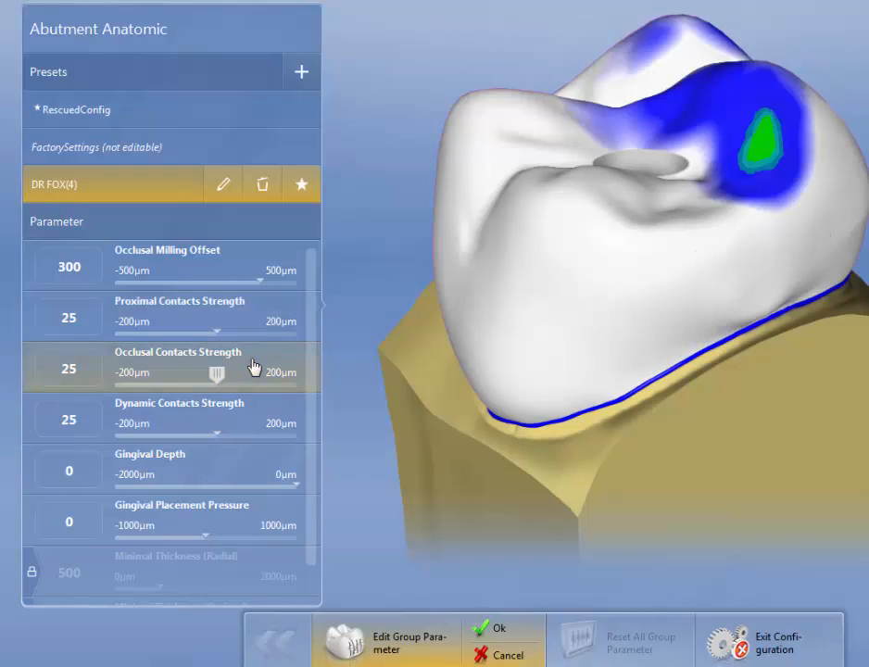
Lower Occlusal Contacts Strength to -175 µm and Dynamic Contacts Strength to -100 µm
{"action": "left_click_drag", "start_coordinate": [213, 373], "coordinate": [176, 372]}
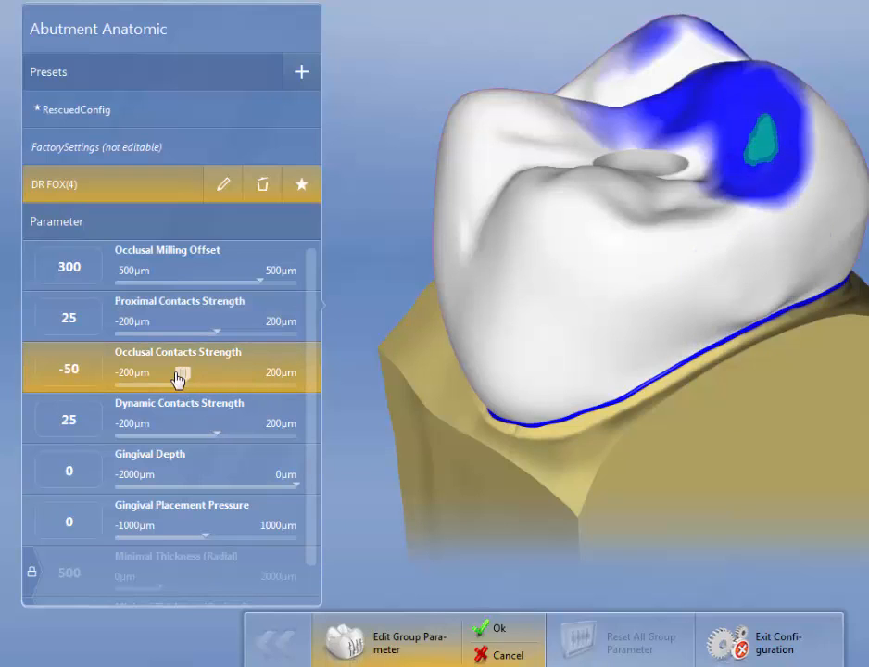
{"action": "left_click_drag", "start_coordinate": [178, 380], "coordinate": [145, 380]}
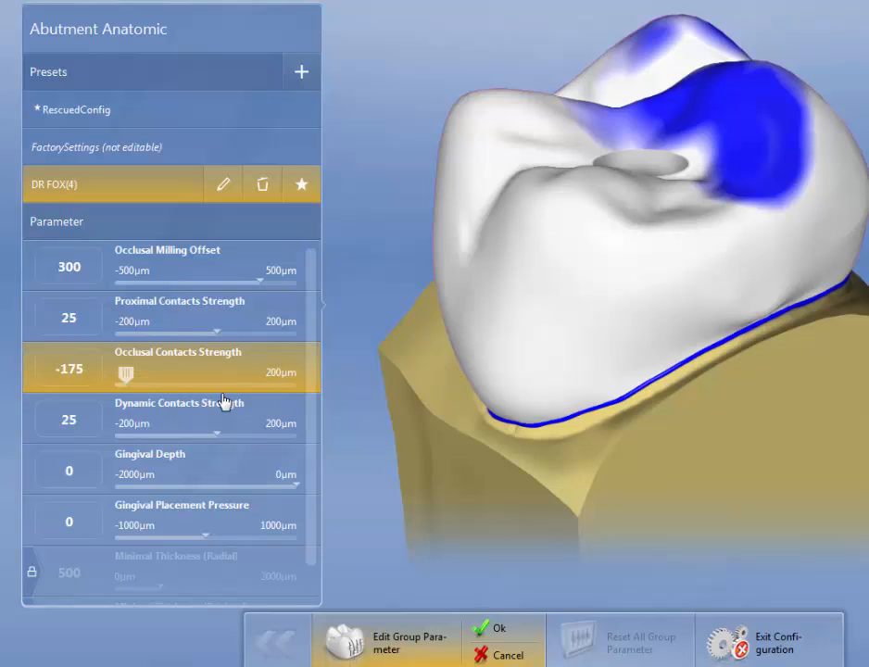
{"action": "left_click_drag", "start_coordinate": [204, 424], "coordinate": [170, 424]}
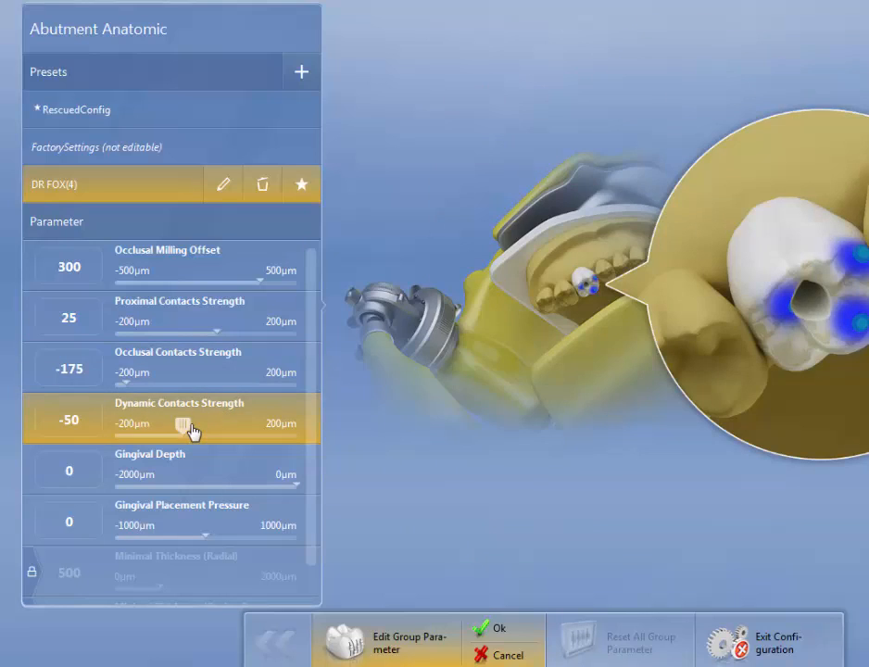
{"action": "left_click_drag", "start_coordinate": [182, 423], "coordinate": [163, 424]}
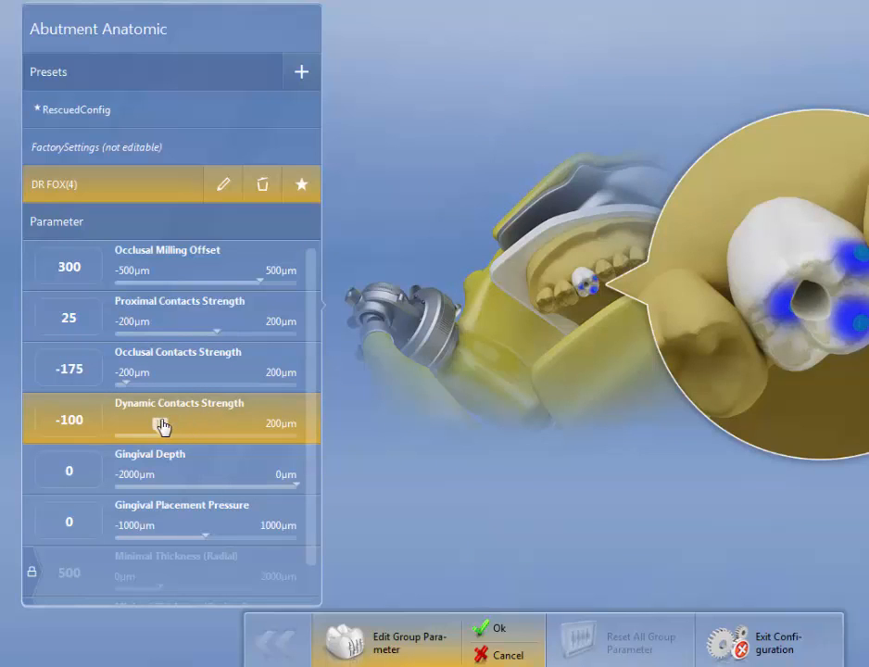
{"action": "mouse_move", "coordinate": [179, 475]}
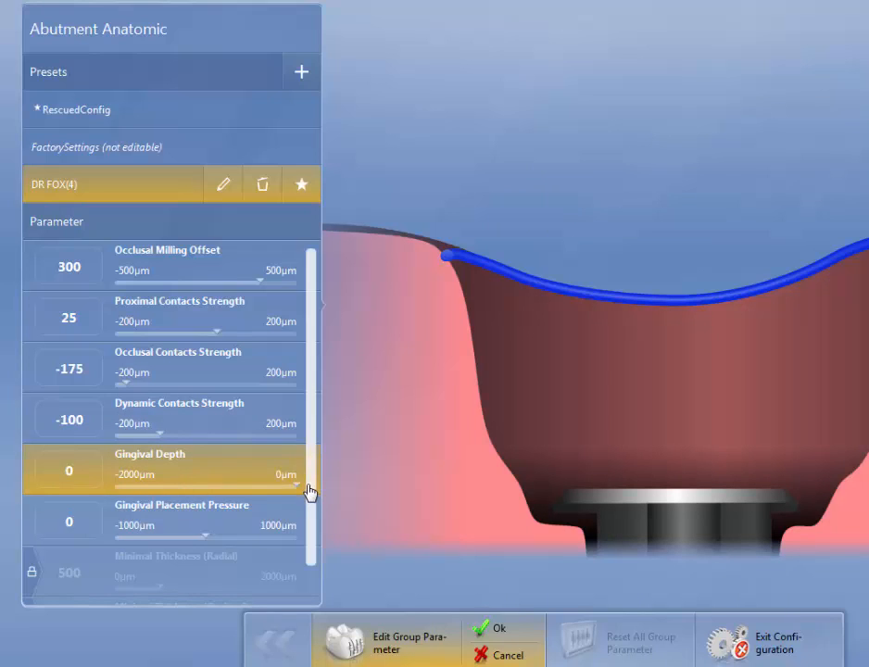
Try deeper Gingival Depth values, return it to 0, and raise Gingival Placement Pressure
{"action": "left_click_drag", "start_coordinate": [311, 475], "coordinate": [213, 474]}
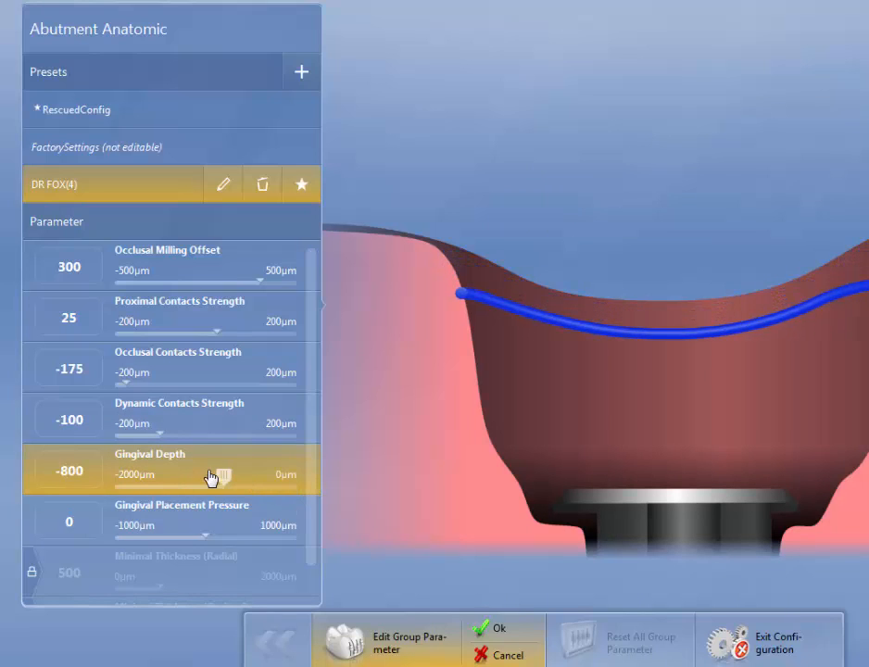
{"action": "left_click_drag", "start_coordinate": [221, 474], "coordinate": [217, 474]}
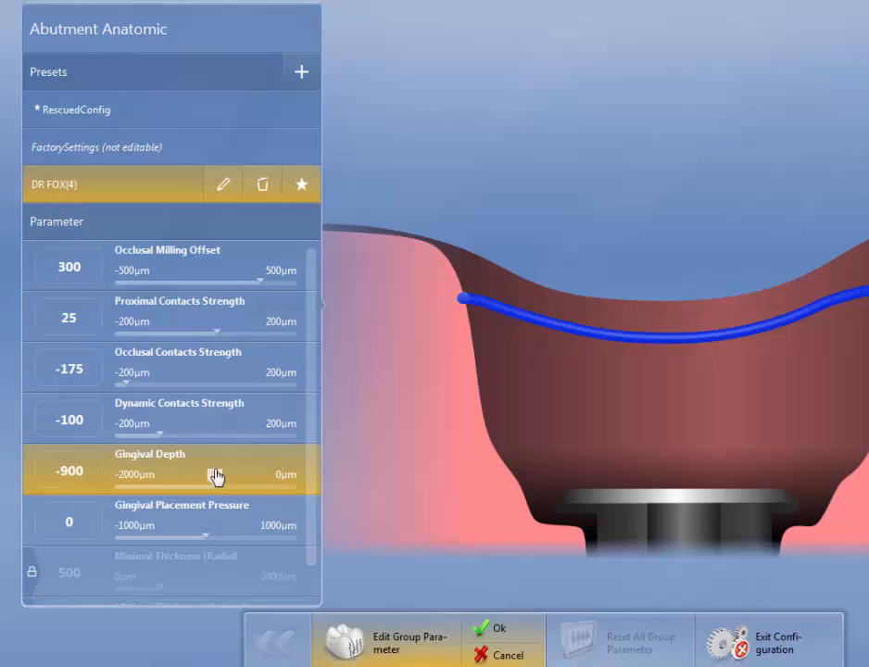
{"action": "left_click_drag", "start_coordinate": [215, 482], "coordinate": [294, 474]}
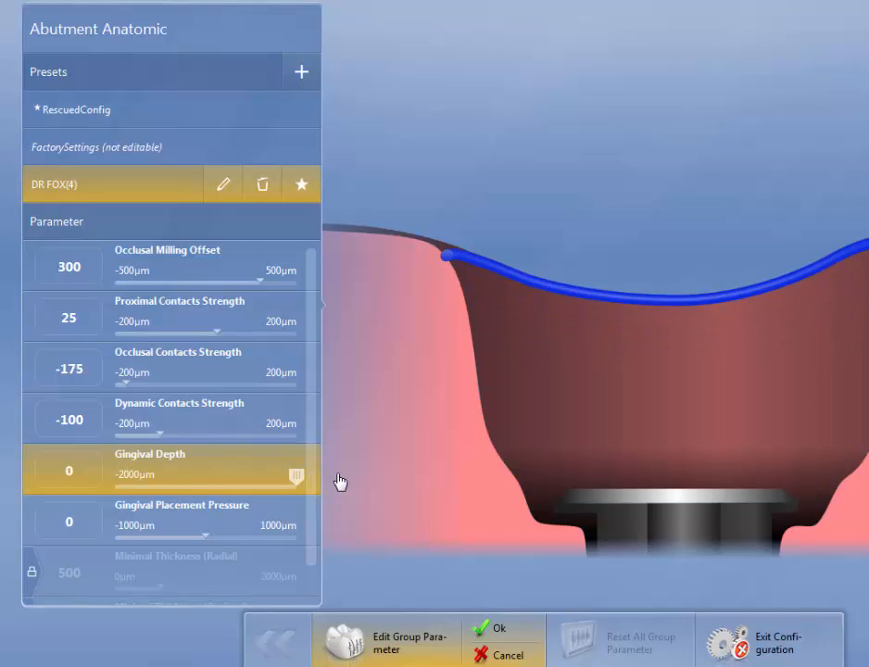
{"action": "left_click_drag", "start_coordinate": [295, 475], "coordinate": [127, 474]}
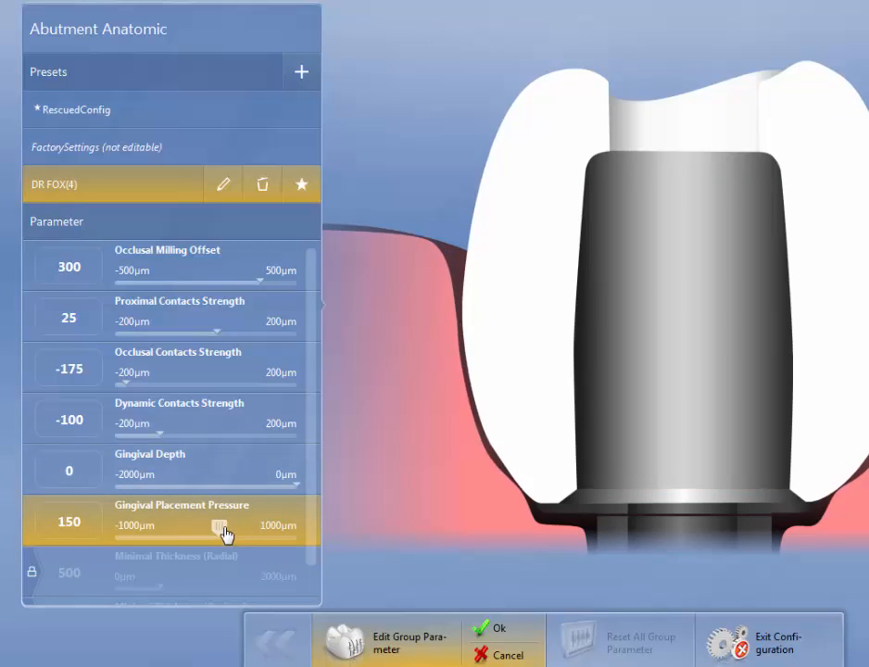
Set Gingival Placement Pressure to 100 µm after trying 1000
{"action": "left_click_drag", "start_coordinate": [215, 526], "coordinate": [295, 527]}
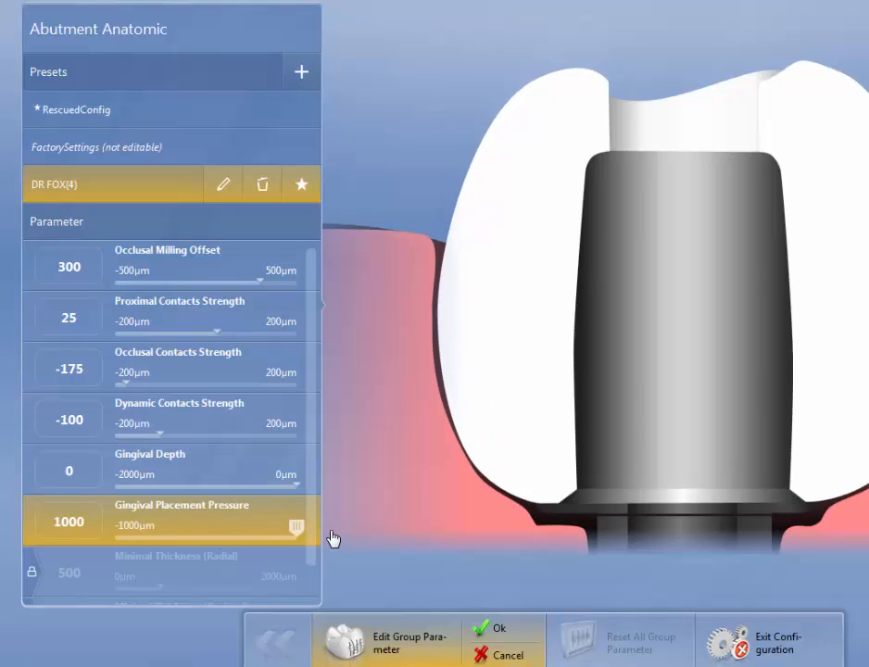
{"action": "left_click_drag", "start_coordinate": [297, 526], "coordinate": [211, 527]}
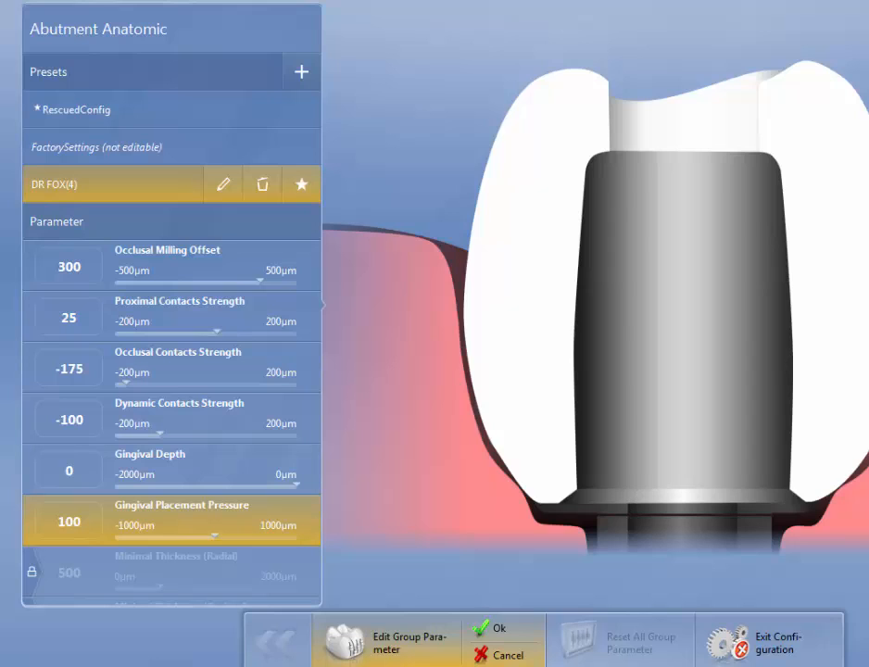
{"action": "mouse_move", "coordinate": [610, 474]}
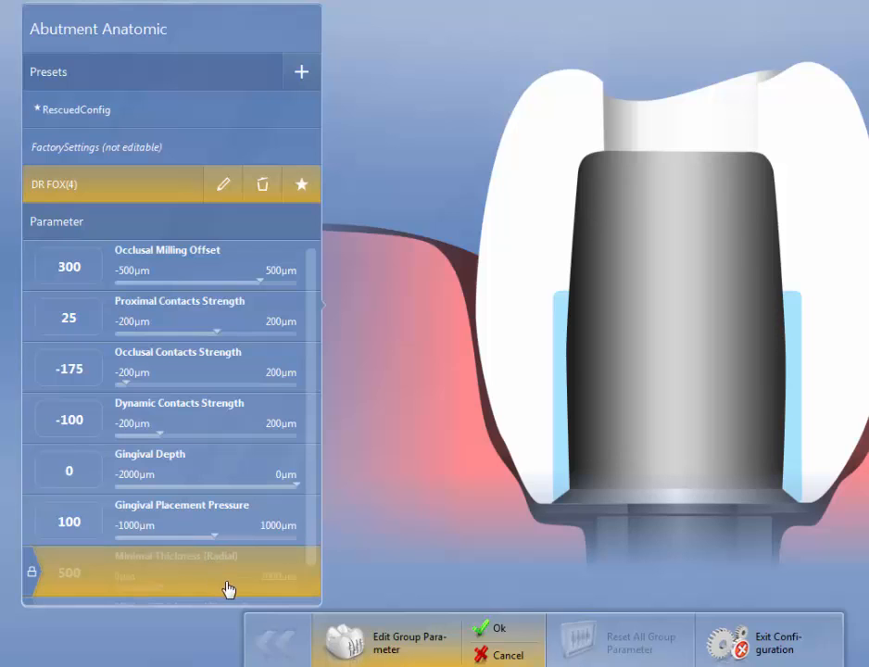
{"action": "scroll", "scroll_direction": "down", "scroll_amount": 3}
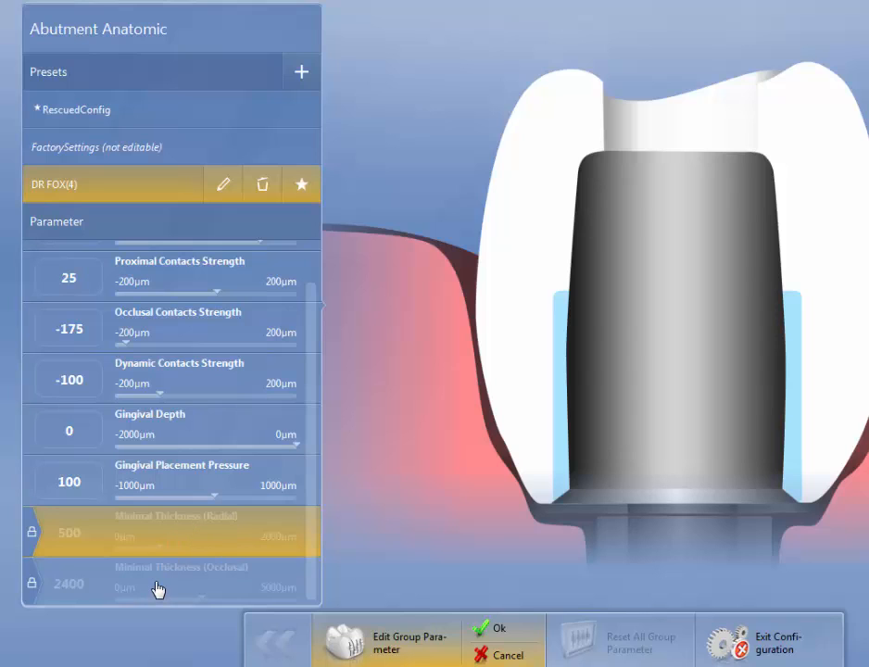
{"action": "mouse_move", "coordinate": [30, 530]}
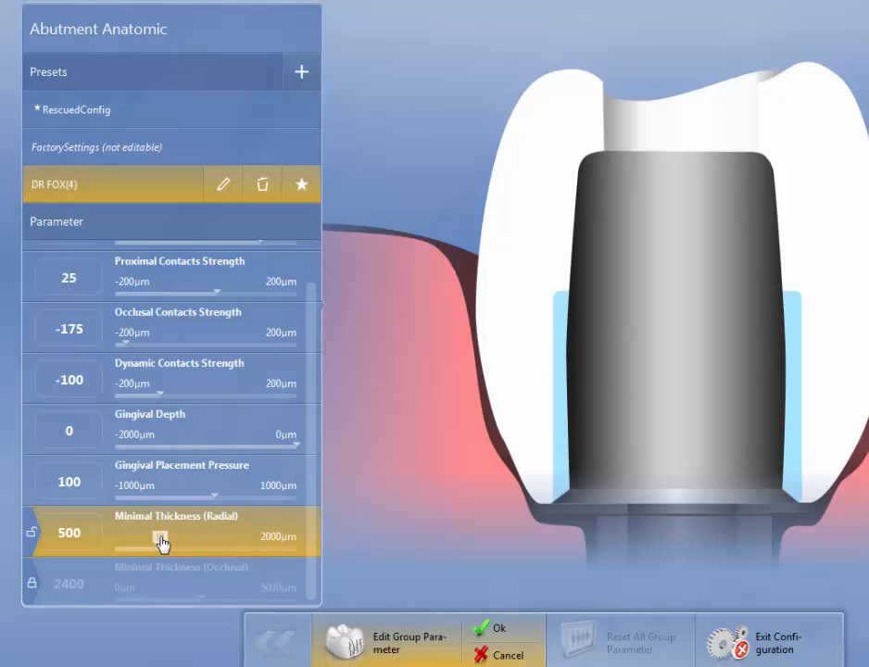
Set Minimal Thickness to 700 µm radial and keep 2400 µm occlusal
{"action": "left_click_drag", "start_coordinate": [157, 542], "coordinate": [182, 542]}
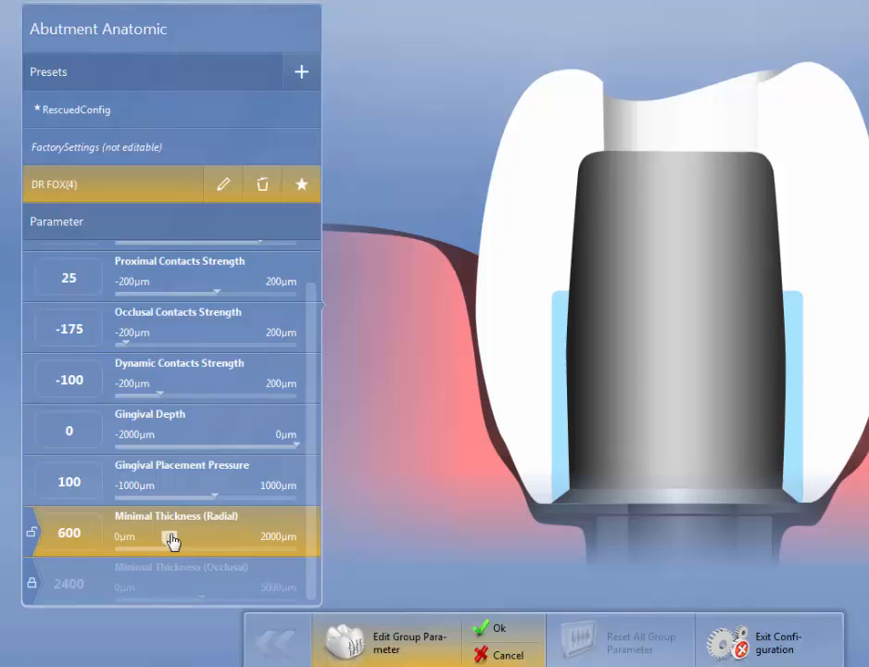
{"action": "left_click_drag", "start_coordinate": [159, 542], "coordinate": [181, 542]}
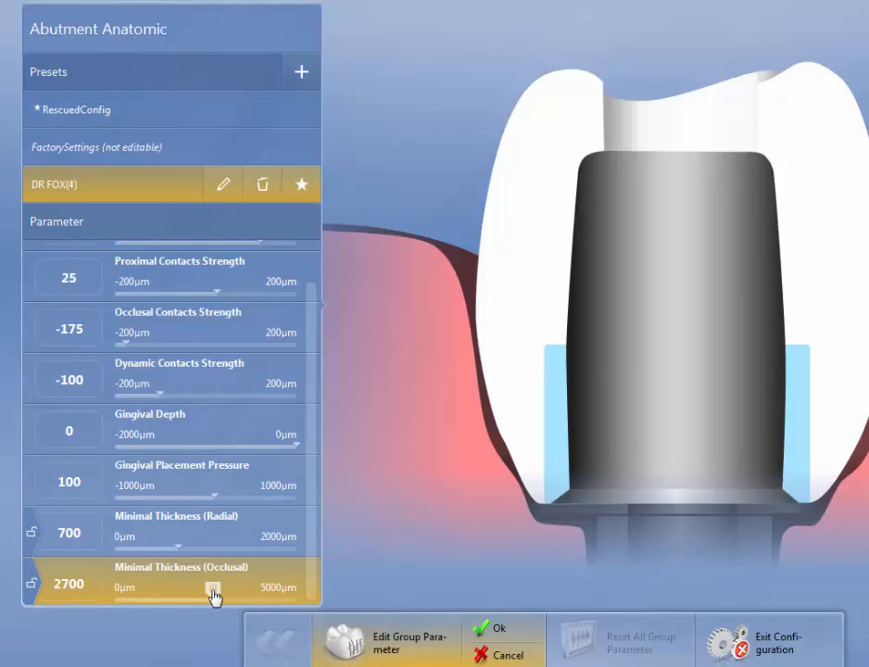
{"action": "left_click_drag", "start_coordinate": [215, 591], "coordinate": [205, 591]}
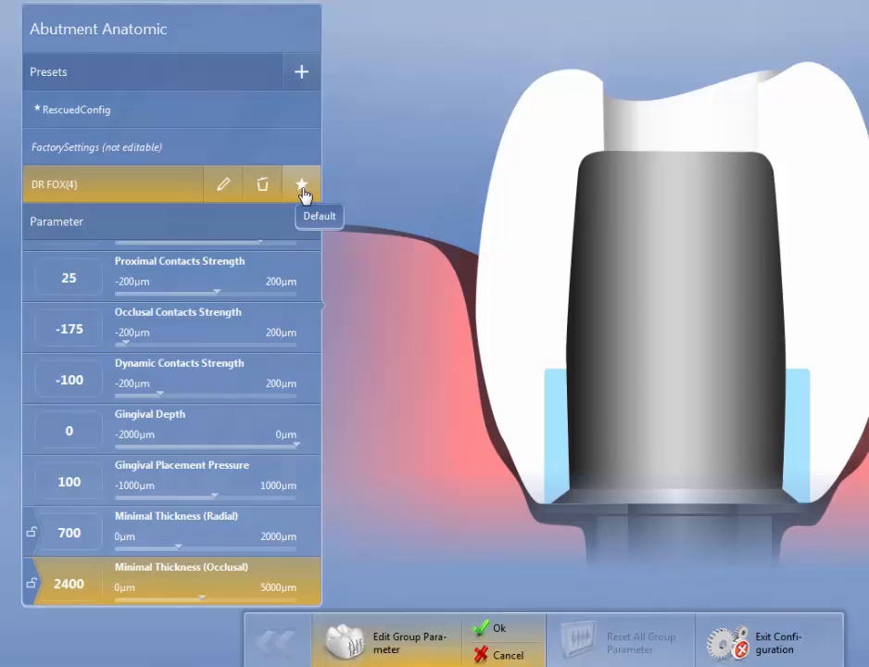
Make DR FOX(4) the default Abutment Anatomic preset and save
{"action": "left_click", "coordinate": [300, 184]}
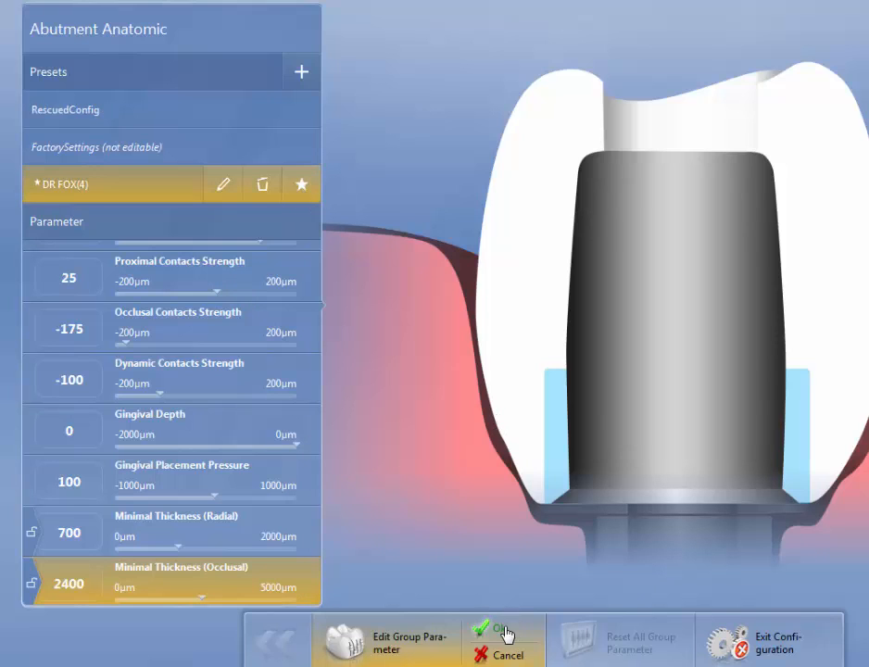
{"action": "left_click", "coordinate": [500, 639]}
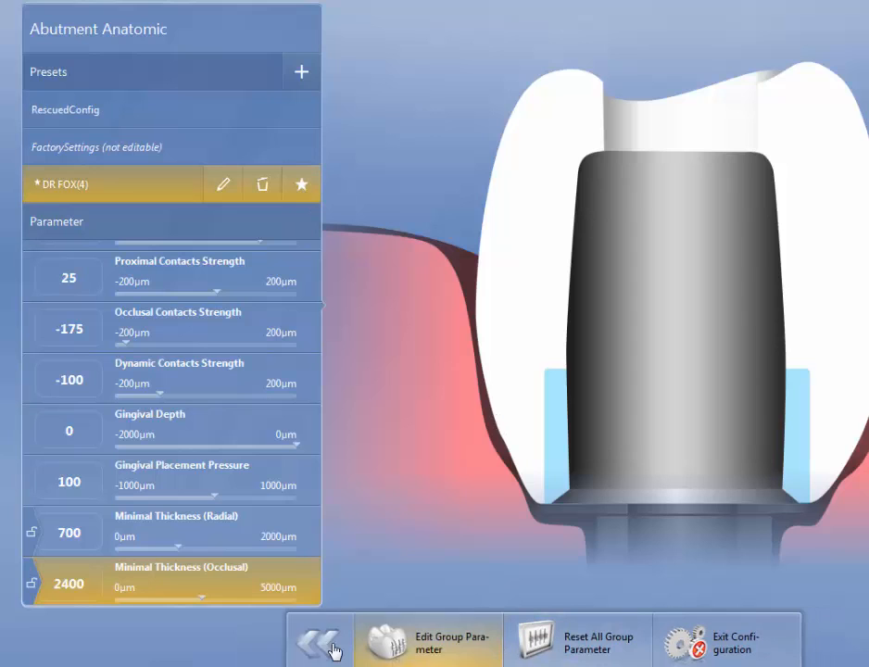
Create an Abutment Multilayer Framework preset 'DR FOX' copied from the factory settings
{"action": "left_click", "coordinate": [318, 639]}
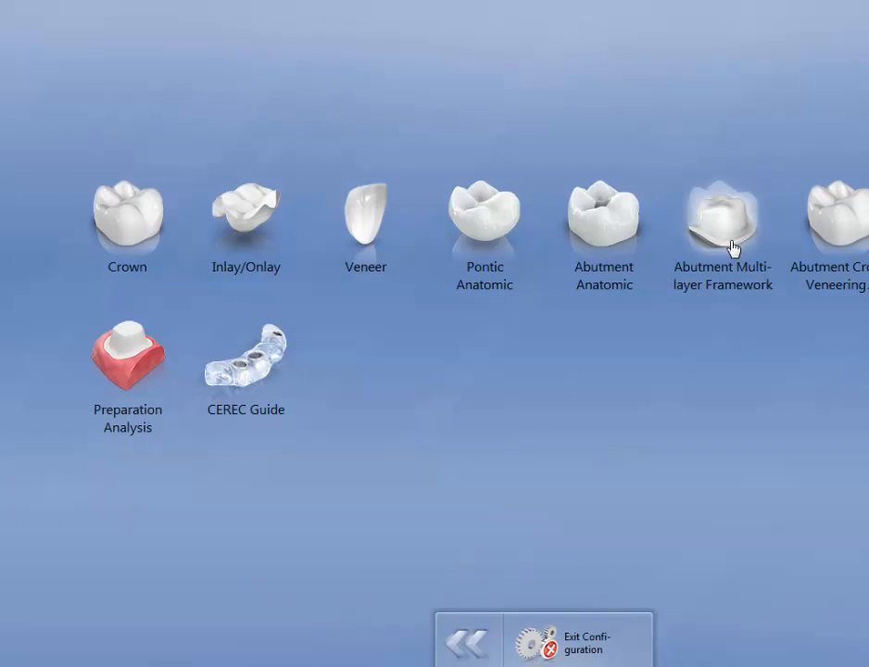
{"action": "left_click", "coordinate": [723, 222]}
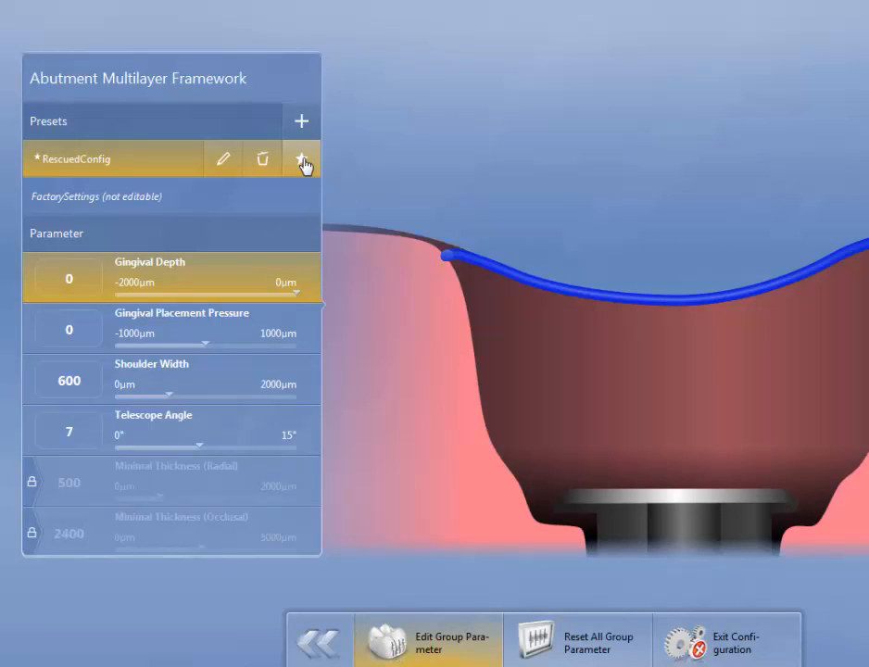
{"action": "left_click", "coordinate": [301, 159]}
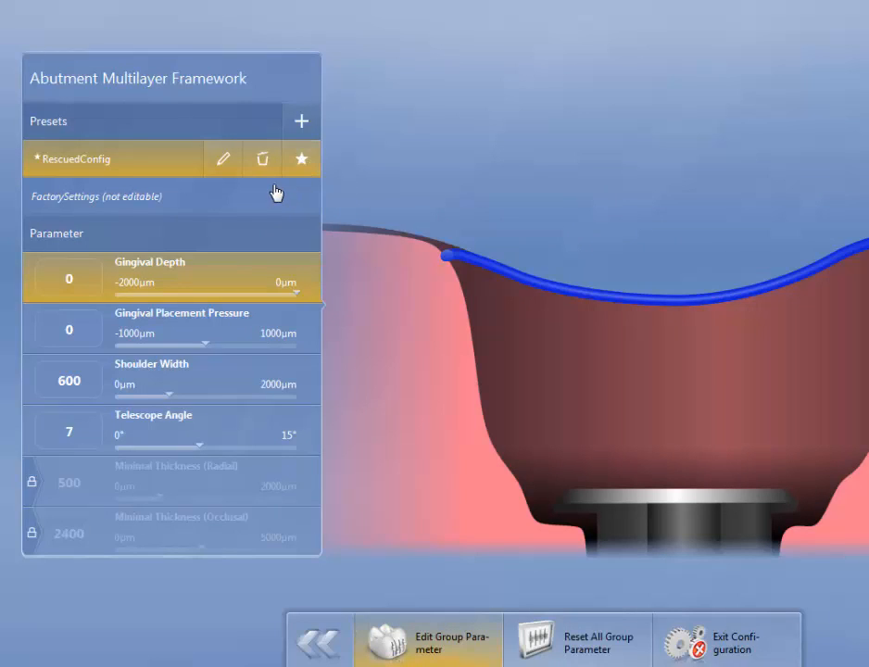
{"action": "mouse_move", "coordinate": [264, 187]}
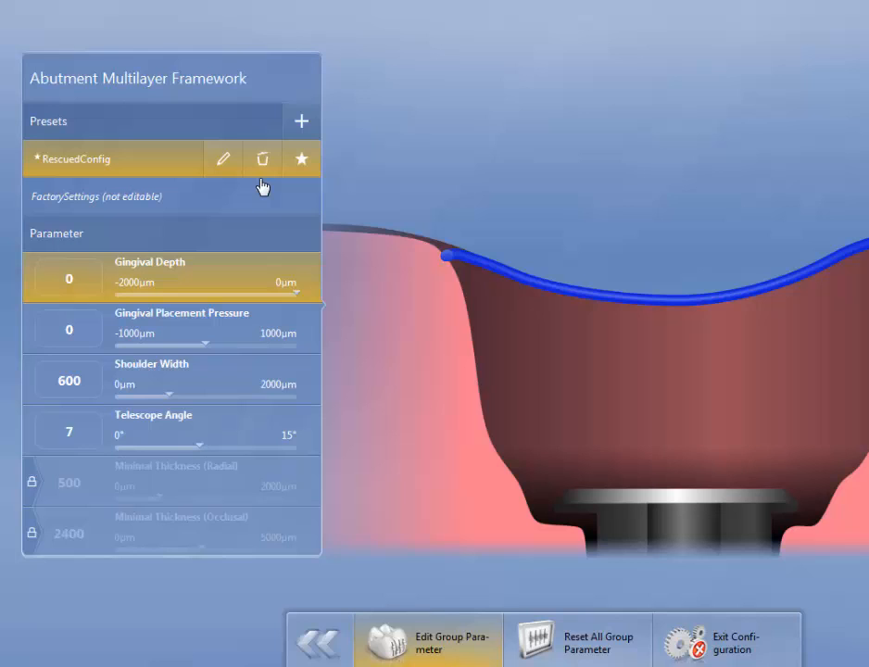
{"action": "mouse_move", "coordinate": [300, 122]}
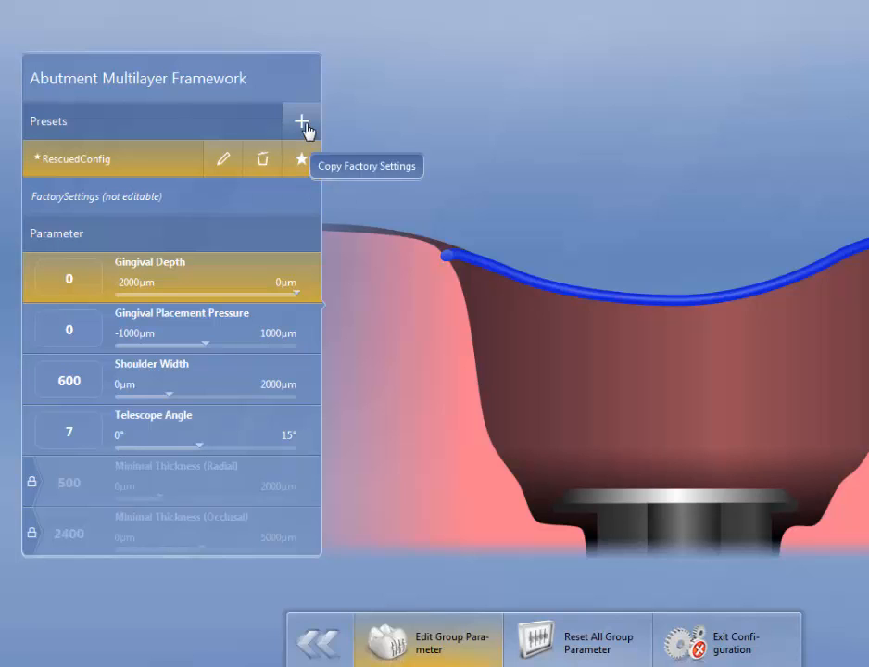
{"action": "left_click", "coordinate": [301, 123]}
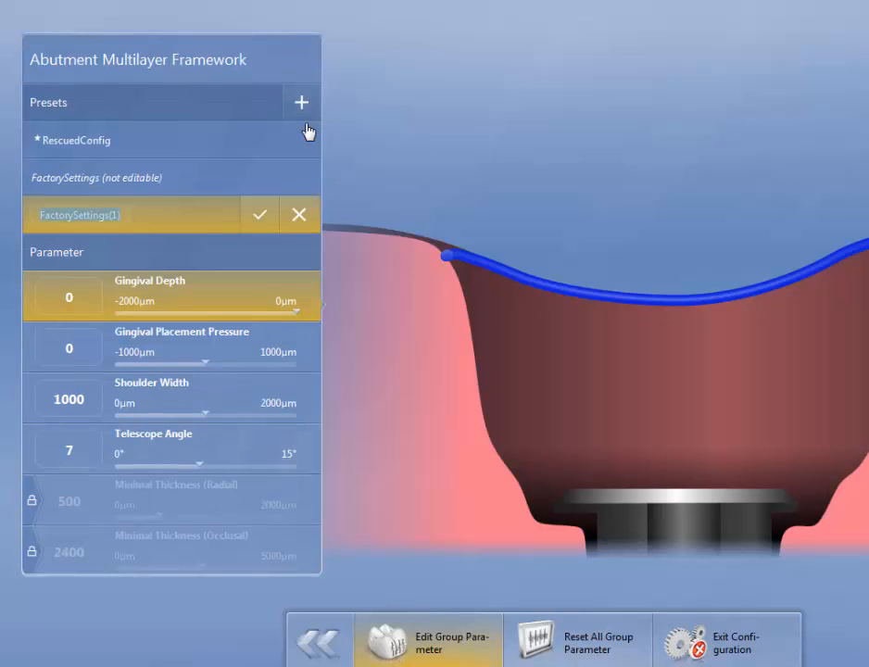
{"action": "type", "text": "DO"}
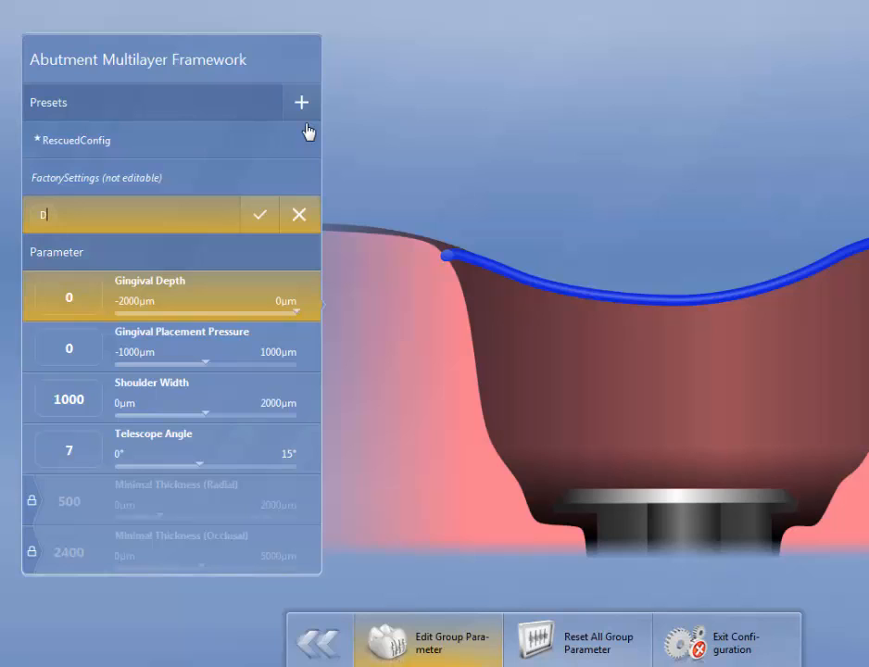
{"action": "type", "text": "R FO"}
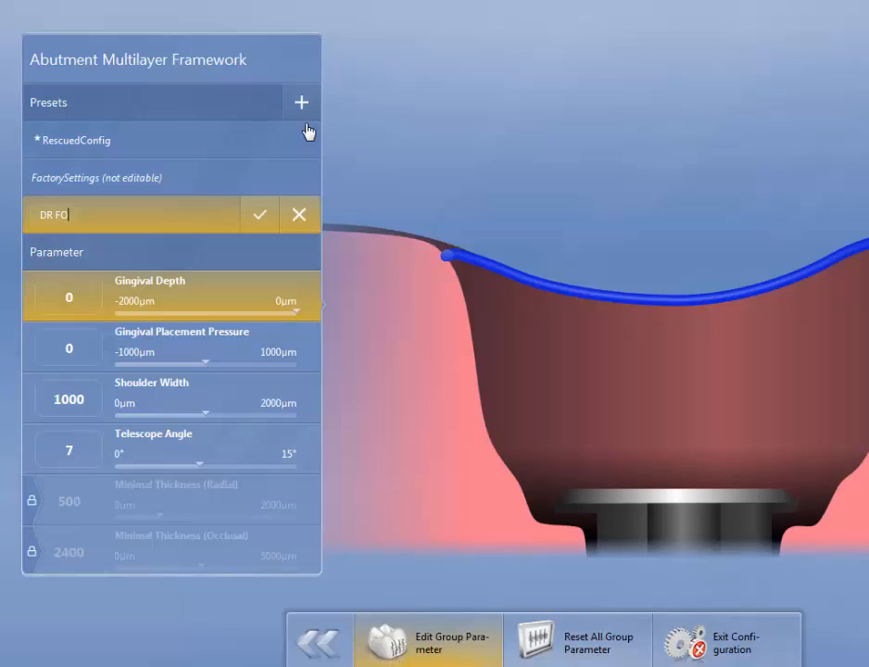
{"action": "type", "text": "X(5"}
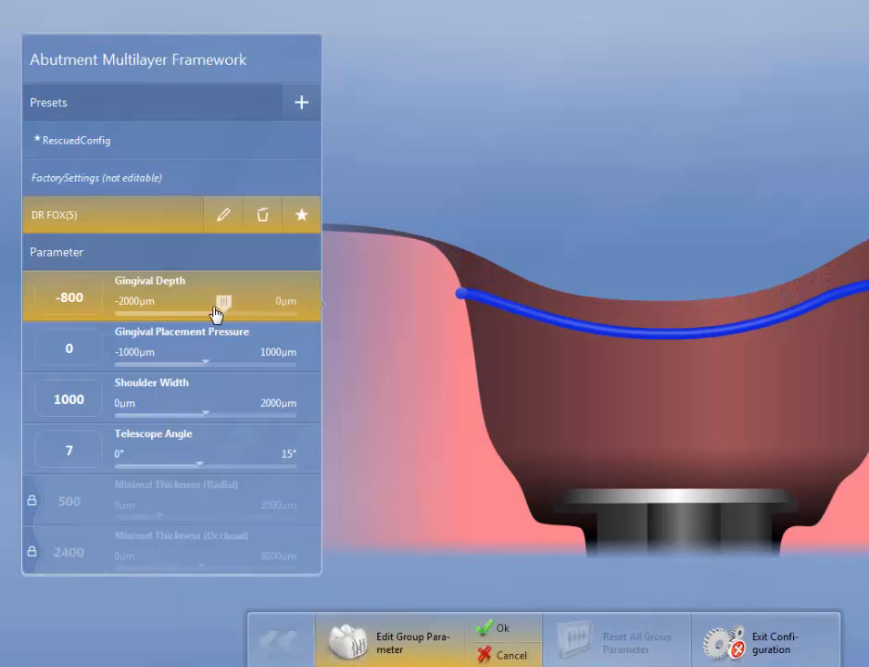
Keep gingival depth at 0, raise placement pressure to 100 and settle shoulder width at 800 µm
{"action": "left_click_drag", "start_coordinate": [222, 298], "coordinate": [296, 298]}
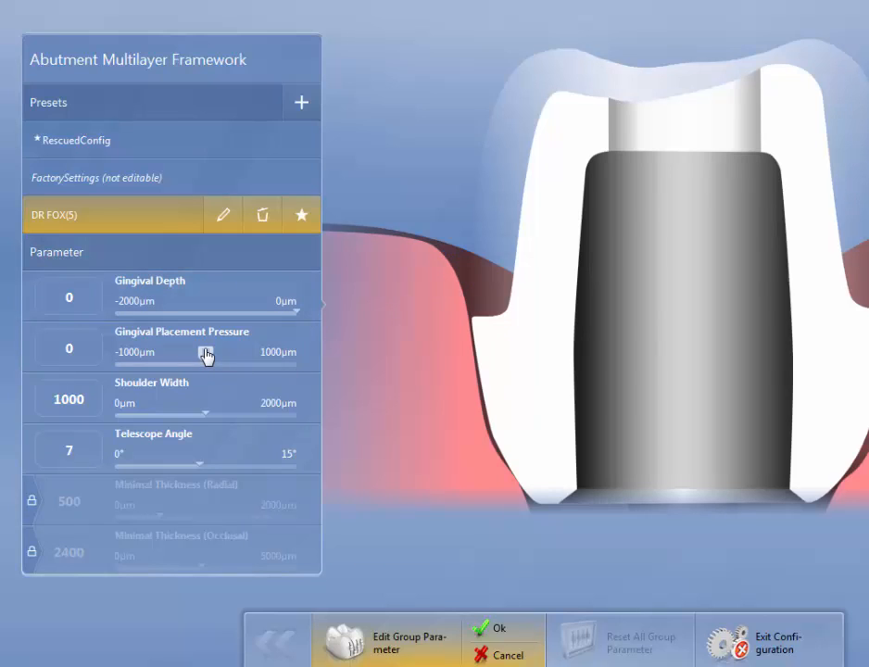
{"action": "left_click_drag", "start_coordinate": [189, 356], "coordinate": [215, 356]}
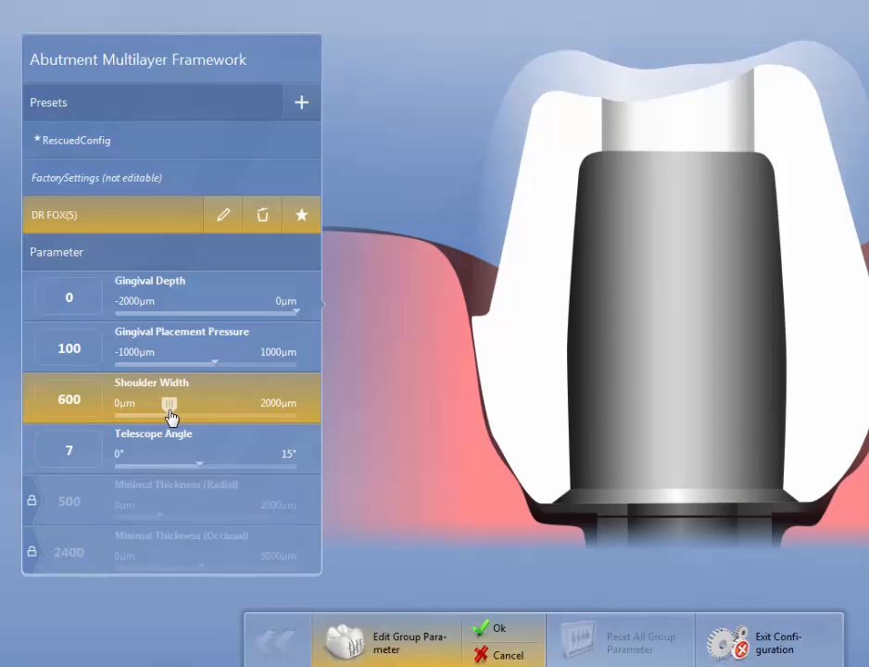
{"action": "left_click_drag", "start_coordinate": [171, 404], "coordinate": [186, 404]}
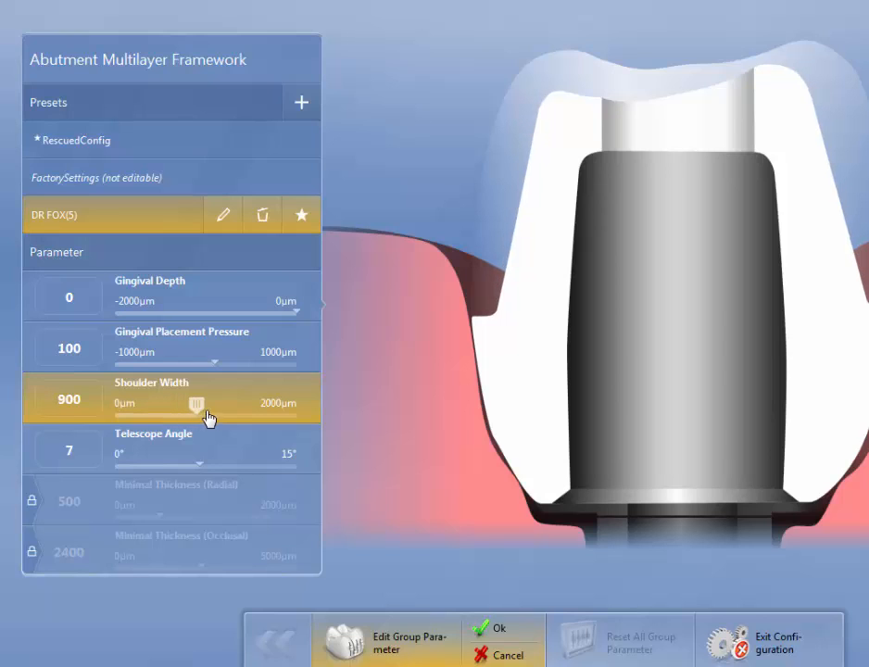
{"action": "left_click_drag", "start_coordinate": [185, 404], "coordinate": [213, 404]}
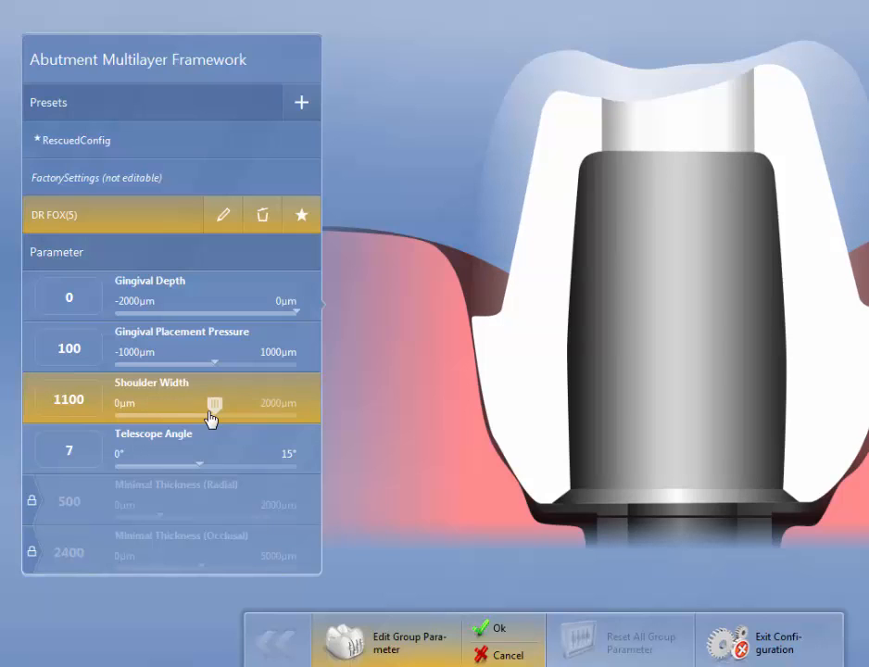
{"action": "left_click_drag", "start_coordinate": [213, 404], "coordinate": [188, 404]}
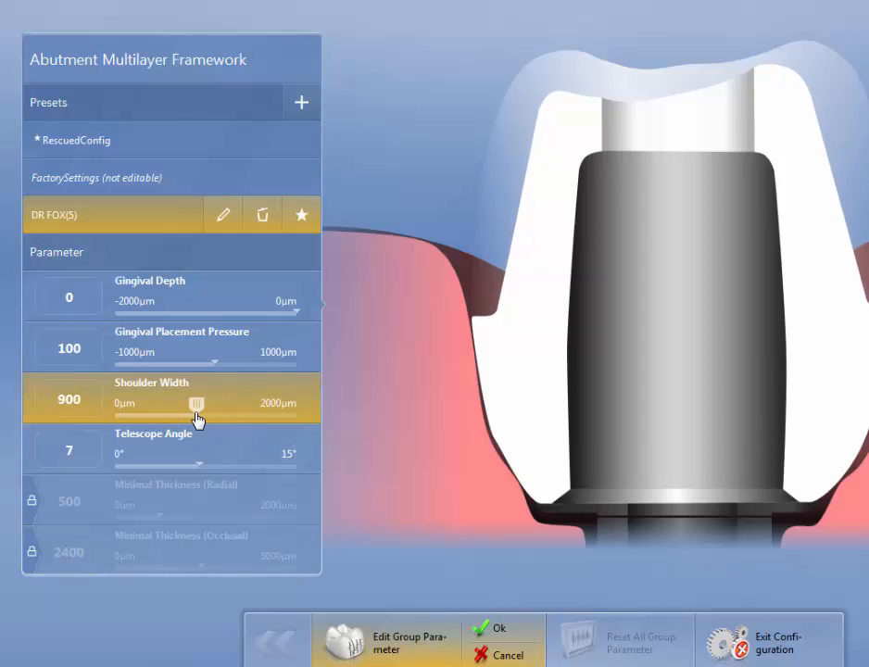
{"action": "left_click_drag", "start_coordinate": [197, 407], "coordinate": [185, 461]}
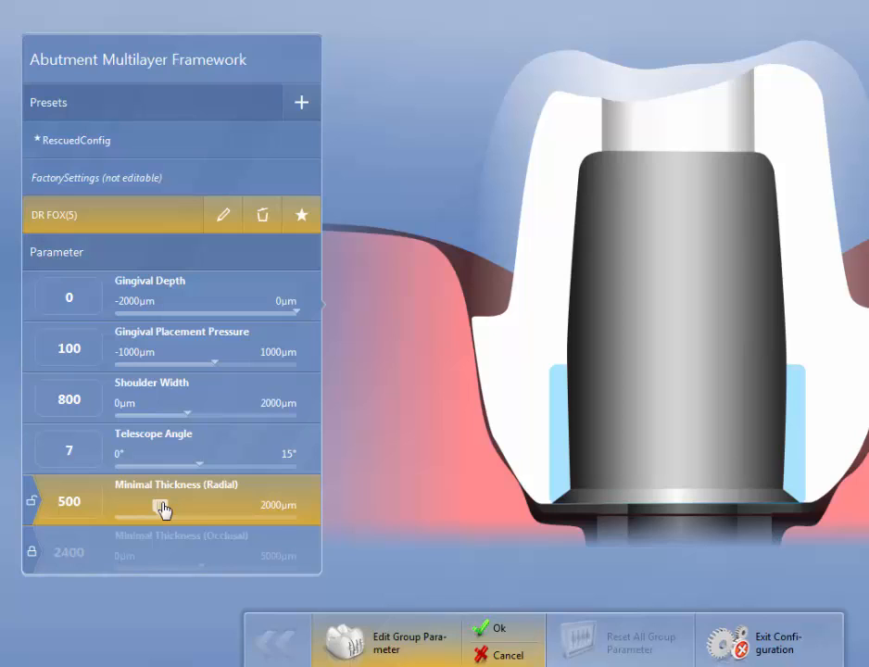
Set radial minimal thickness 600 (occlusal stays 2400), make DR FOX default and confirm
{"action": "left_click_drag", "start_coordinate": [152, 506], "coordinate": [170, 506]}
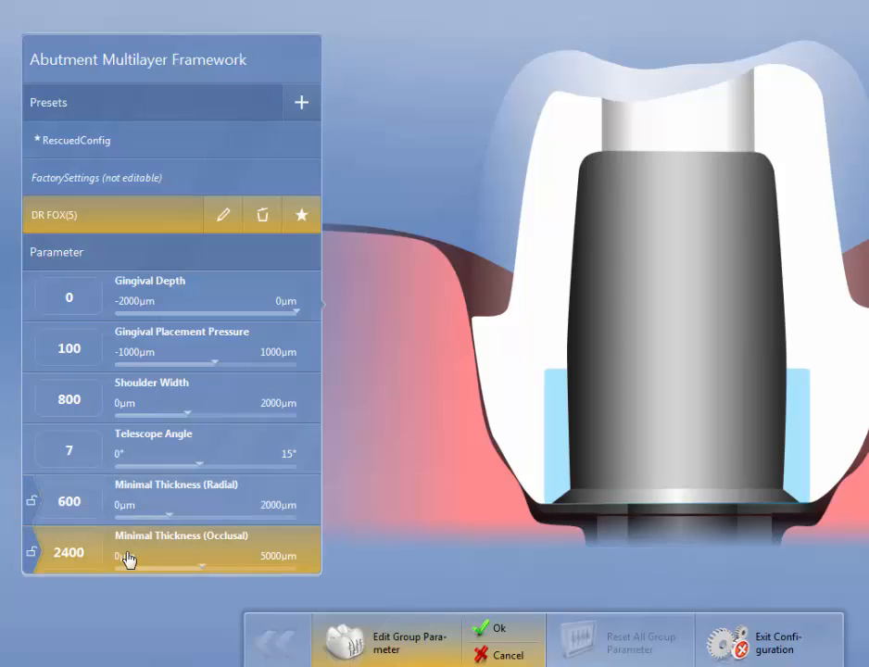
{"action": "left_click_drag", "start_coordinate": [130, 557], "coordinate": [226, 558]}
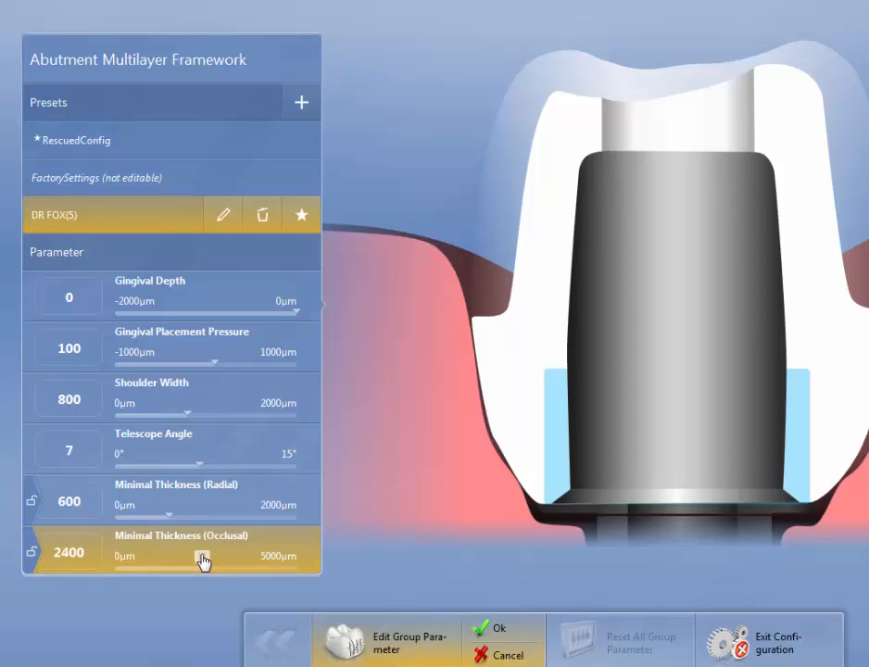
{"action": "mouse_move", "coordinate": [860, 482]}
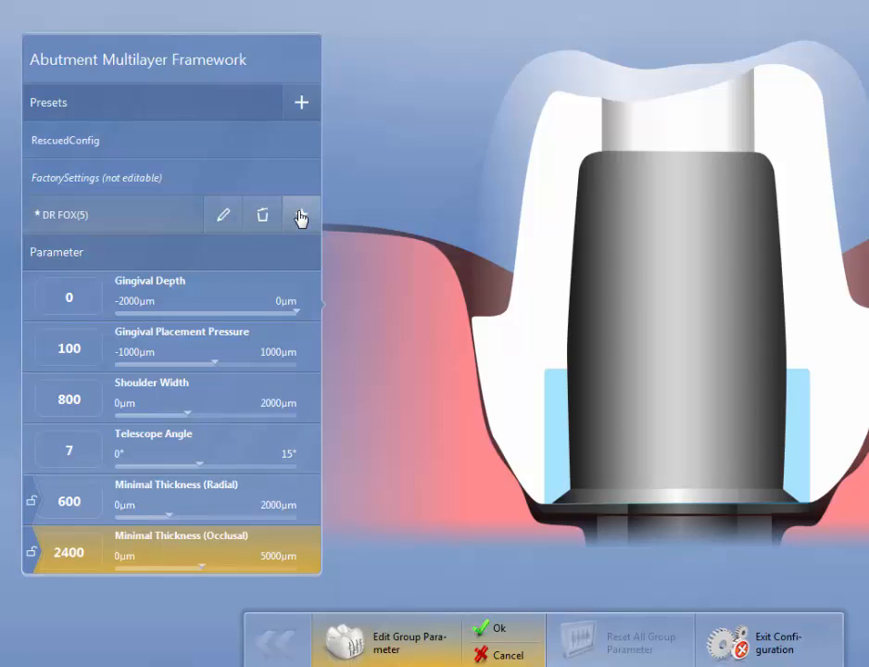
{"action": "left_click", "coordinate": [300, 215]}
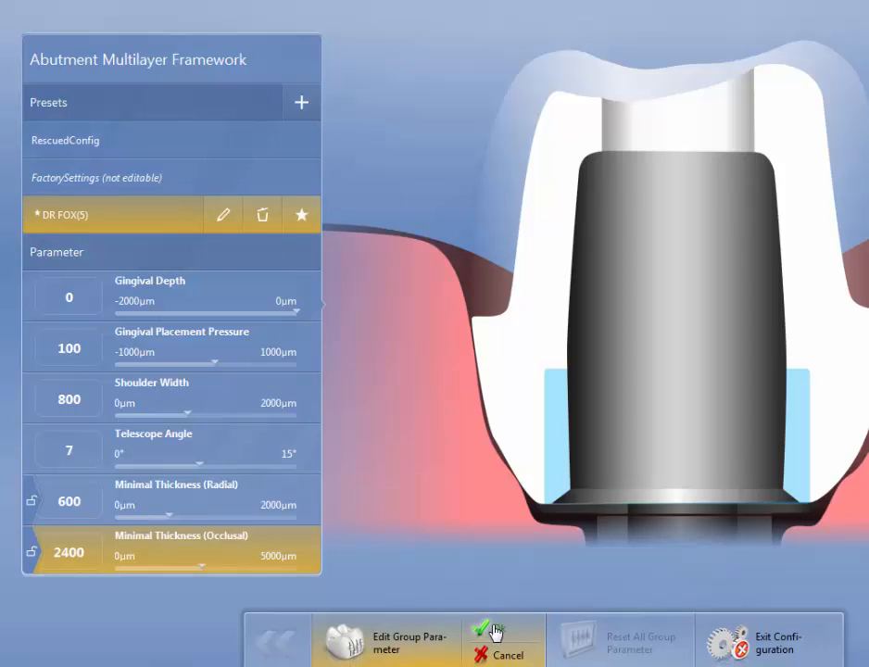
{"action": "left_click", "coordinate": [495, 639]}
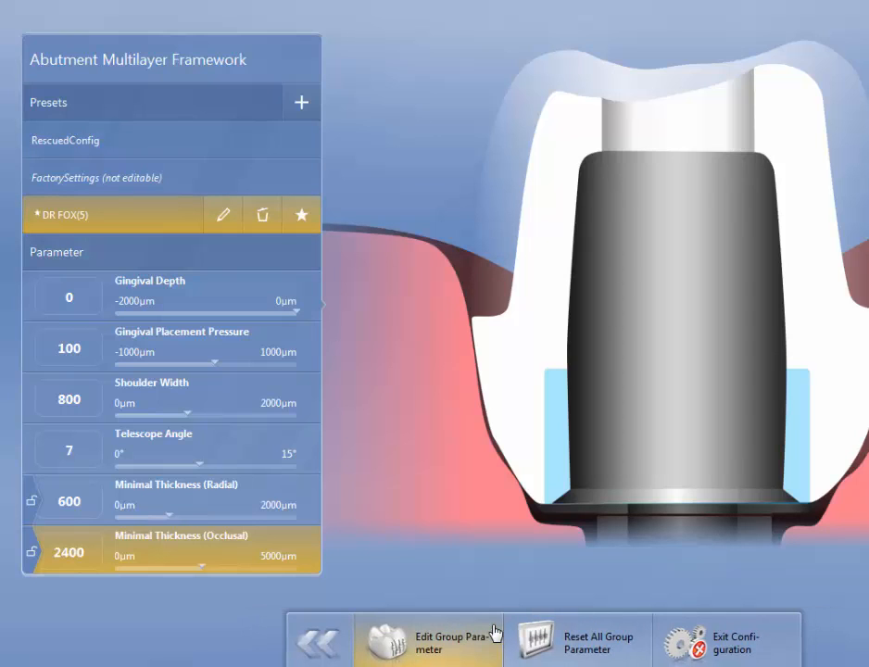
{"action": "left_click", "coordinate": [319, 642]}
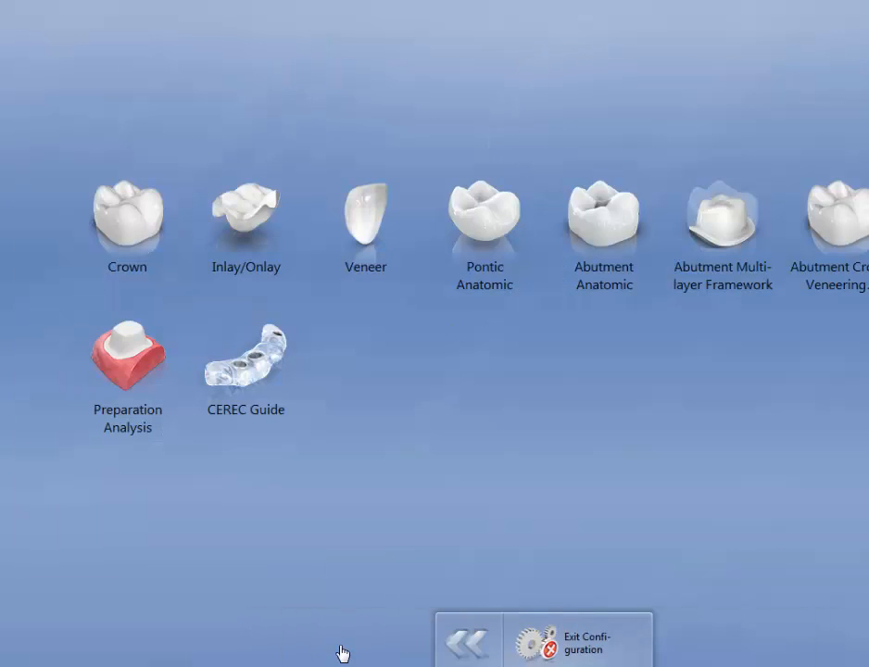
{"action": "mouse_move", "coordinate": [841, 222]}
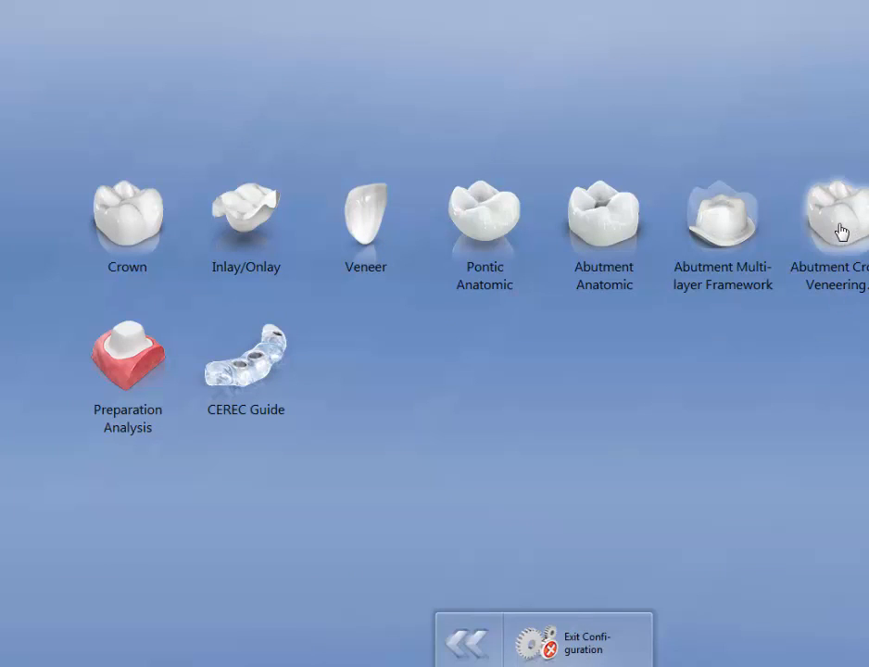
Add an Abutment Crown Veneering preset from factory settings named DR FOX
{"action": "left_click", "coordinate": [830, 213]}
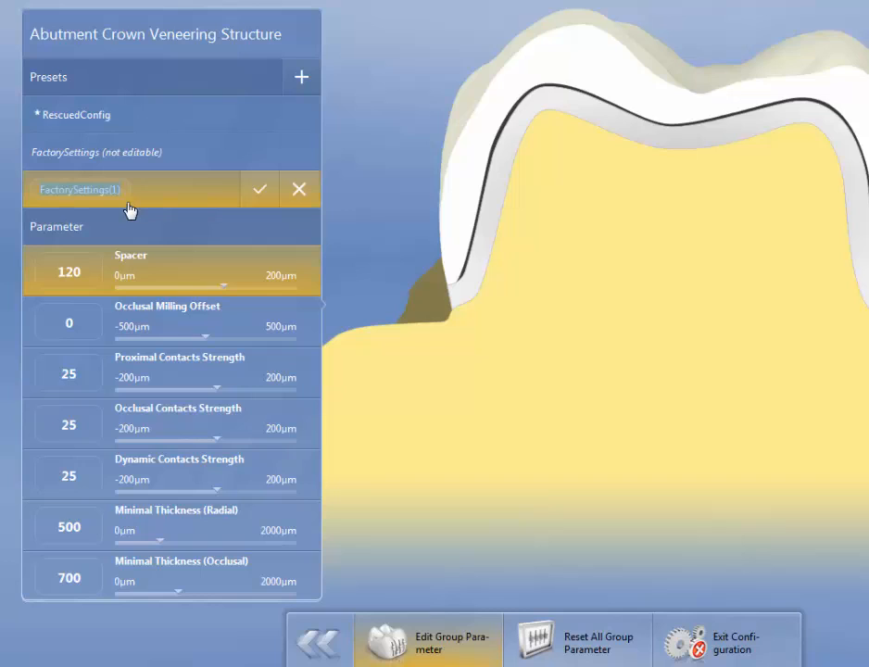
{"action": "type", "text": "DR"}
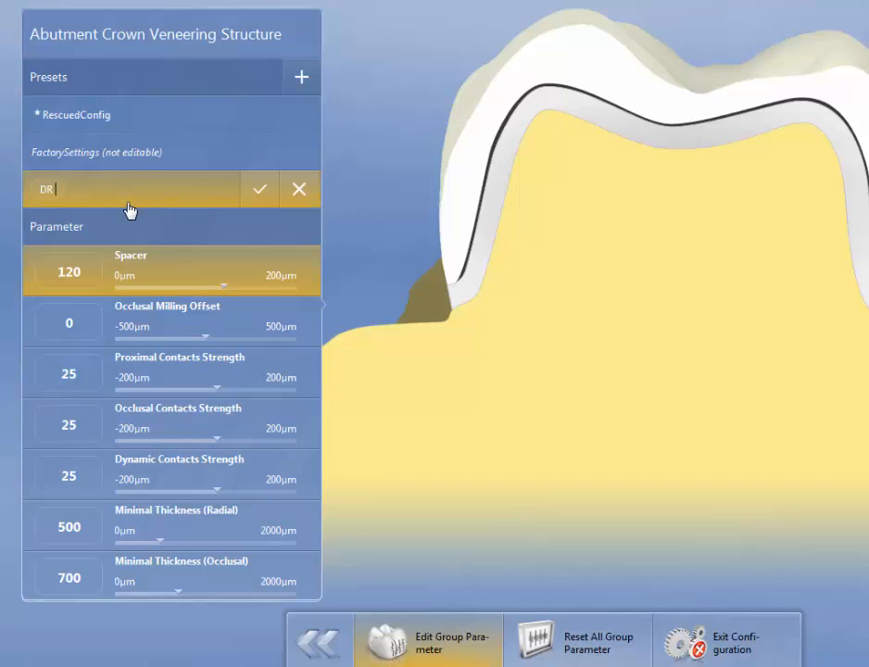
{"action": "type", "text": "FOX(6"}
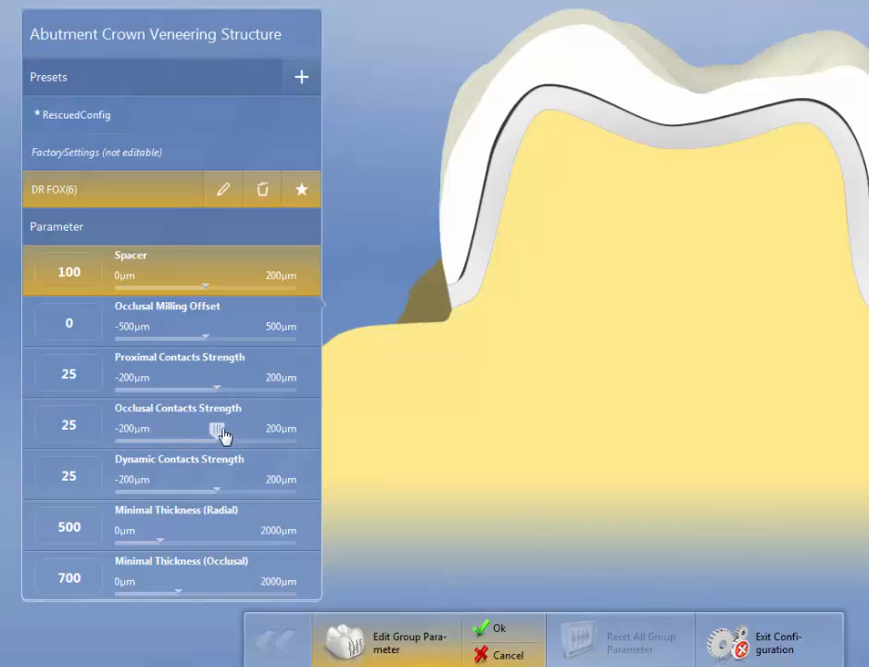
Lower occlusal contacts strength to −175 and dynamic contacts to −100
{"action": "left_click_drag", "start_coordinate": [219, 428], "coordinate": [197, 429]}
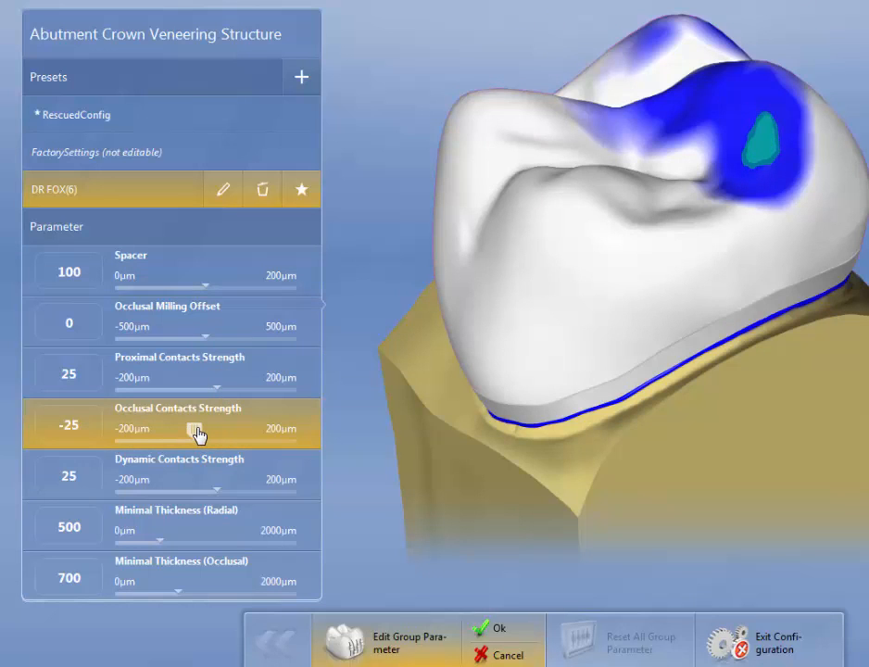
{"action": "left_click_drag", "start_coordinate": [195, 436], "coordinate": [144, 436]}
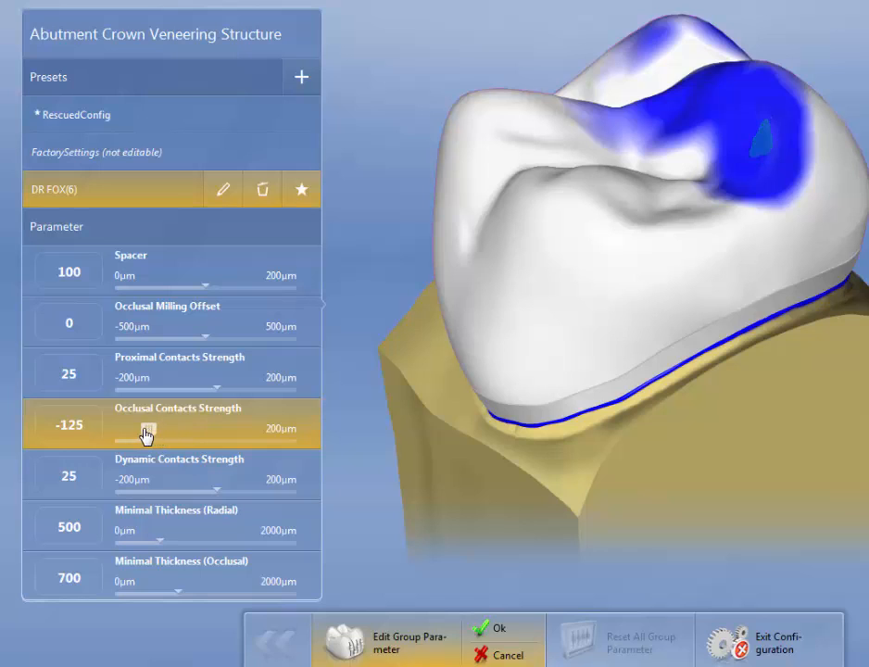
{"action": "left_click_drag", "start_coordinate": [147, 428], "coordinate": [126, 429]}
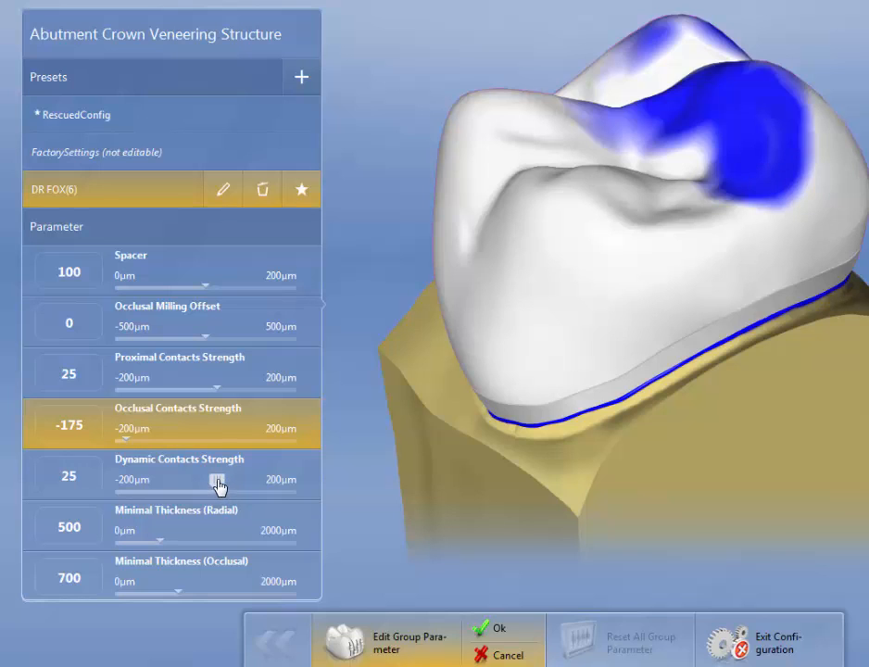
{"action": "left_click_drag", "start_coordinate": [218, 480], "coordinate": [171, 480]}
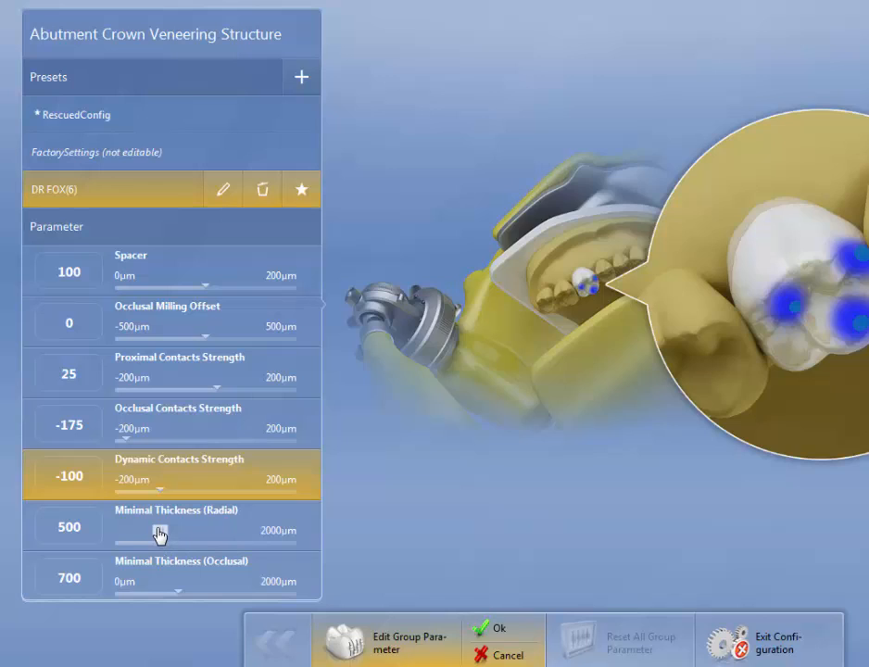
Raise minimal thickness to 600 radial and 1600 occlusal
{"action": "left_click_drag", "start_coordinate": [158, 535], "coordinate": [176, 536]}
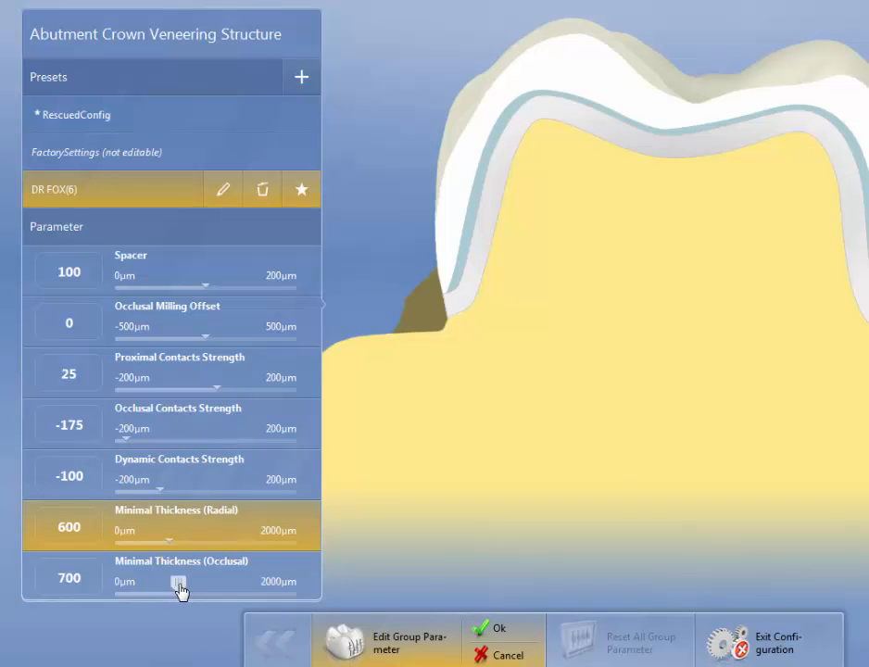
{"action": "left_click_drag", "start_coordinate": [178, 588], "coordinate": [252, 582]}
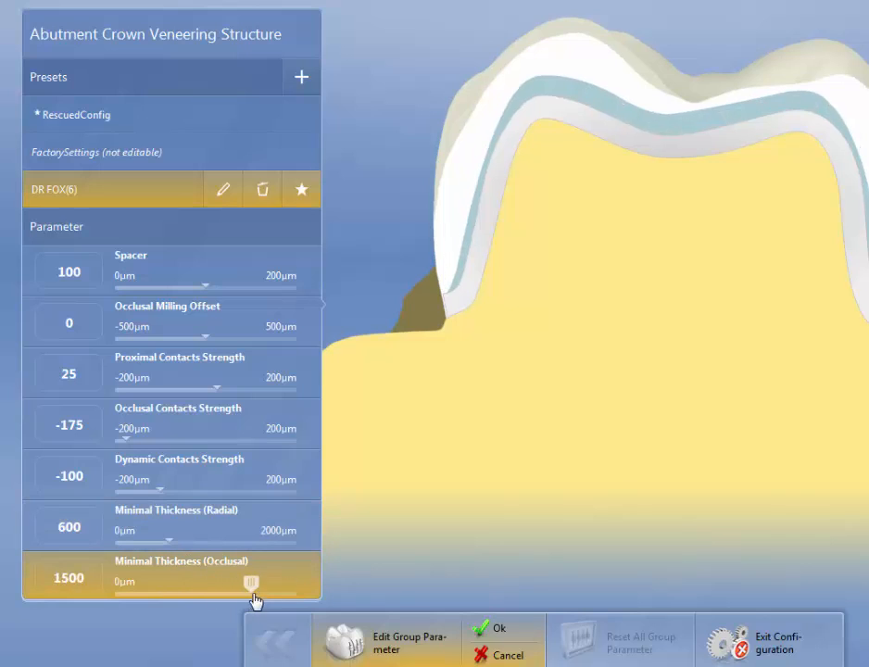
{"action": "left_click_drag", "start_coordinate": [252, 582], "coordinate": [259, 582]}
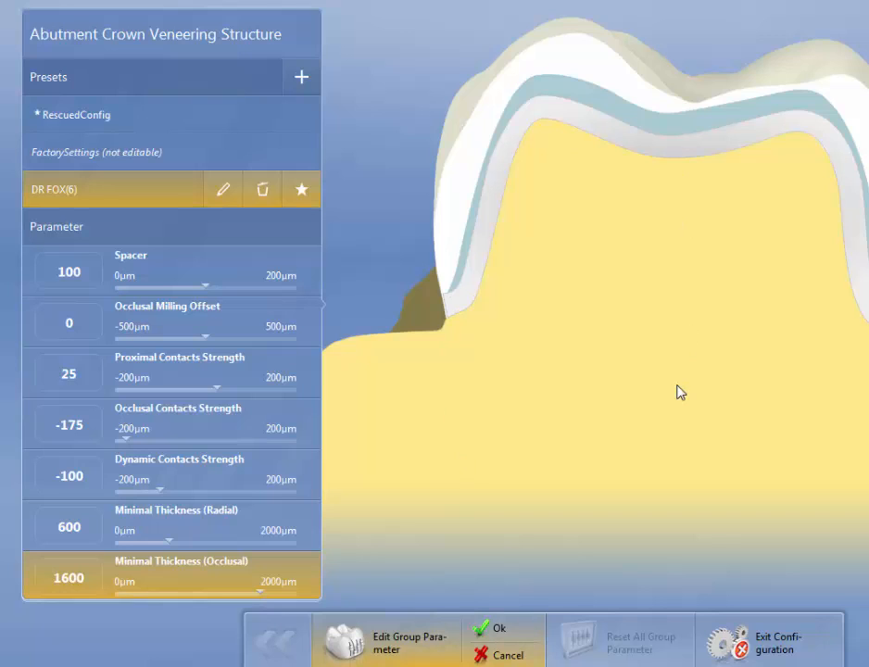
{"action": "mouse_move", "coordinate": [634, 377]}
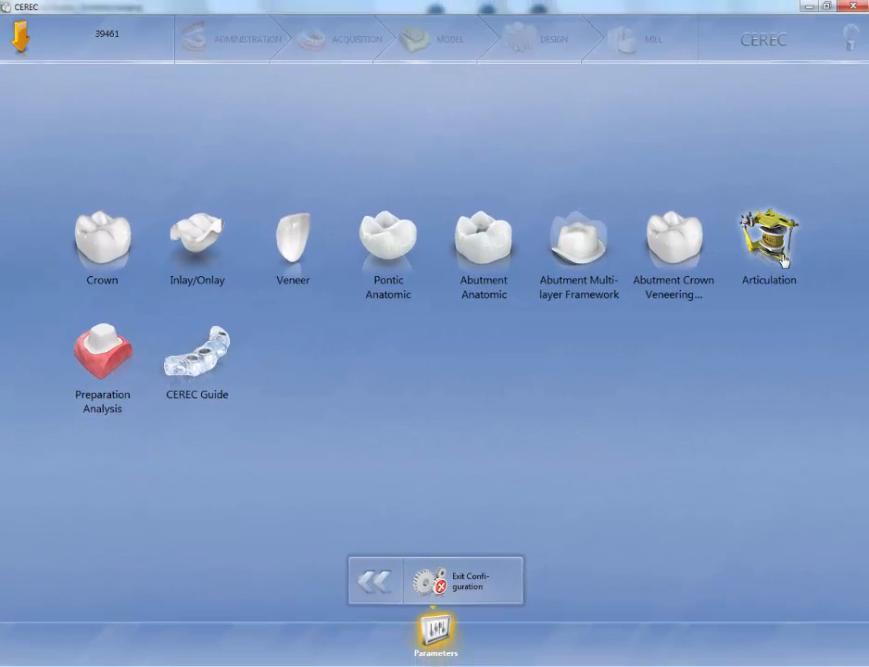
In Articulation parameters, set the Balkwill angle to 25°
{"action": "left_click", "coordinate": [769, 241]}
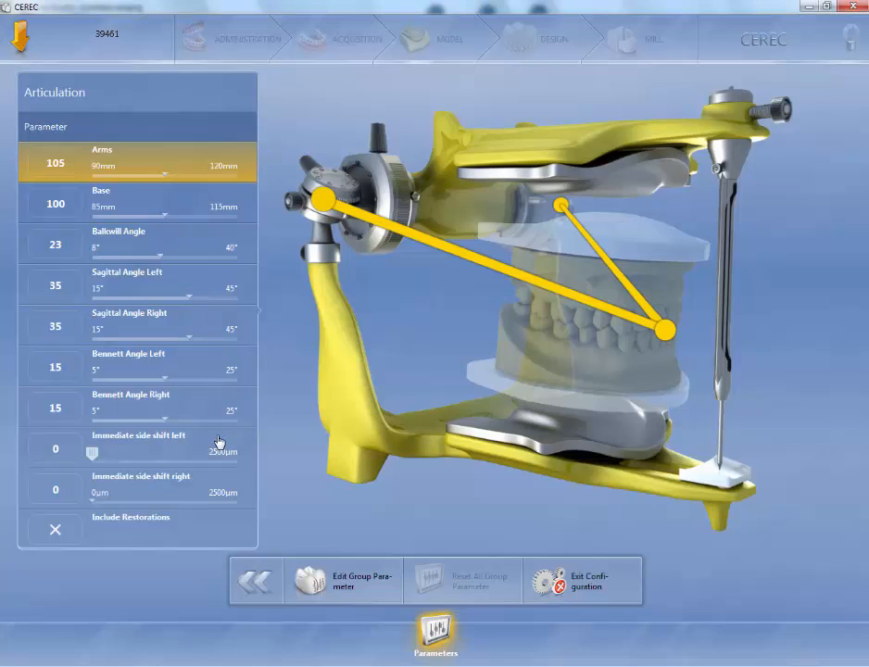
{"action": "mouse_move", "coordinate": [182, 522]}
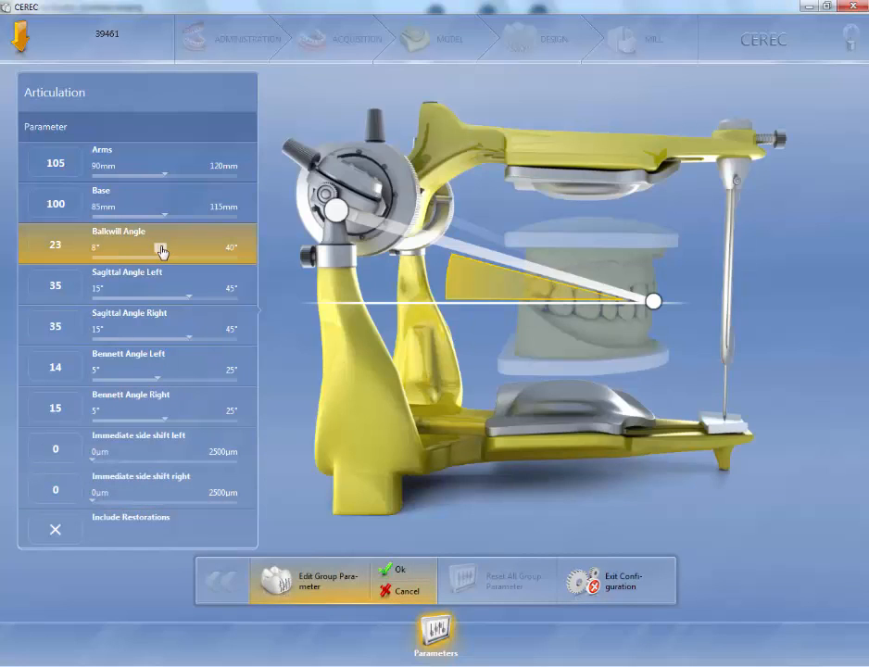
{"action": "left_click_drag", "start_coordinate": [163, 248], "coordinate": [200, 248]}
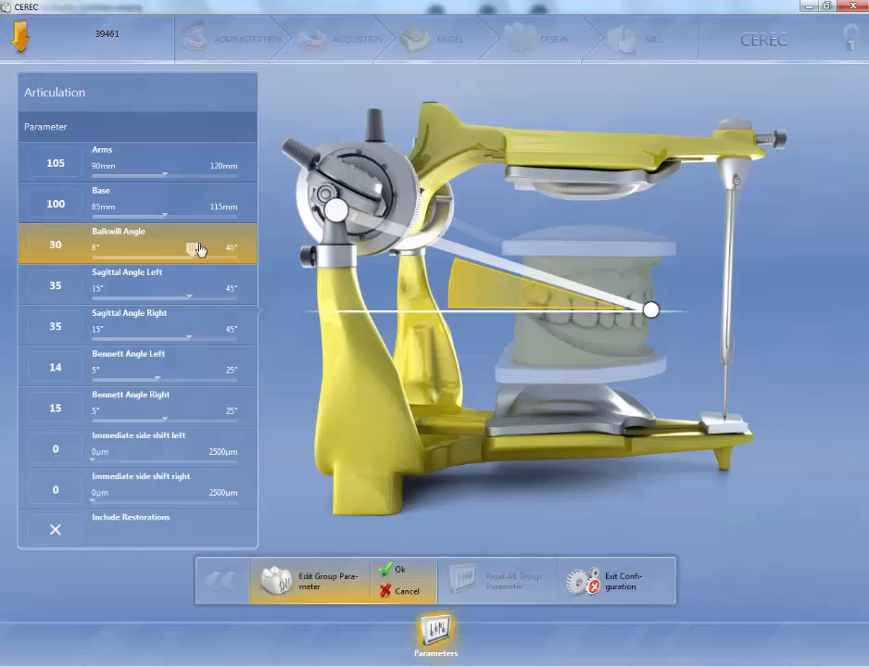
{"action": "left_click_drag", "start_coordinate": [200, 248], "coordinate": [170, 248]}
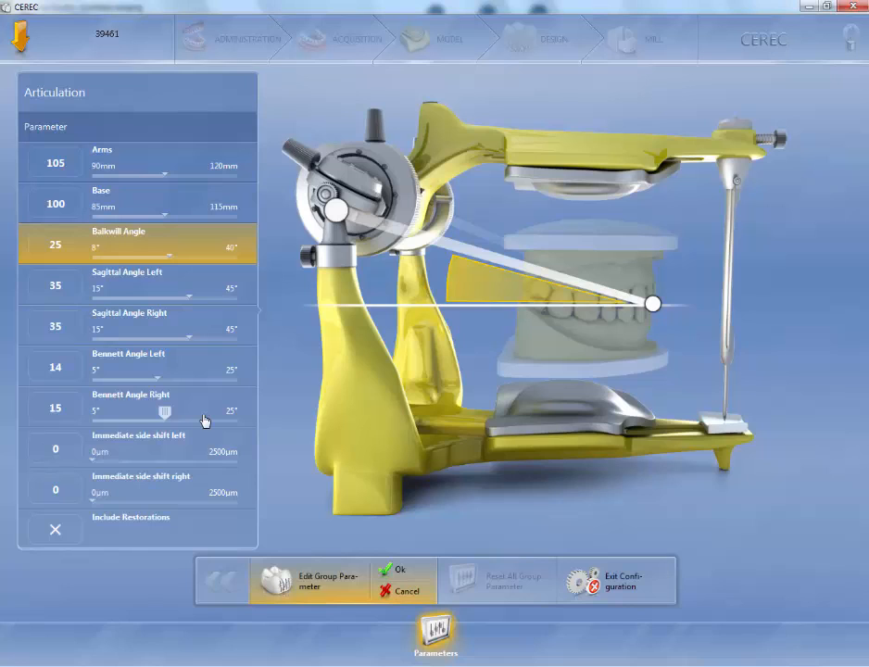
{"action": "mouse_move", "coordinate": [241, 441]}
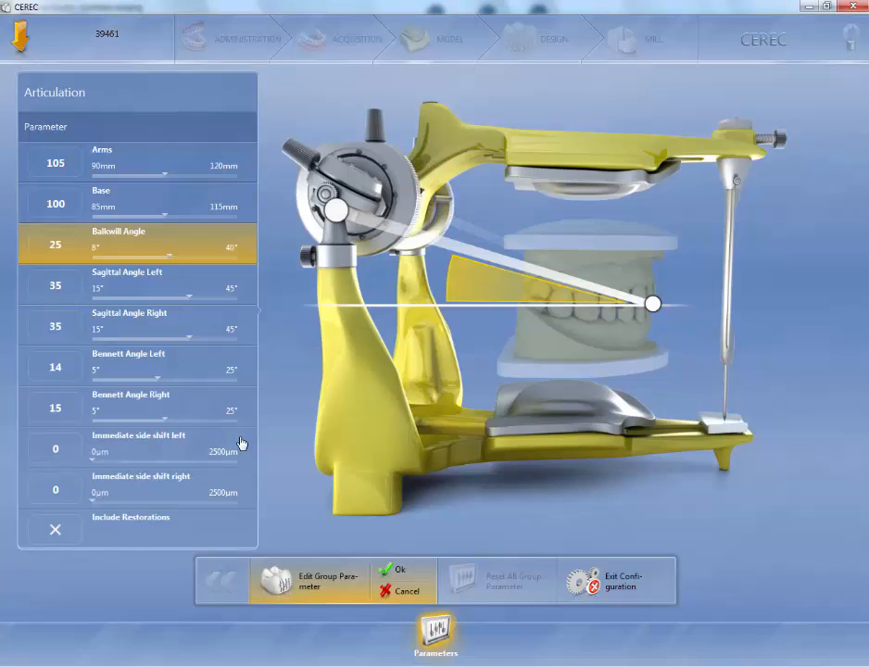
{"action": "mouse_move", "coordinate": [178, 548]}
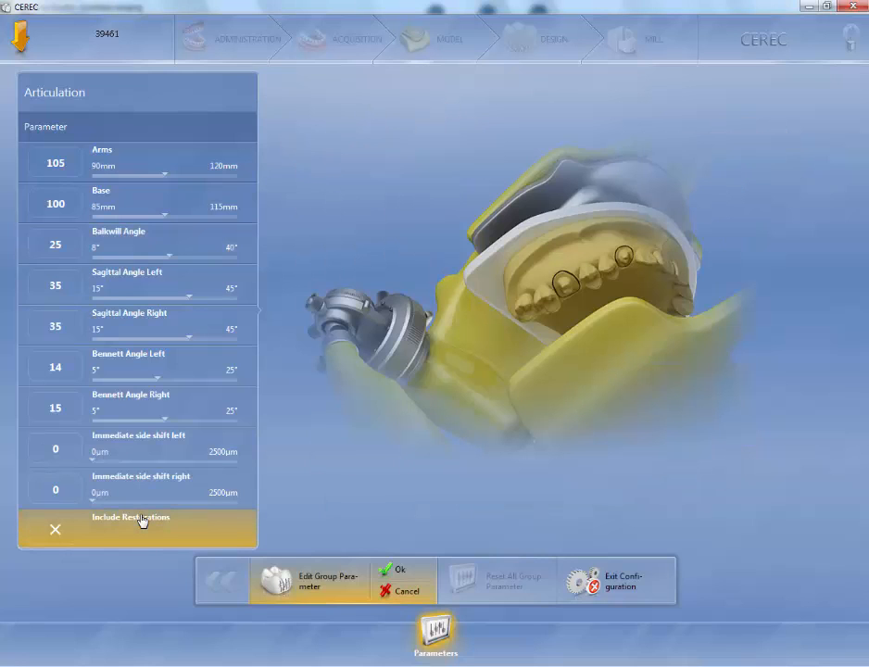
Enable Include Restorations, confirm the articulation settings and return to the overview
{"action": "left_click", "coordinate": [55, 530]}
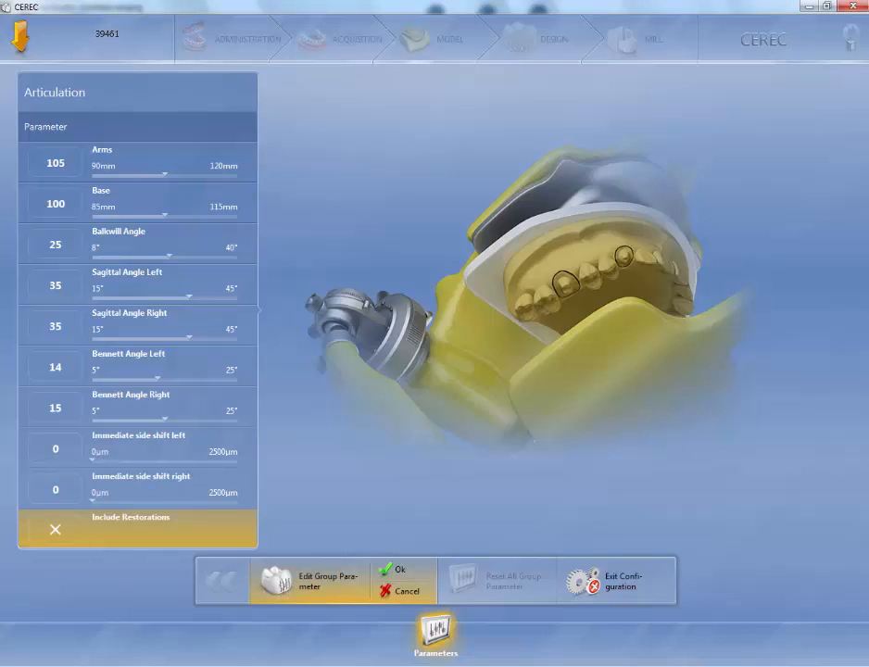
{"action": "left_click", "coordinate": [53, 530]}
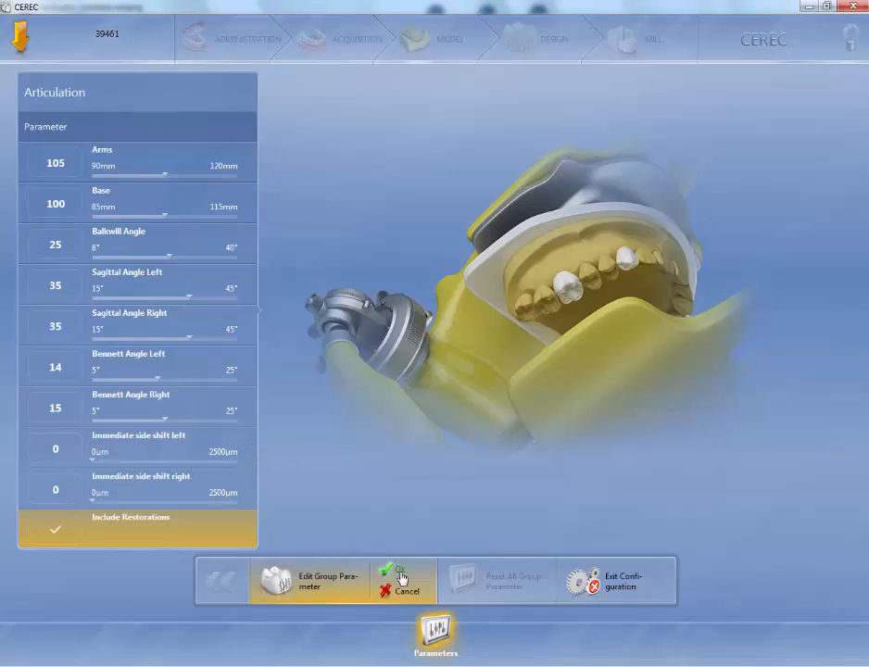
{"action": "left_click", "coordinate": [402, 574]}
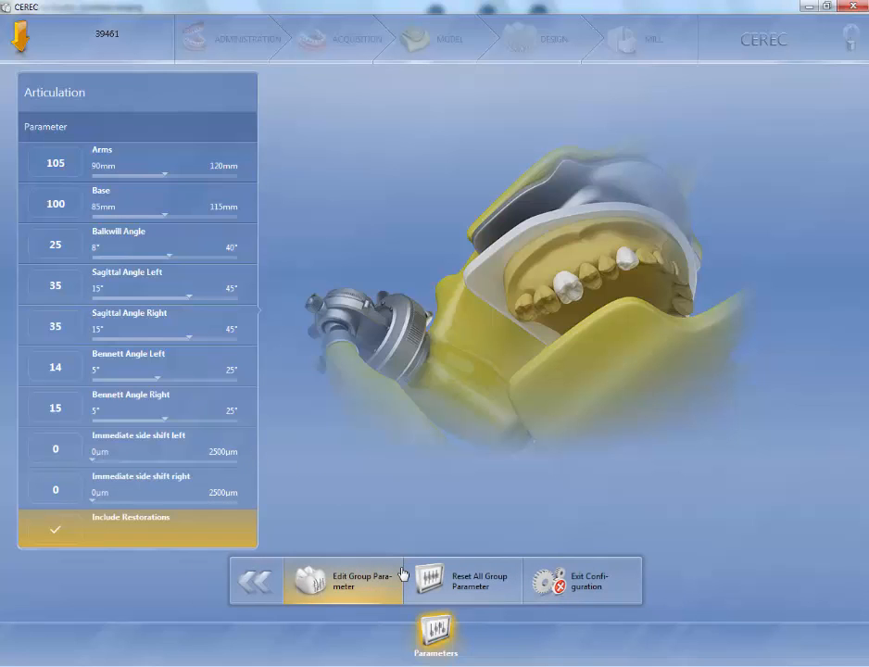
{"action": "left_click", "coordinate": [256, 582]}
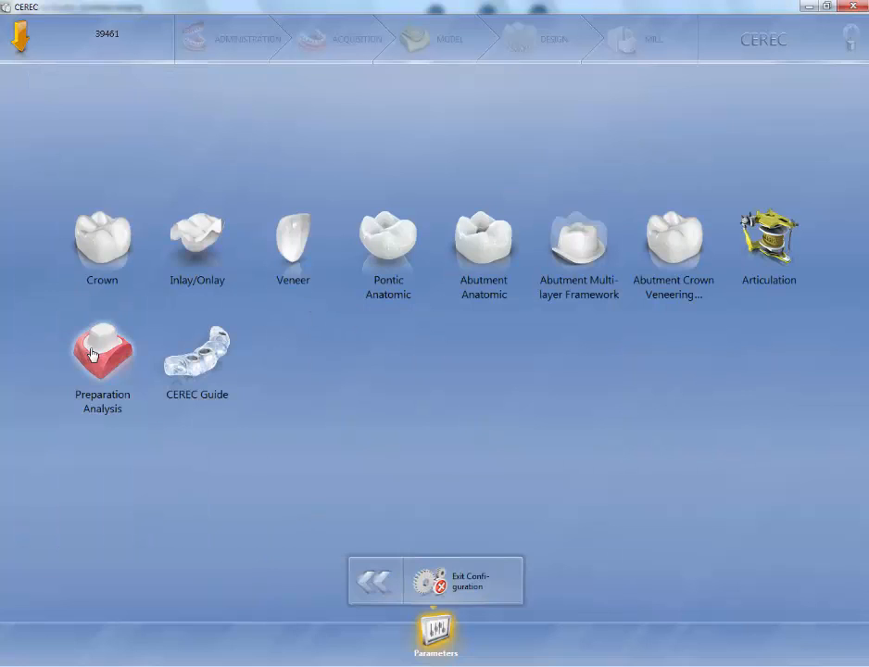
In Preparation Analysis, try tolerance 300, 200, 150 and leave it at 0 µm
{"action": "left_click", "coordinate": [102, 352]}
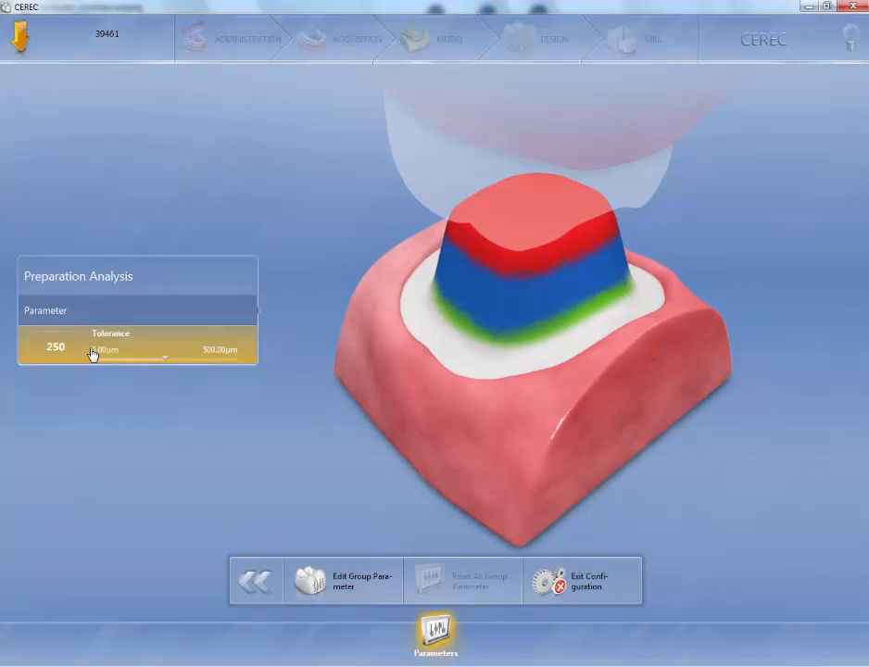
{"action": "mouse_move", "coordinate": [159, 383]}
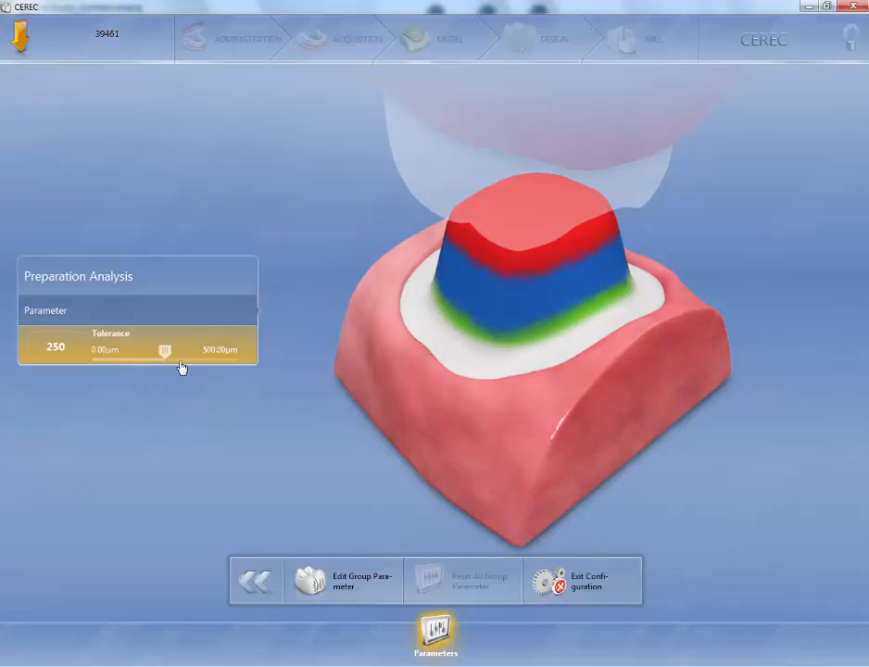
{"action": "mouse_move", "coordinate": [163, 352]}
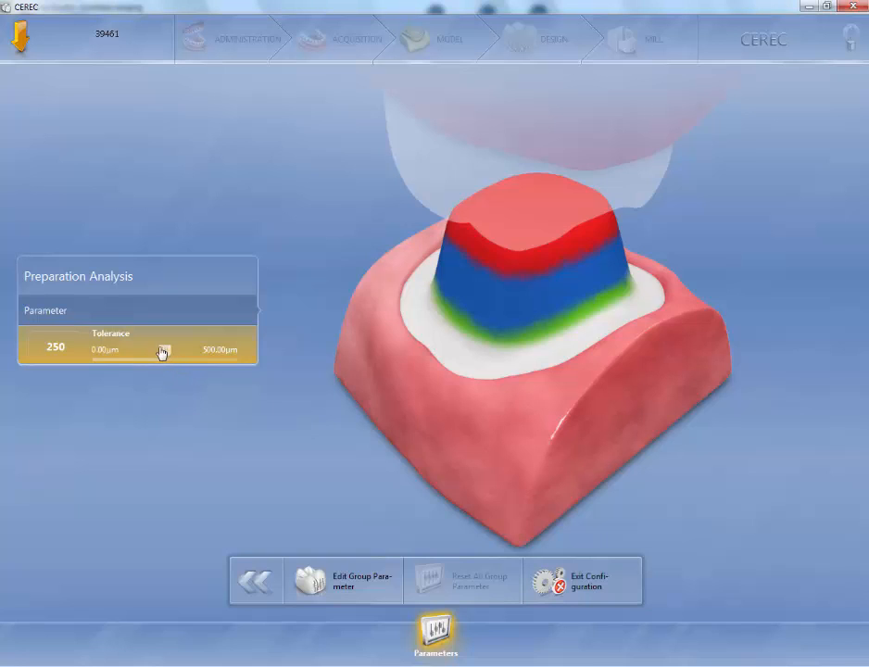
{"action": "left_click_drag", "start_coordinate": [163, 352], "coordinate": [178, 352]}
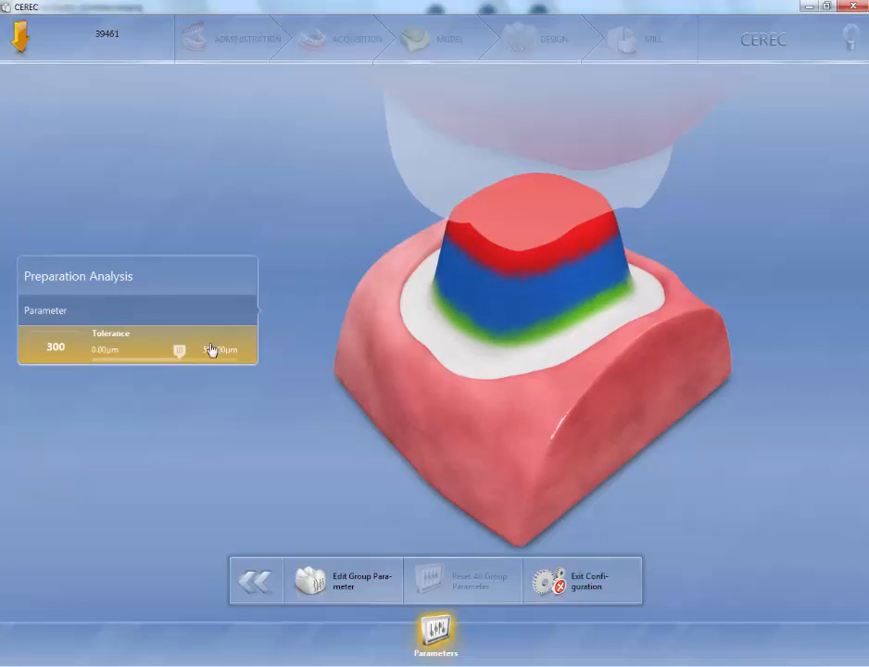
{"action": "left_click_drag", "start_coordinate": [214, 350], "coordinate": [150, 356]}
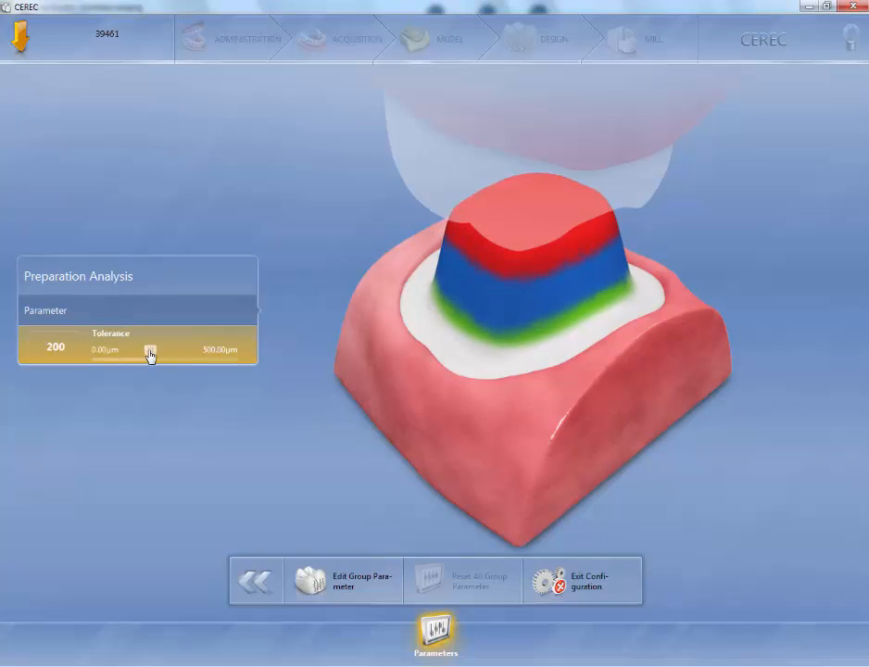
{"action": "left_click_drag", "start_coordinate": [150, 356], "coordinate": [91, 352]}
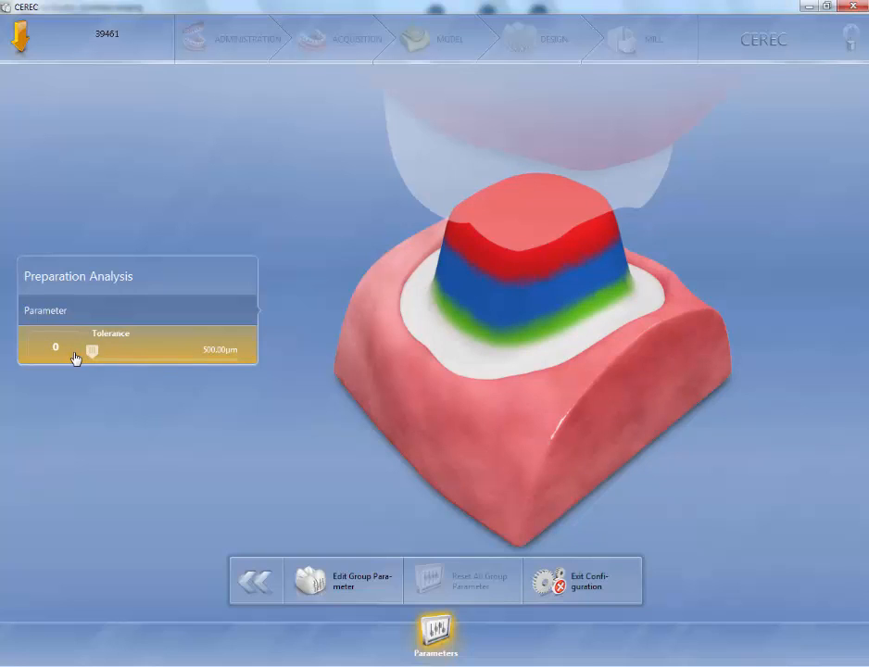
{"action": "left_click_drag", "start_coordinate": [92, 352], "coordinate": [126, 352]}
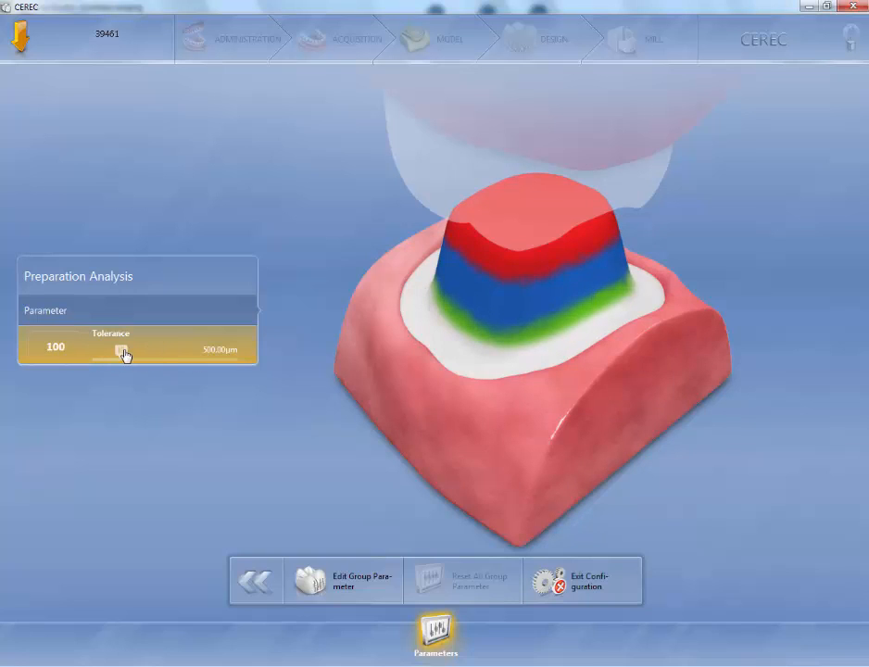
{"action": "left_click_drag", "start_coordinate": [120, 352], "coordinate": [92, 352]}
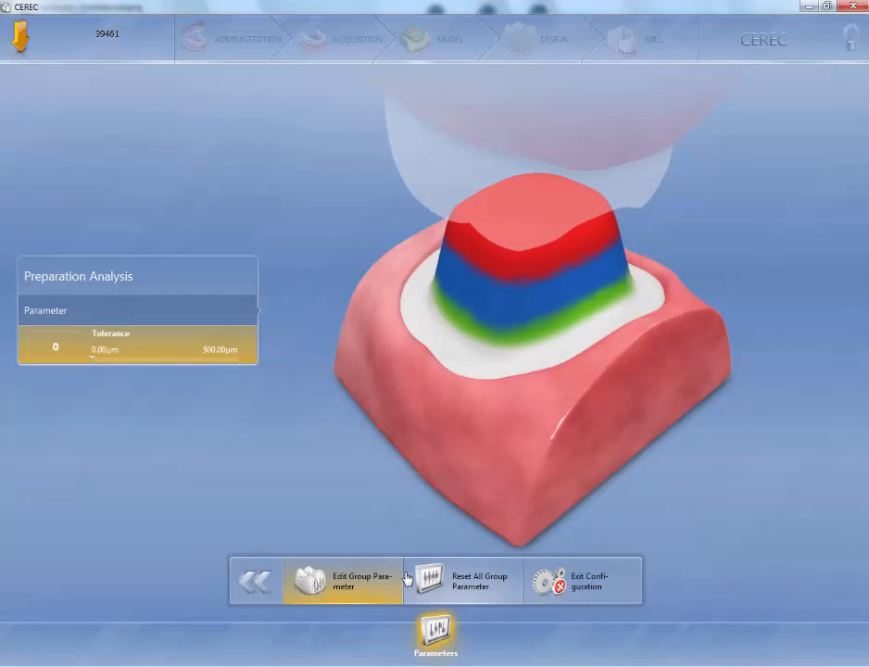
{"action": "mouse_move", "coordinate": [248, 571]}
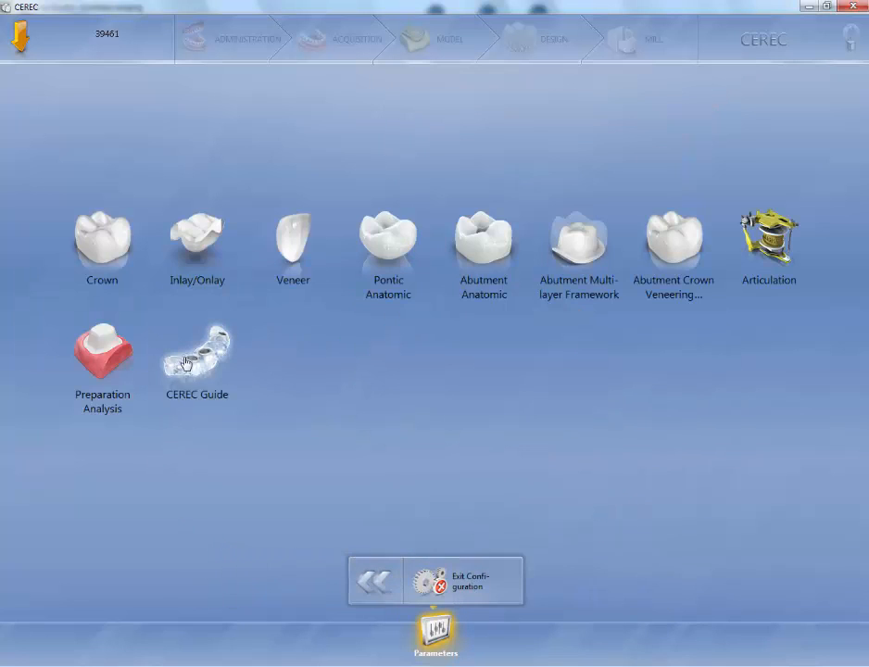
{"action": "left_click", "coordinate": [197, 356]}
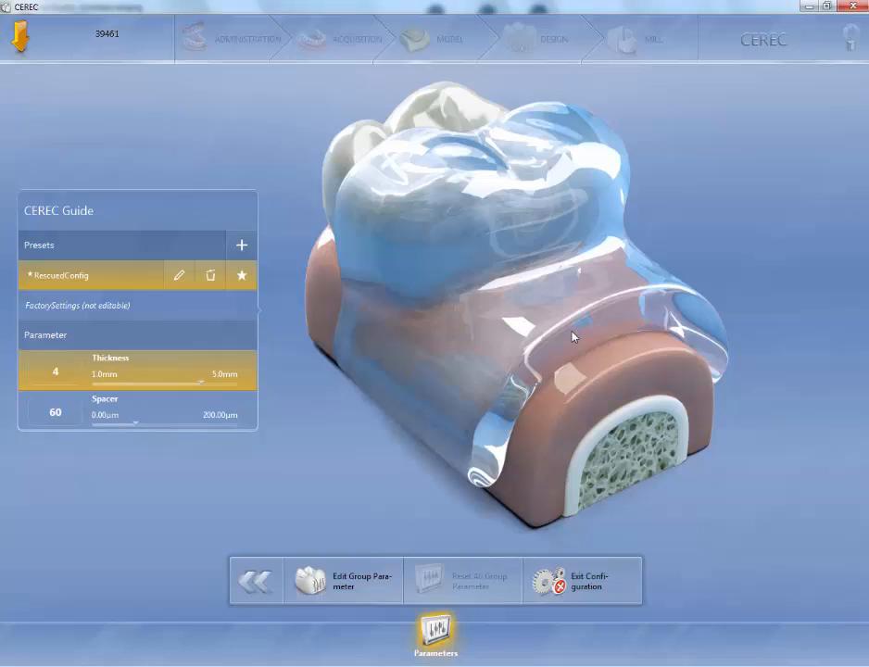
{"action": "mouse_move", "coordinate": [404, 341]}
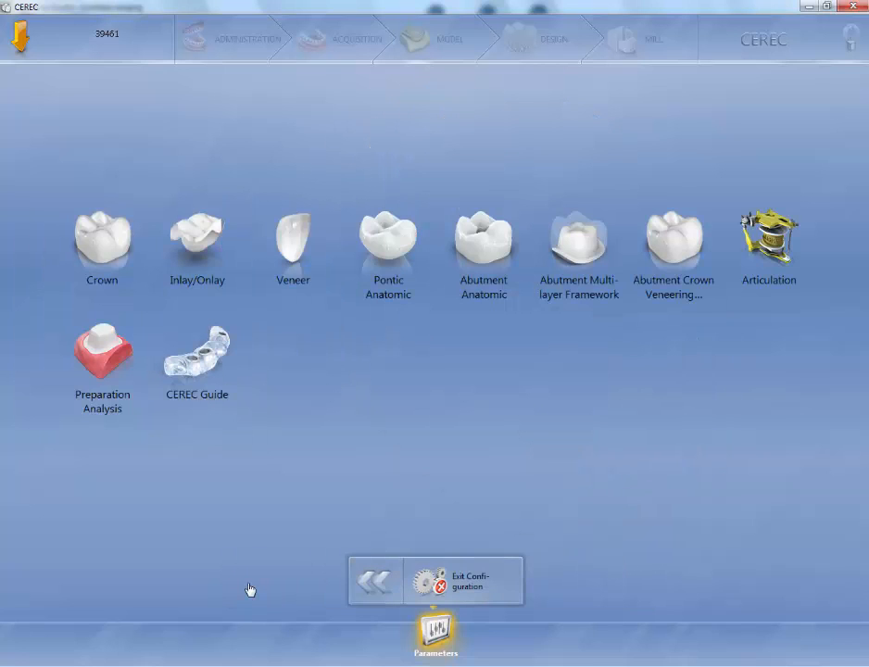
{"action": "mouse_move", "coordinate": [738, 374]}
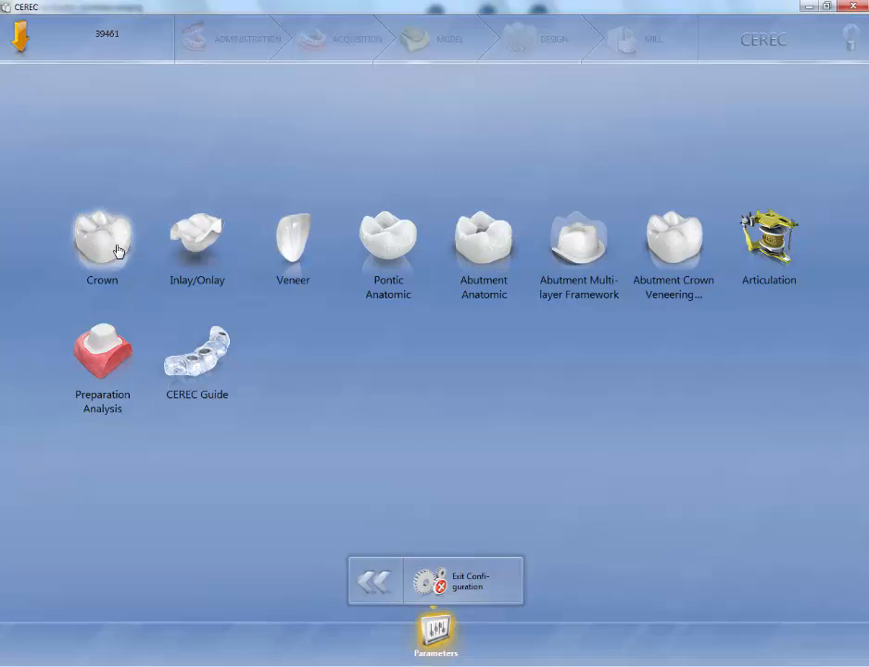
In Crown parameters, nudge occlusal contacts strength to -125 and back to -150
{"action": "left_click", "coordinate": [102, 239]}
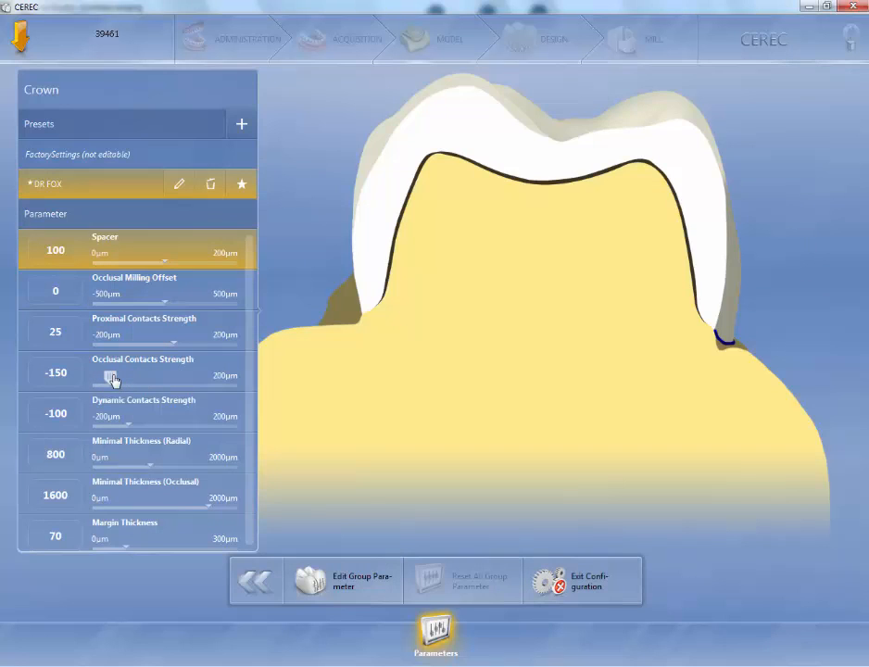
{"action": "left_click_drag", "start_coordinate": [113, 380], "coordinate": [133, 380]}
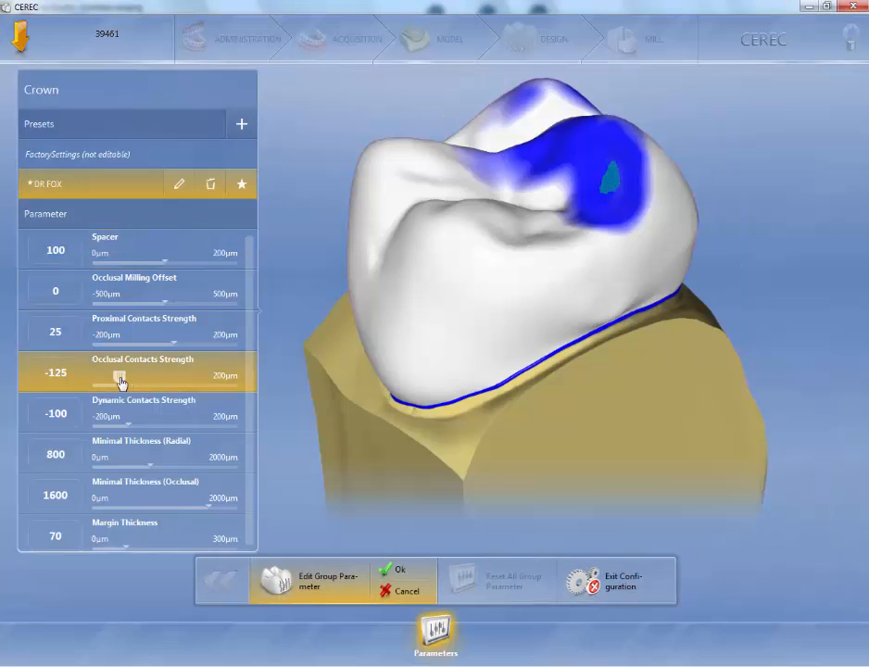
{"action": "left_click_drag", "start_coordinate": [121, 380], "coordinate": [102, 380]}
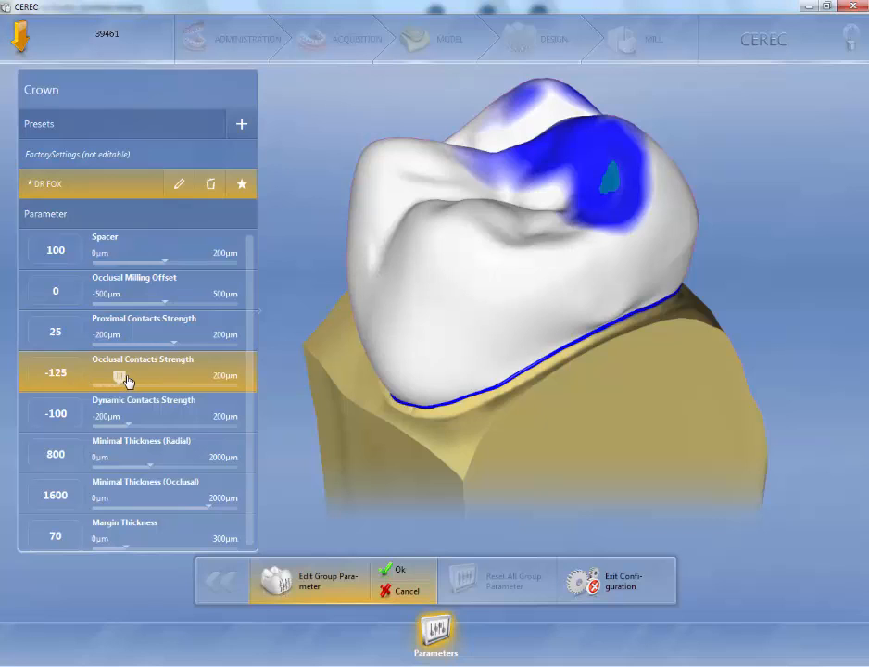
{"action": "left_click_drag", "start_coordinate": [120, 373], "coordinate": [111, 373]}
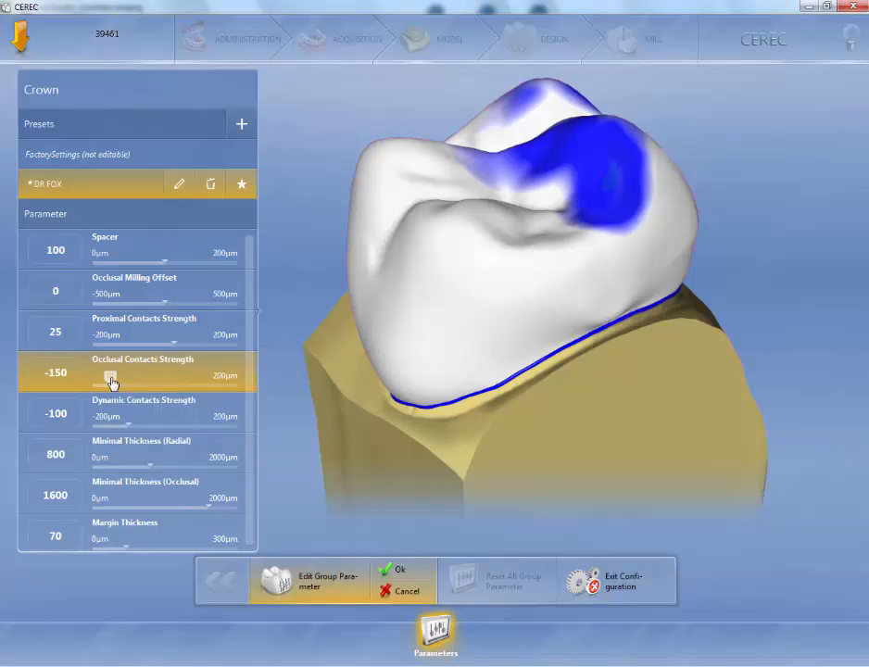